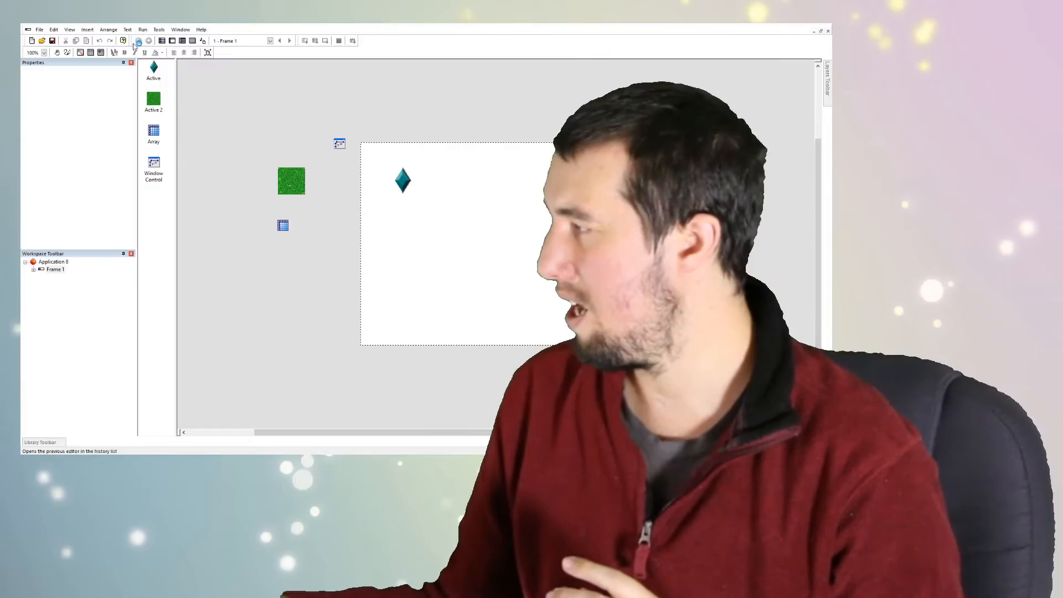
- Run the application to preview the grass and water tile map with the diamond player
left_click(148, 40)
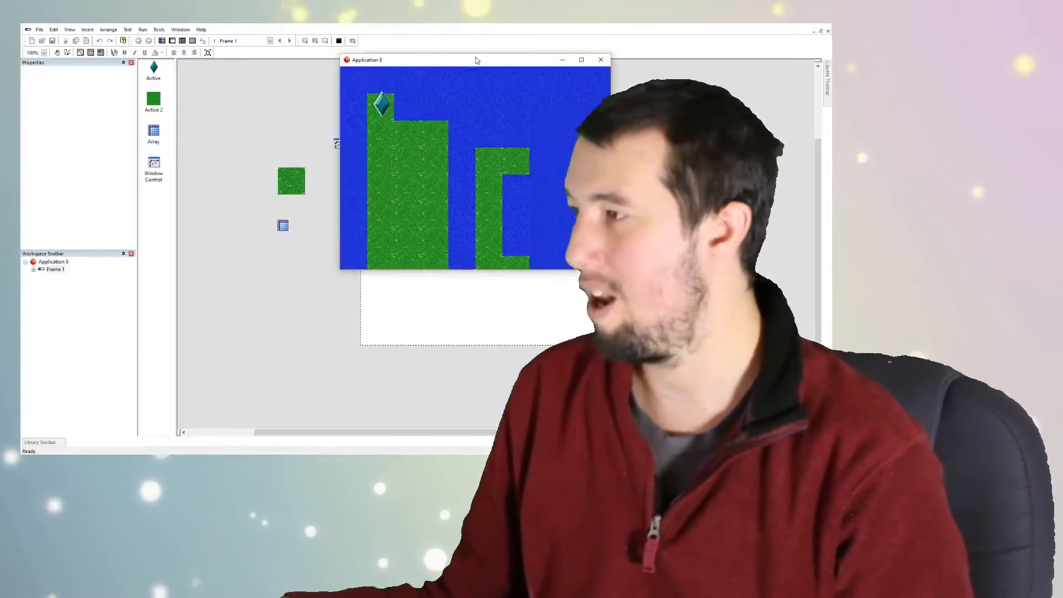
left_click_drag(475, 60, 417, 79)
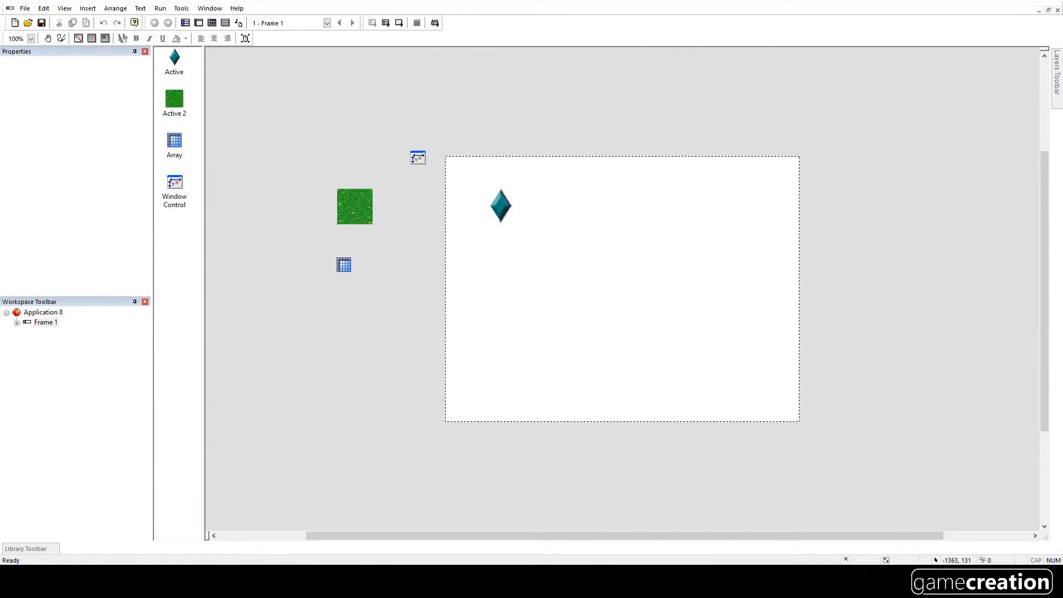
mouse_move(498, 205)
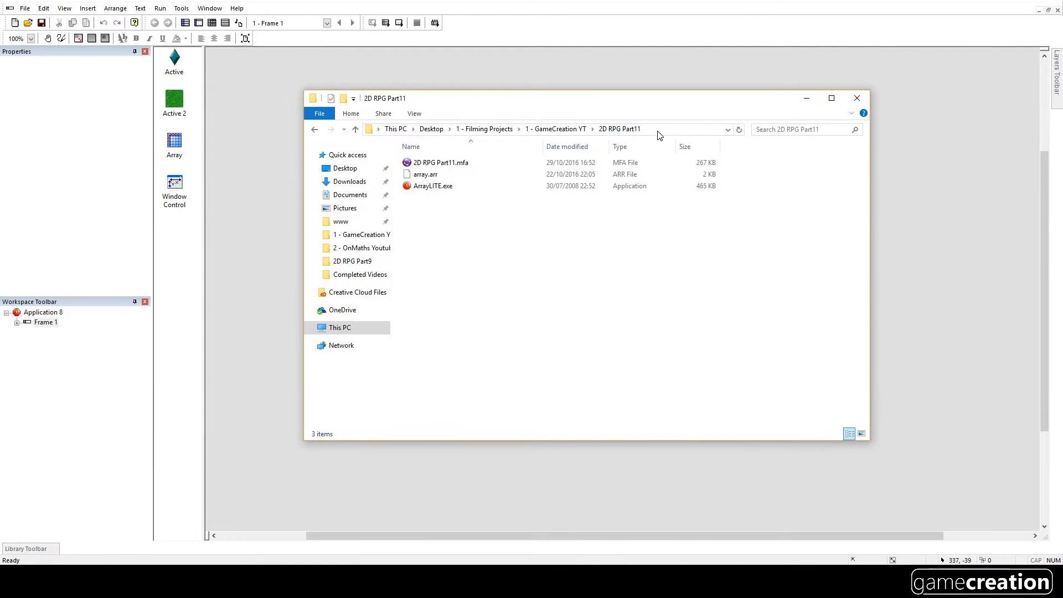
- Rename array.arr in the 2D RPG Part11 folder to arrayc0.arr
left_click(439, 163)
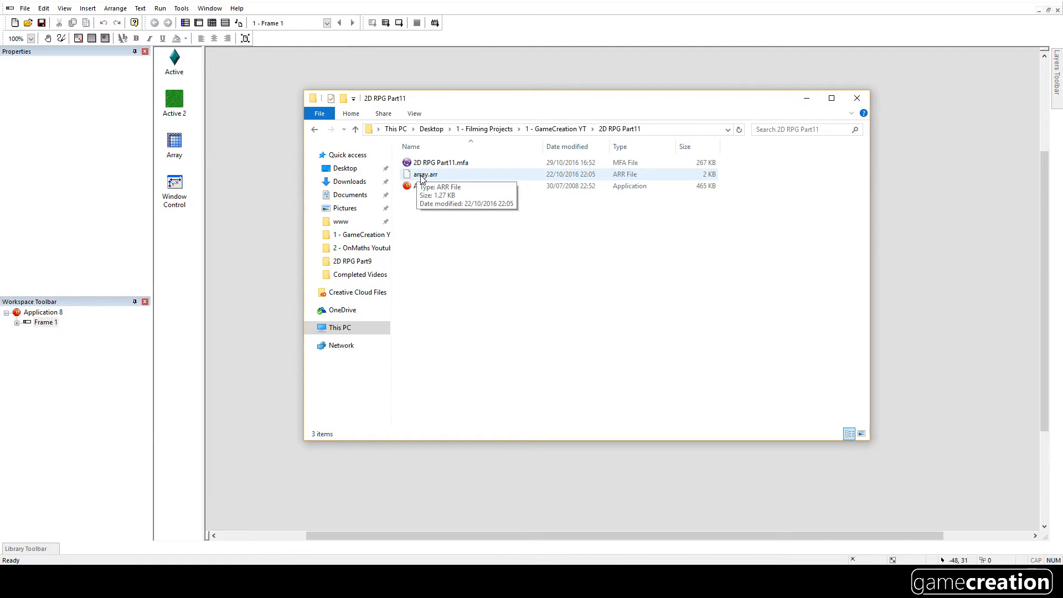
left_click(425, 175)
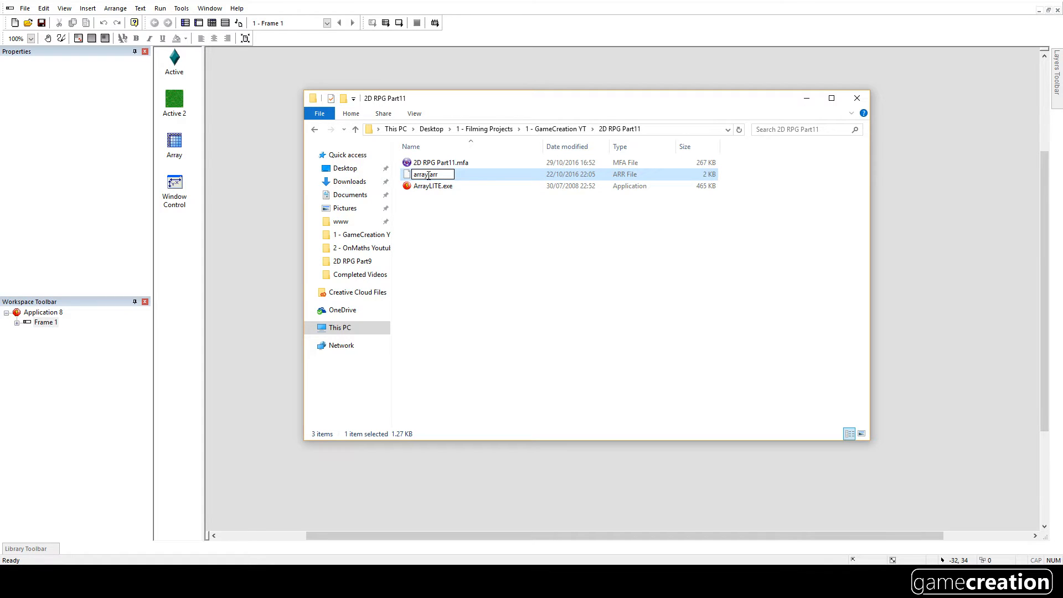
double_click(420, 174)
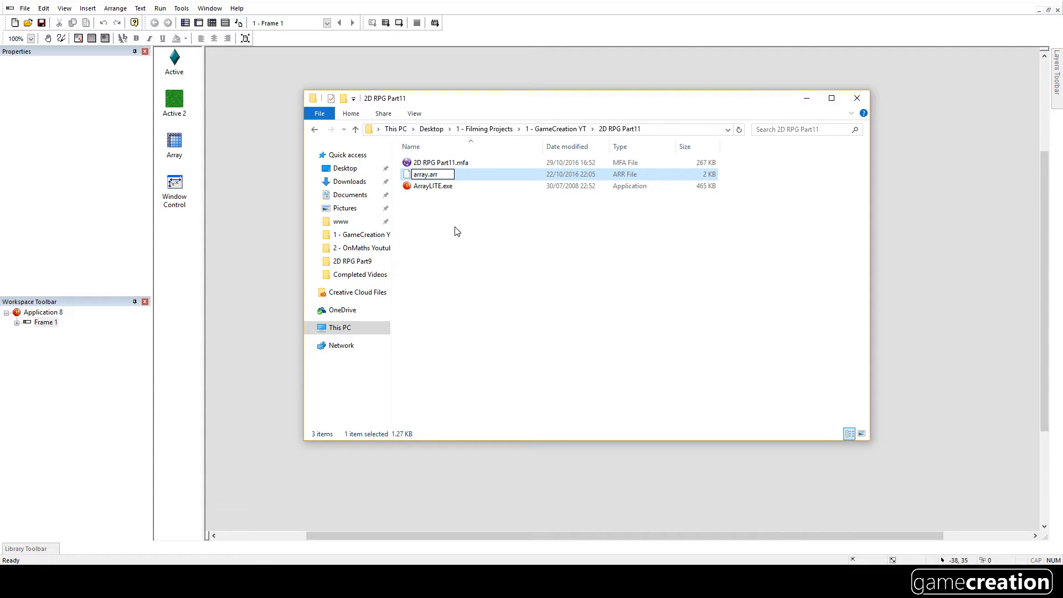
mouse_move(475, 211)
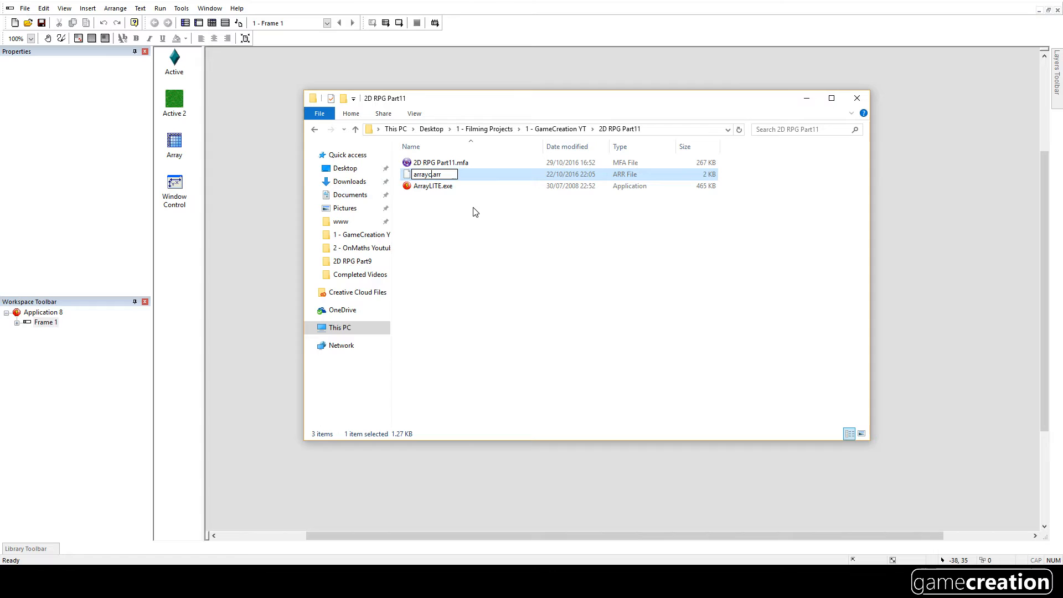
type("c0")
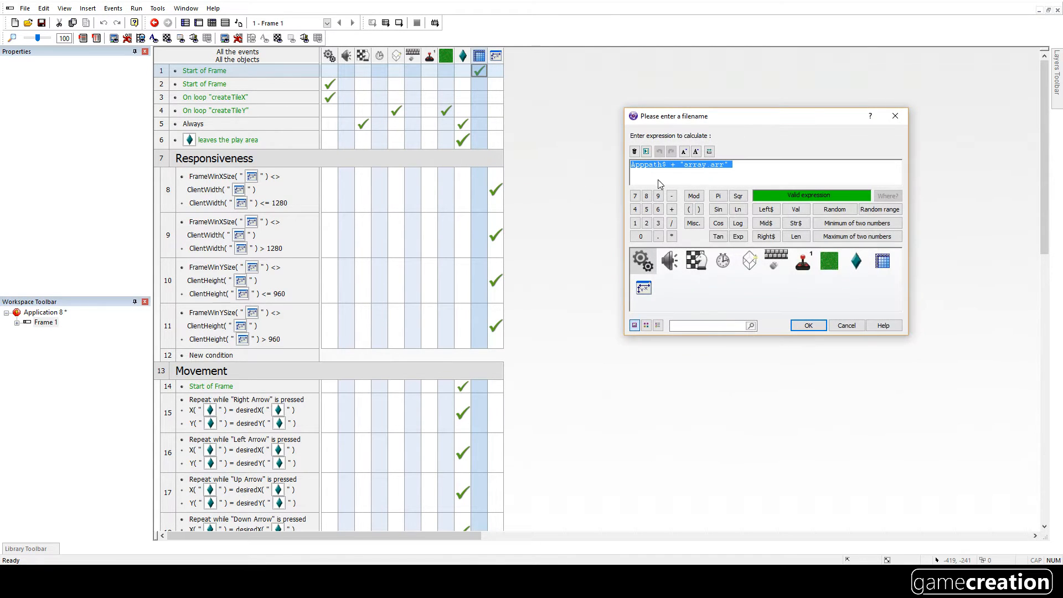
- Add 'c' to the Load array filename expression, then test-run the game and close it
left_click(716, 175)
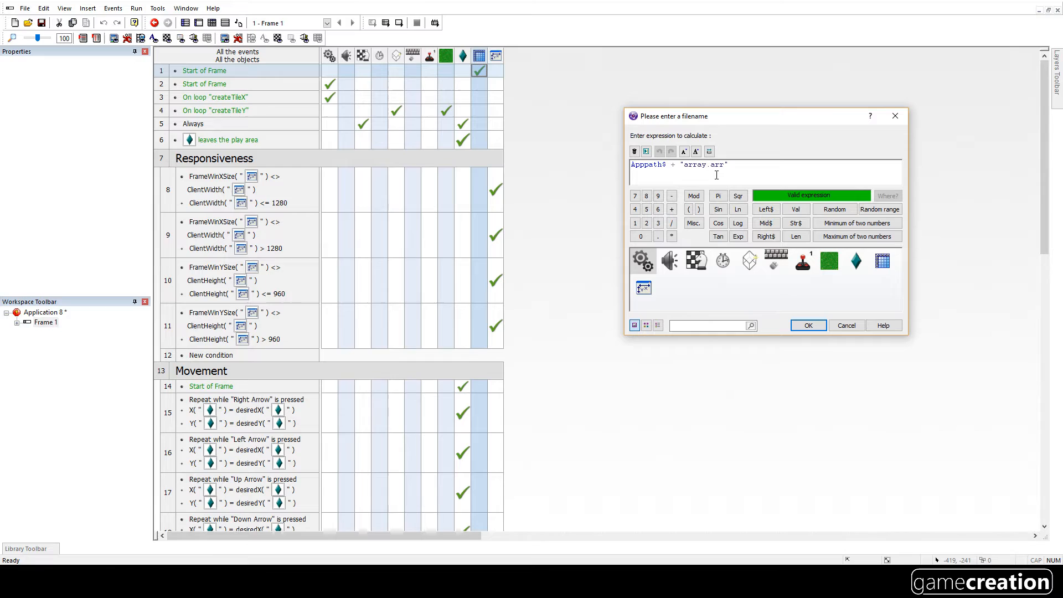
type("c")
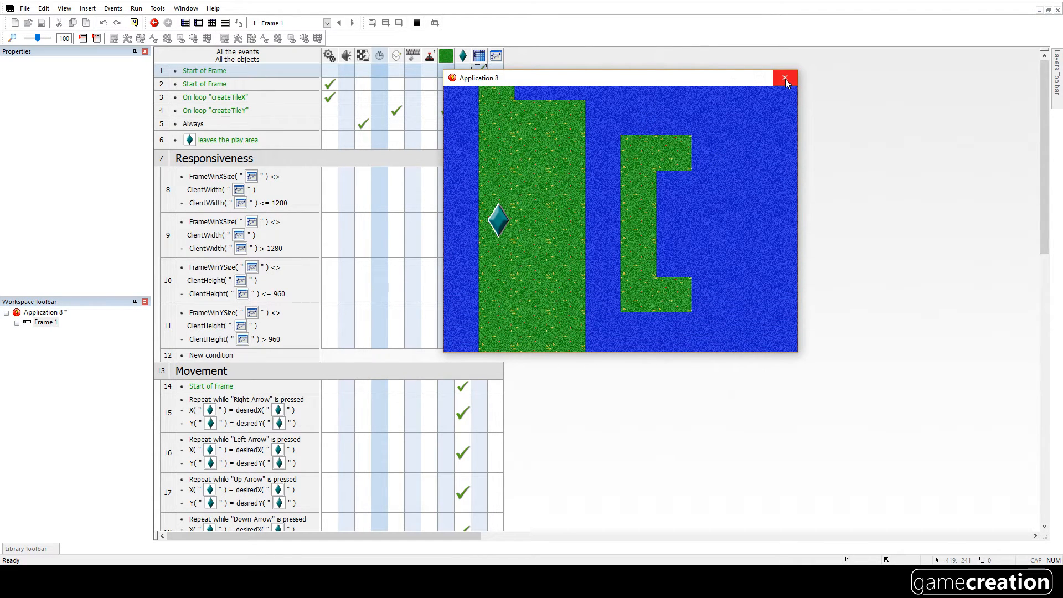
left_click(786, 77)
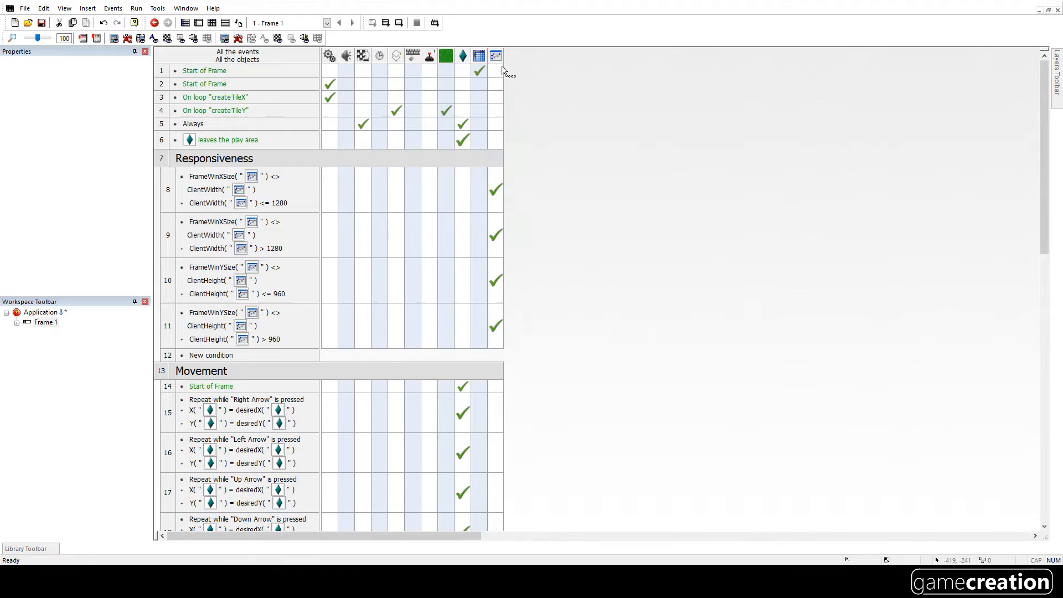
mouse_move(480, 70)
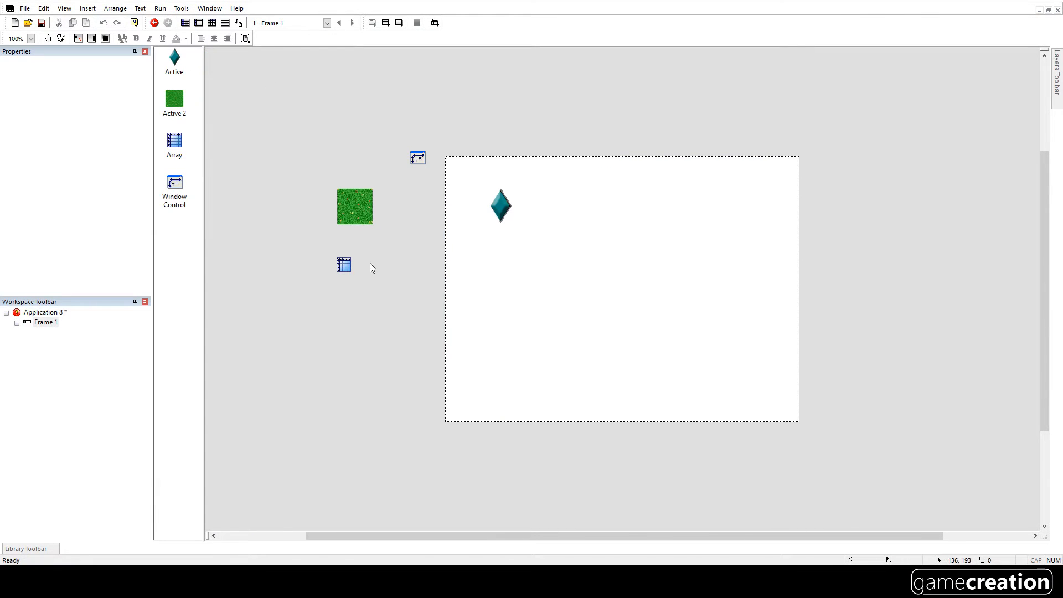
mouse_move(371, 229)
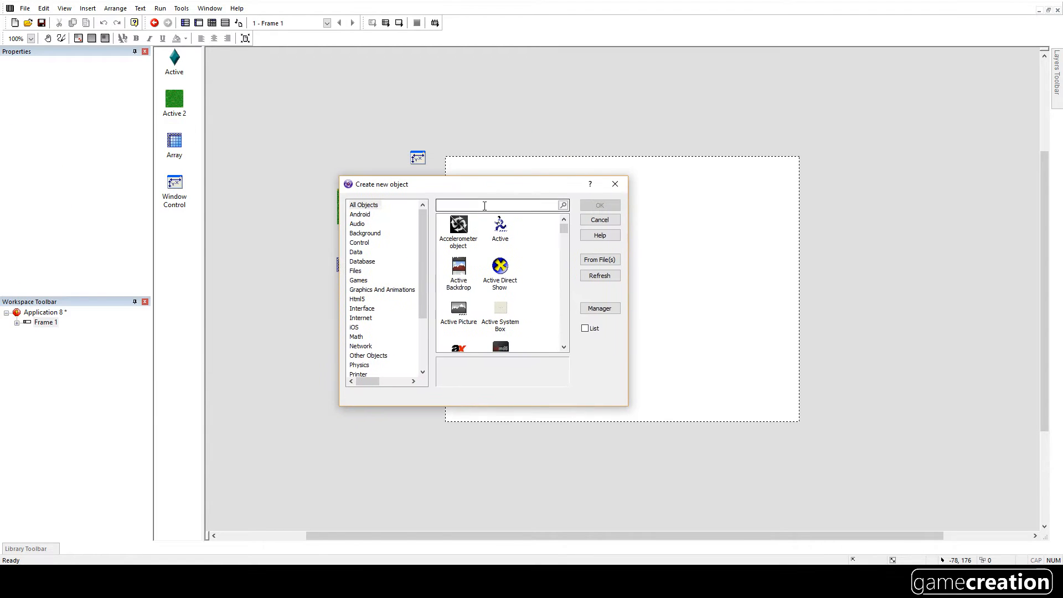
- Search 'array' among new objects to add Array 2 as a text array
type("array")
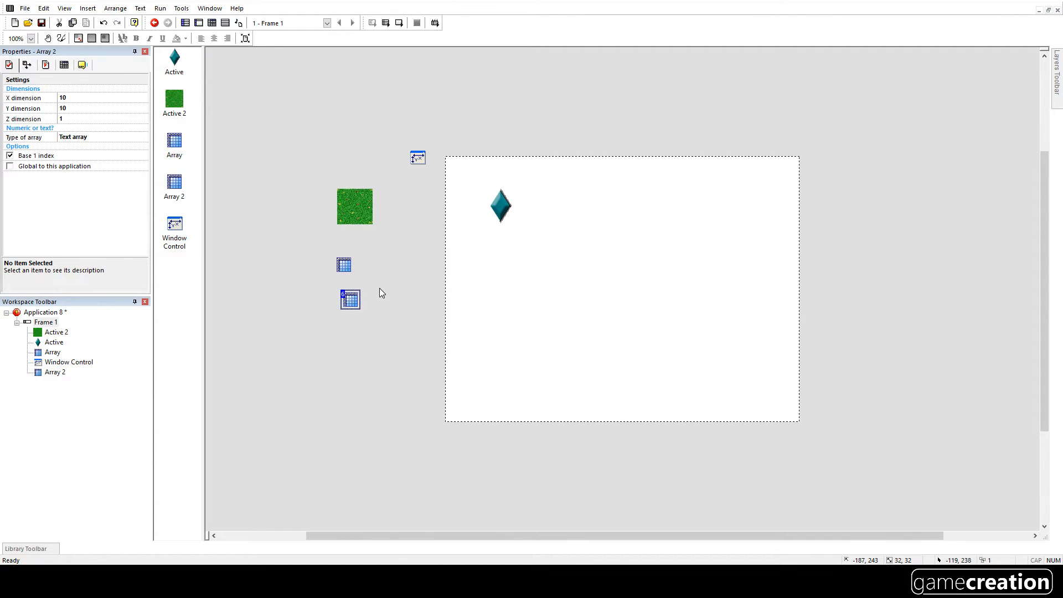
mouse_move(155, 136)
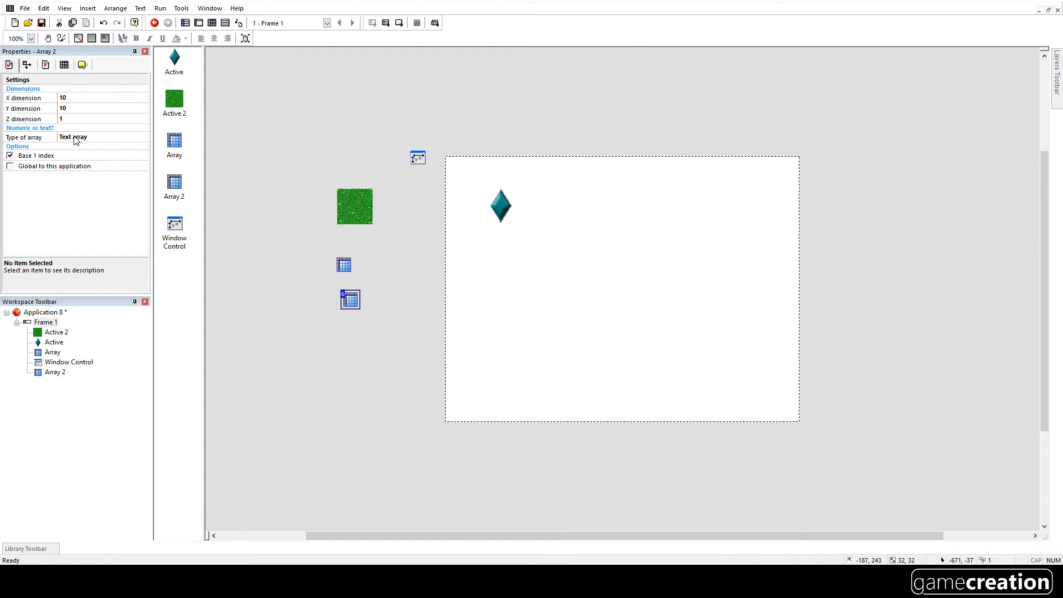
mouse_move(89, 143)
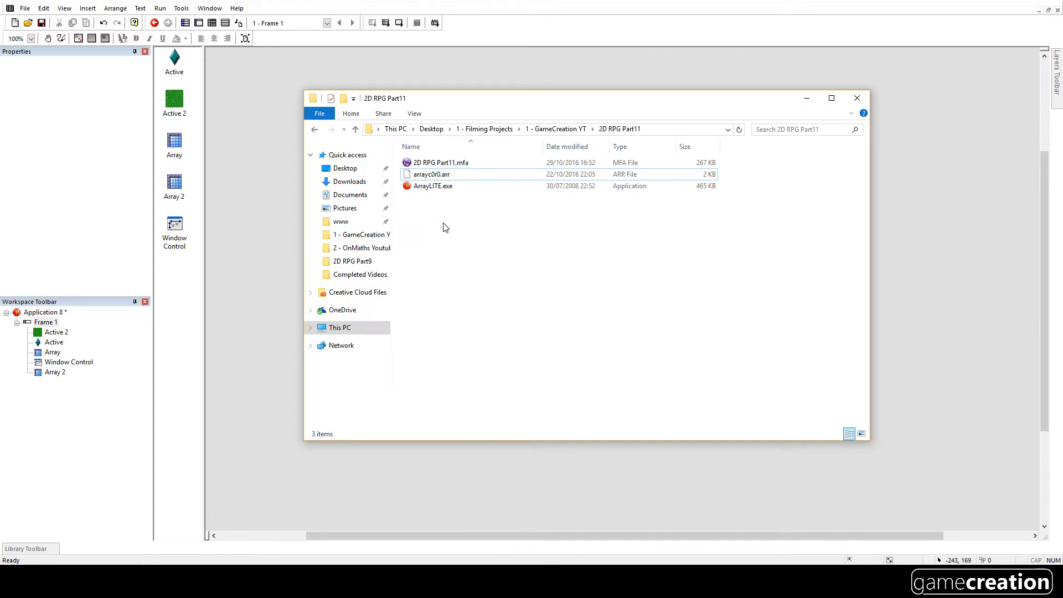
- Launch Array Editor Lite, start a new array, and enter arrayc0r0 and arrayc0r1
left_click(432, 186)
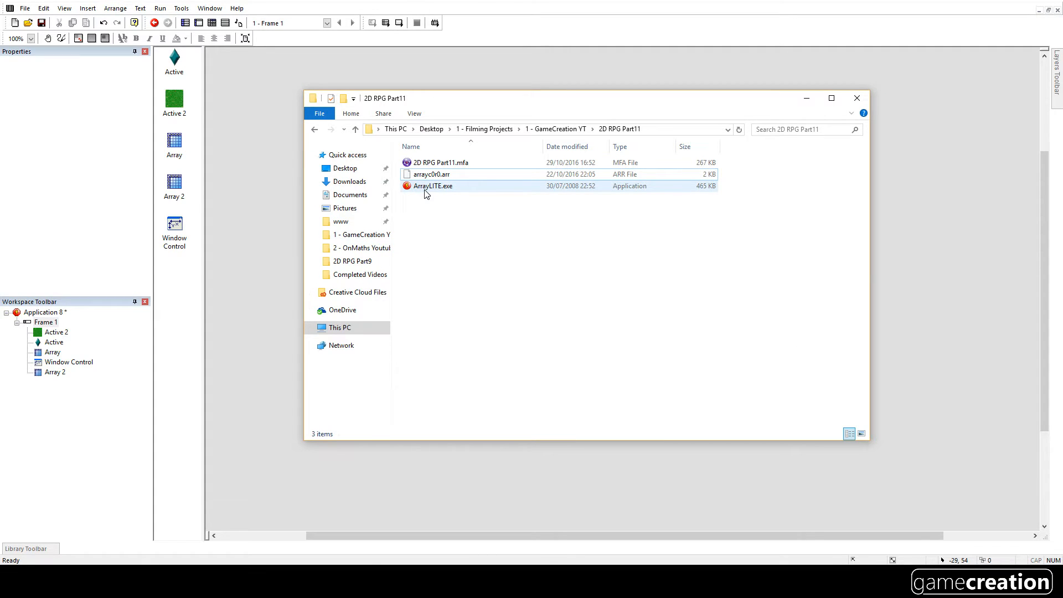
left_click(432, 186)
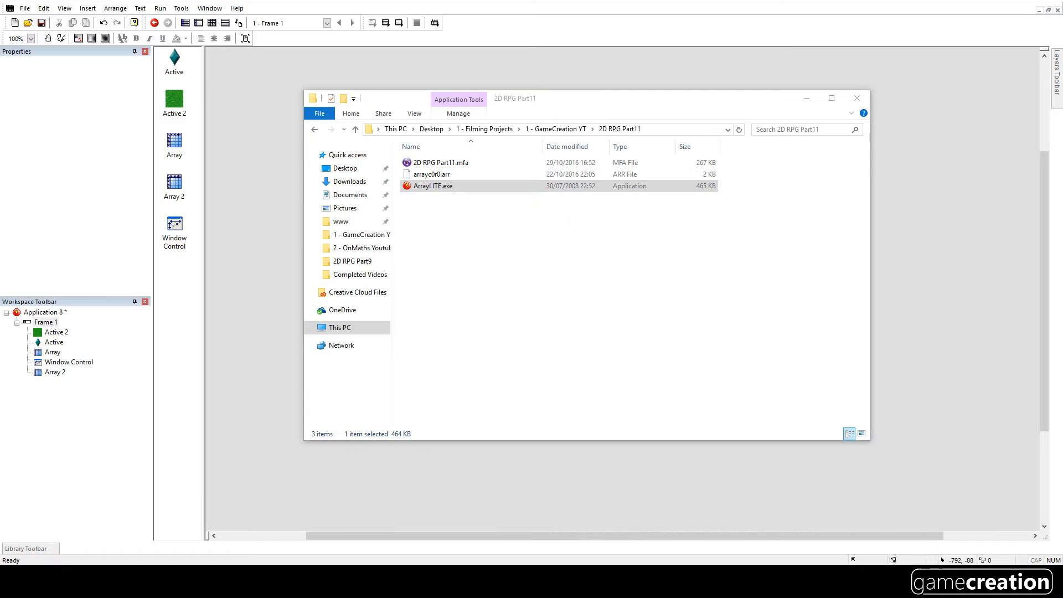
double_click(432, 186)
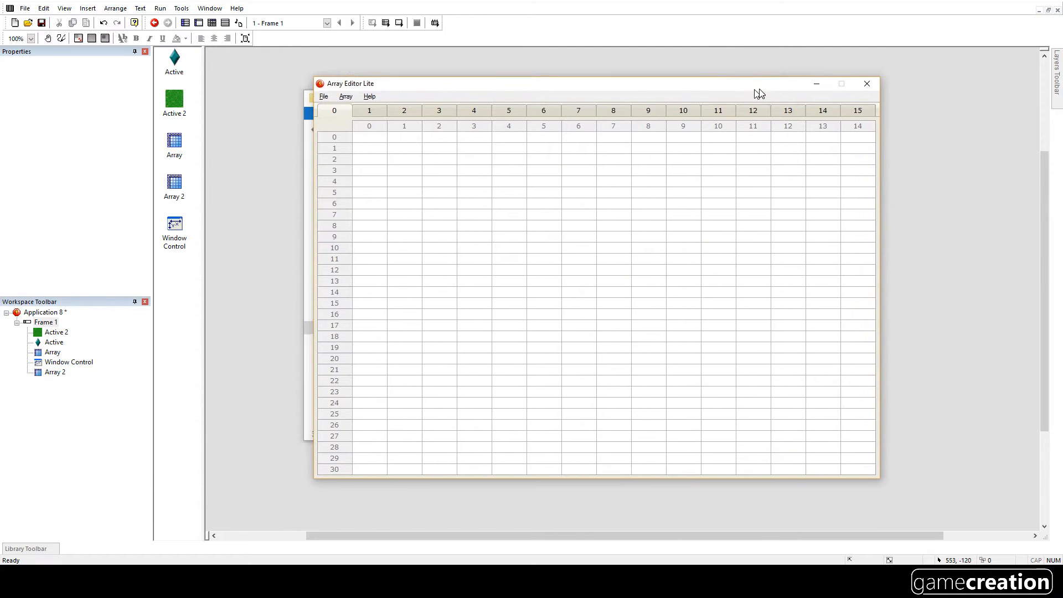
left_click(324, 95)
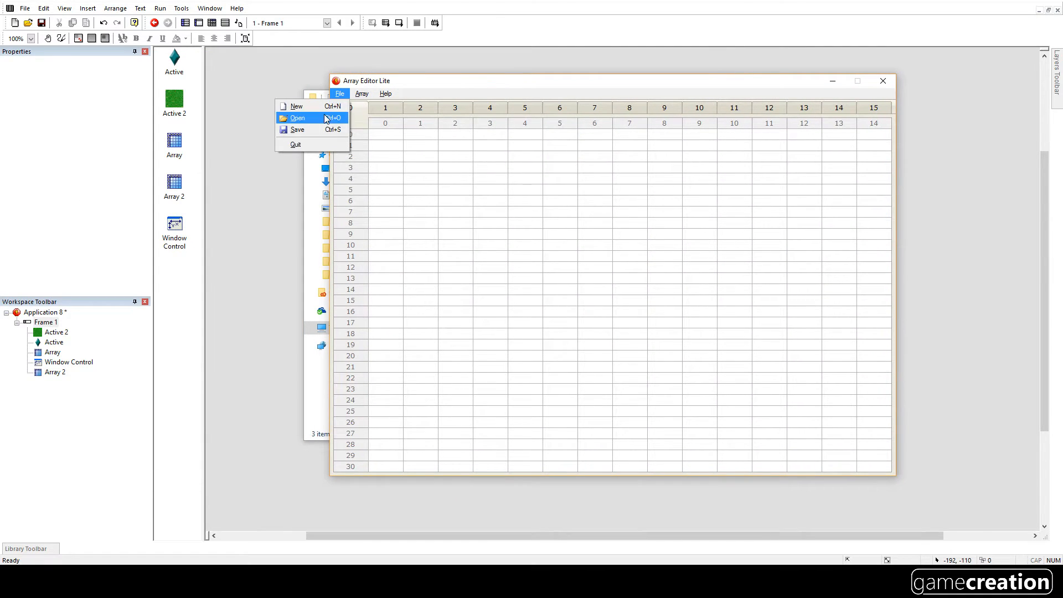
mouse_move(317, 106)
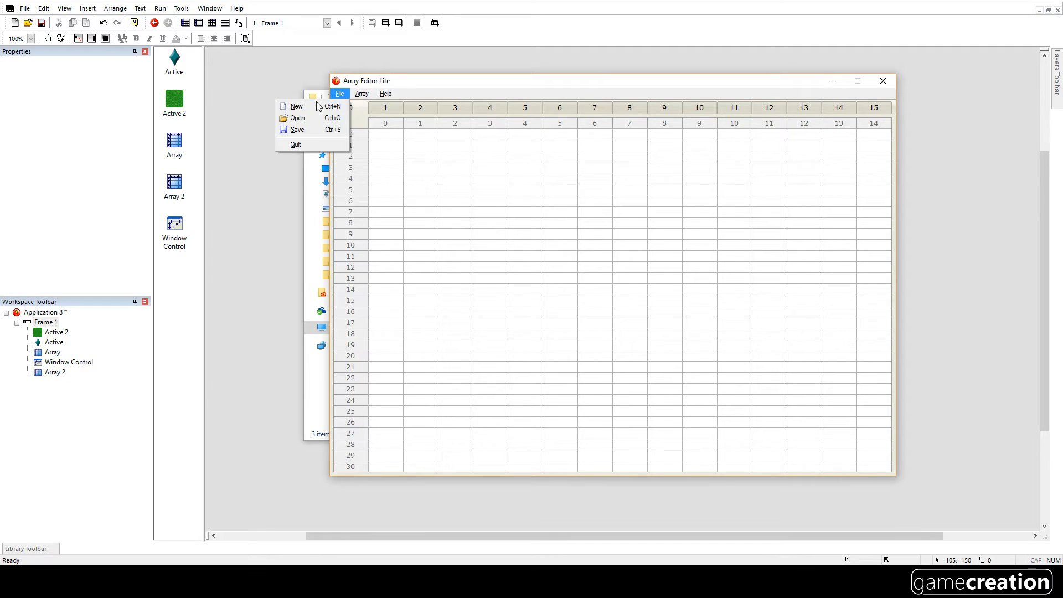
left_click(360, 93)
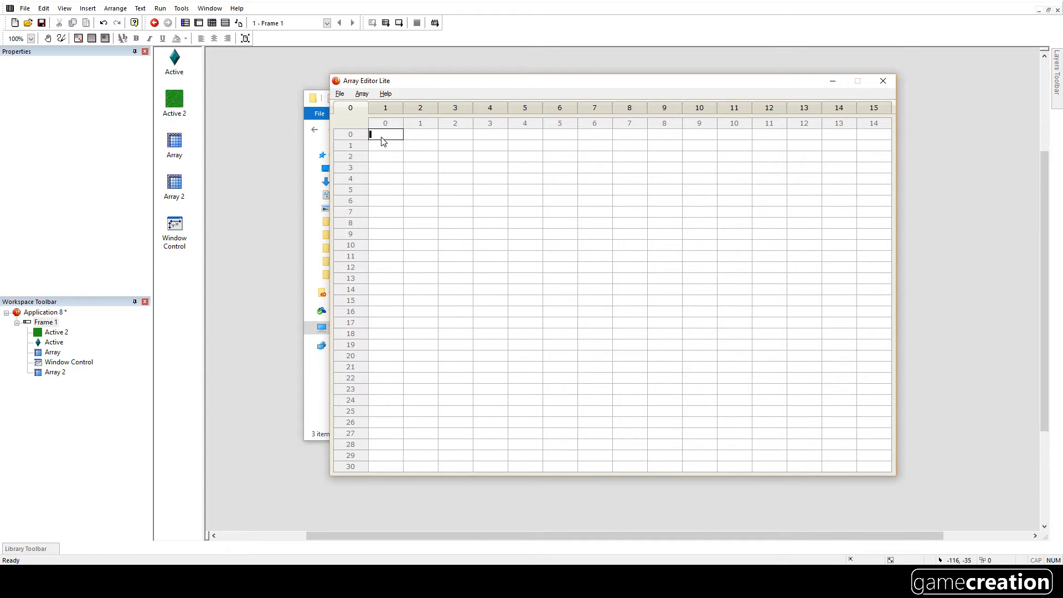
type("arra")
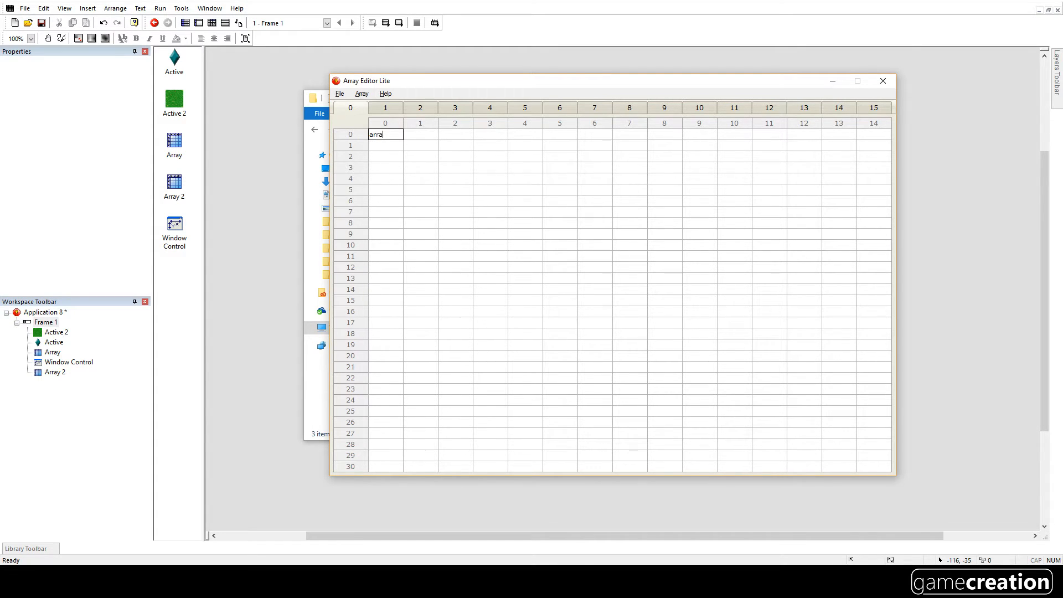
type("yc0r0")
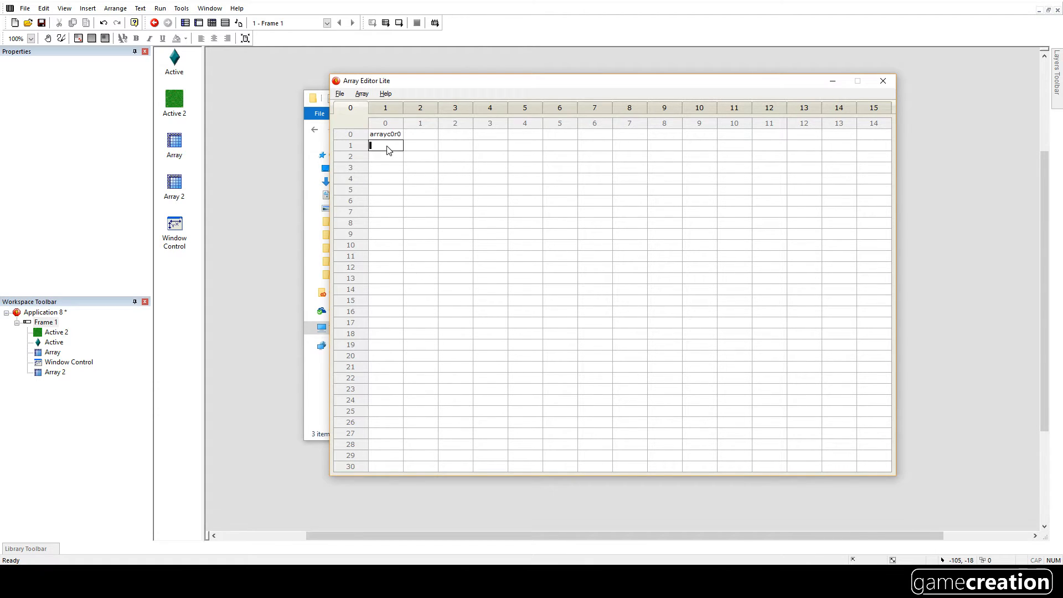
type("arrayc0r0")
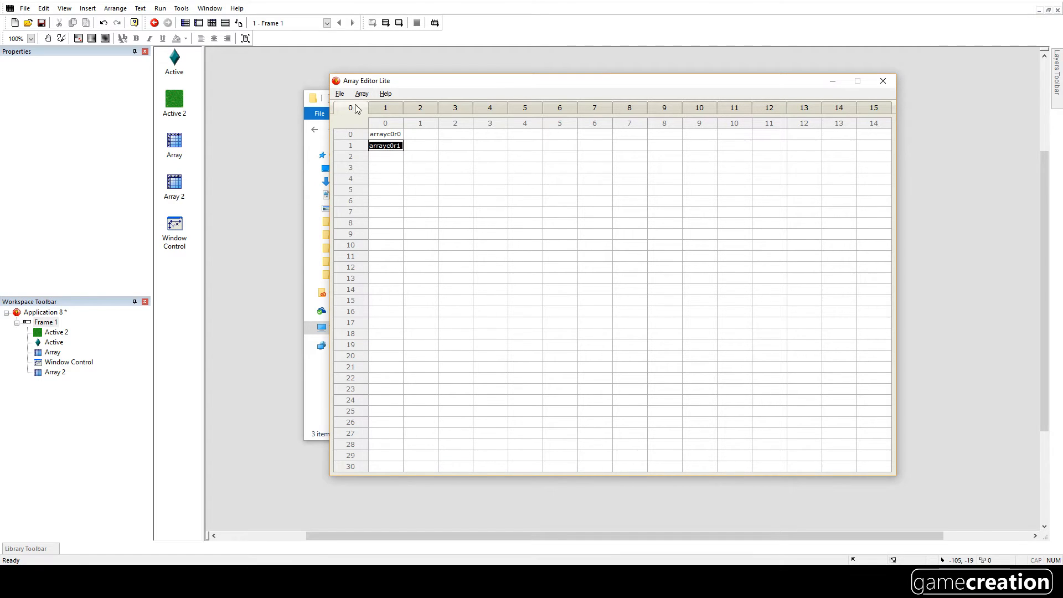
- Save the array as arrayOfArrays.arr and close the editor
left_click(340, 93)
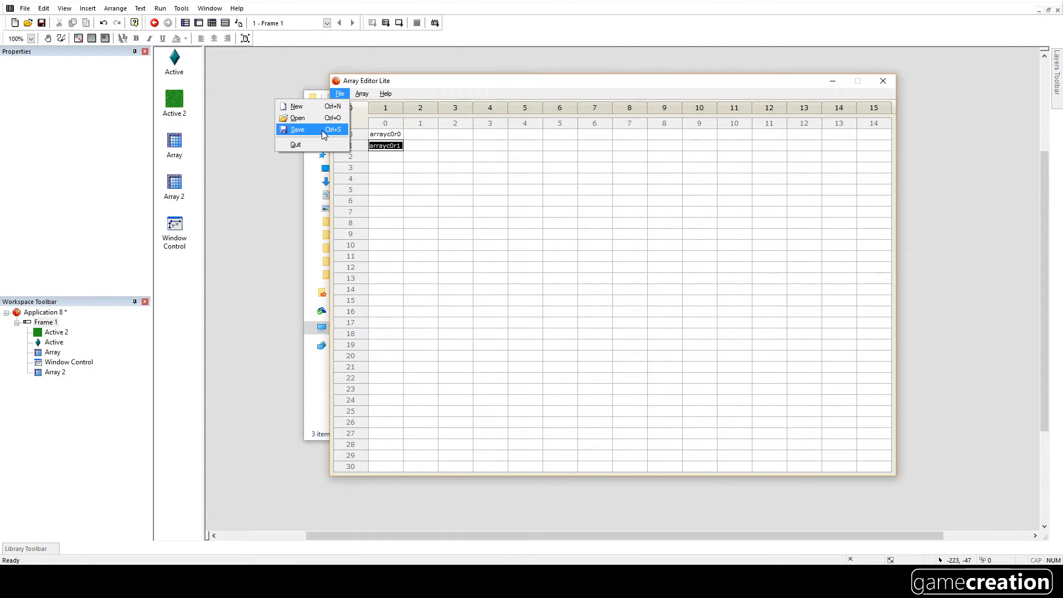
left_click(297, 130)
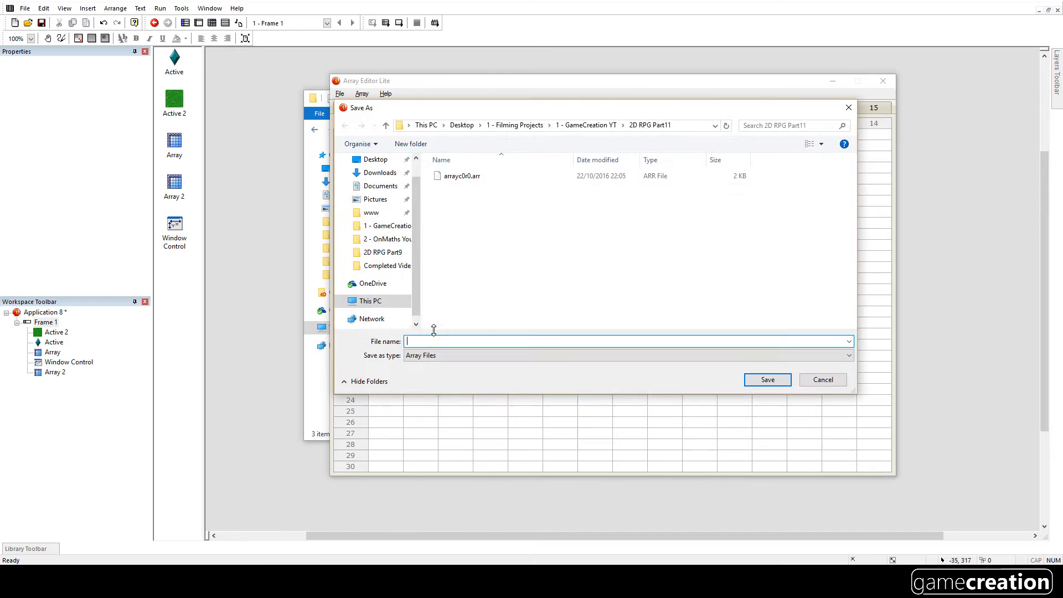
type("a")
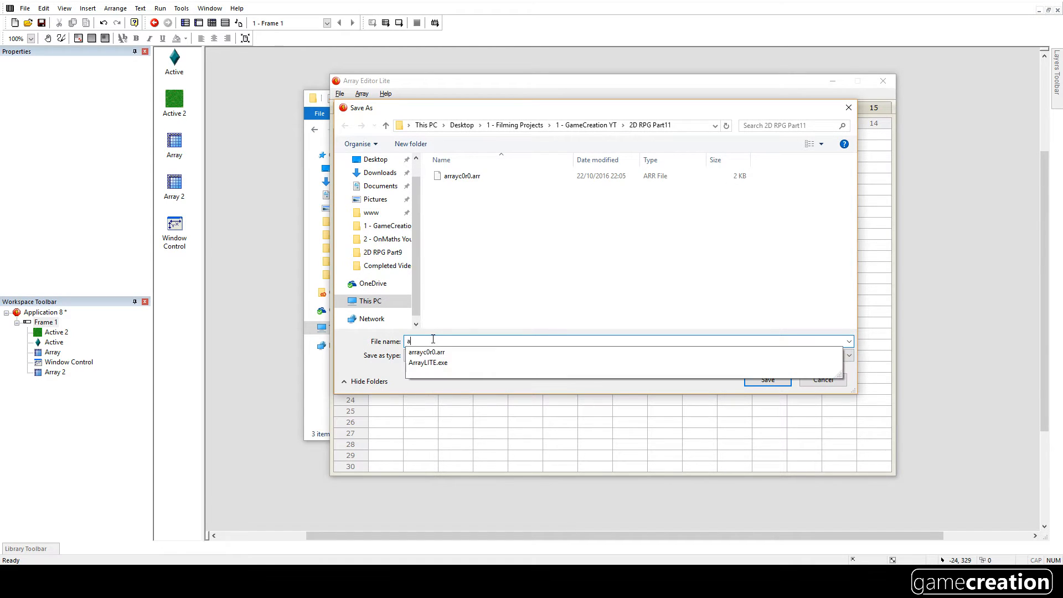
type("rrayof")
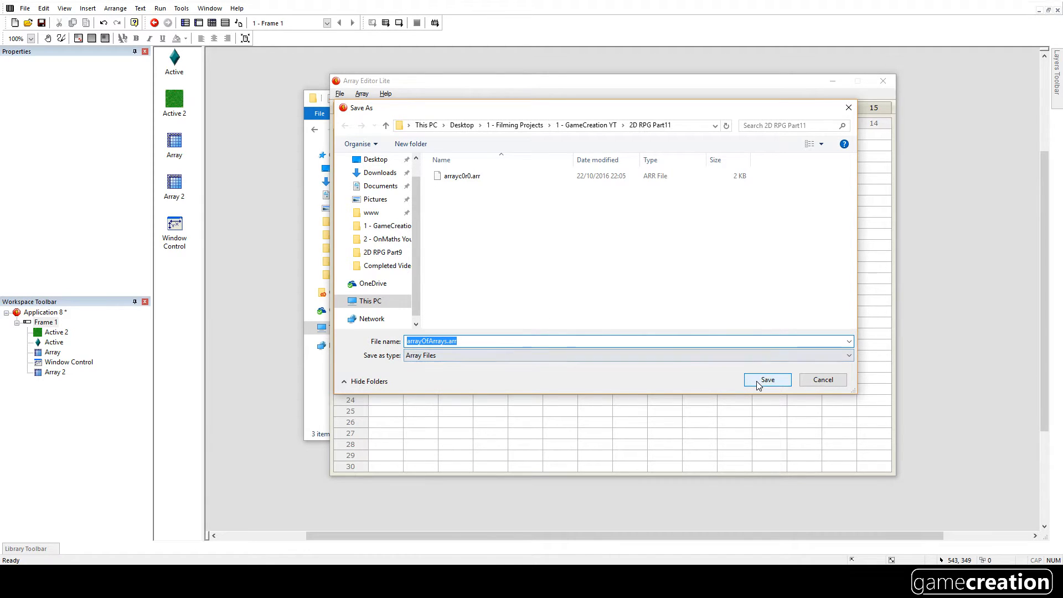
left_click(767, 379)
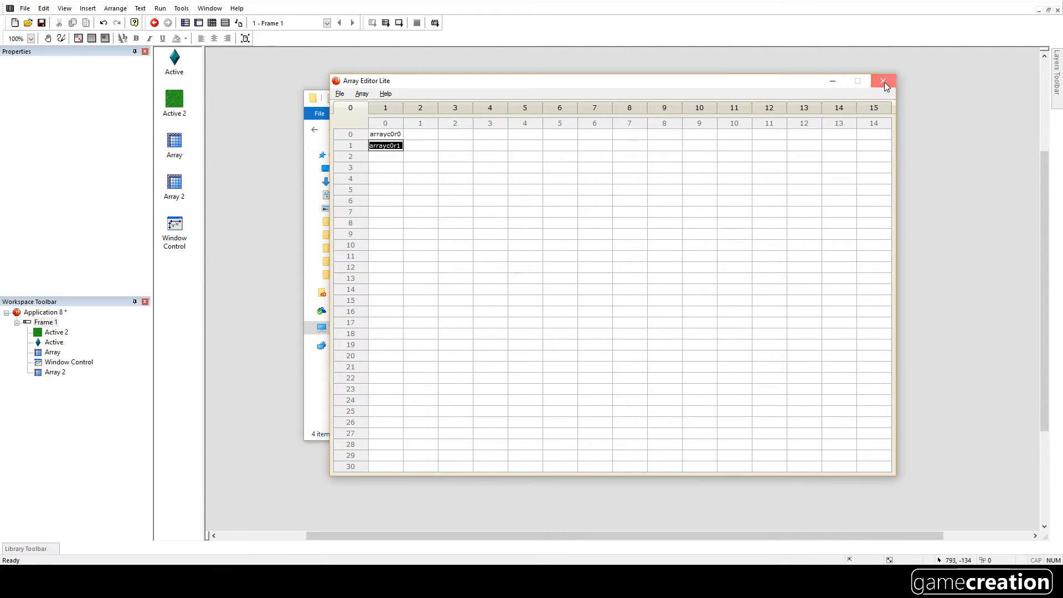
left_click(883, 81)
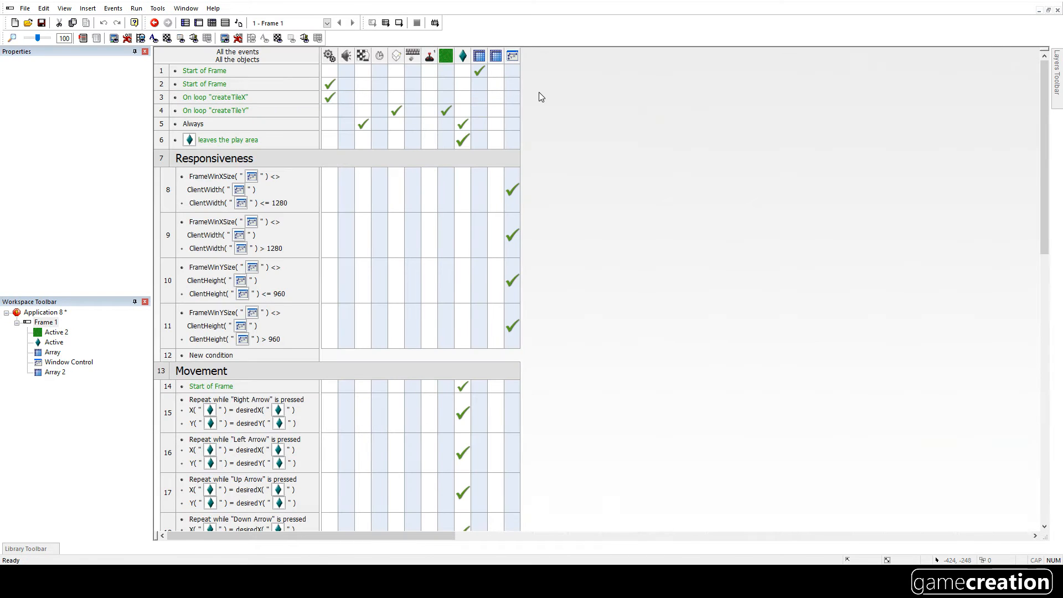
- Change Array 2's Start of Frame load file to arrayOfArrays.arr
left_click(495, 70)
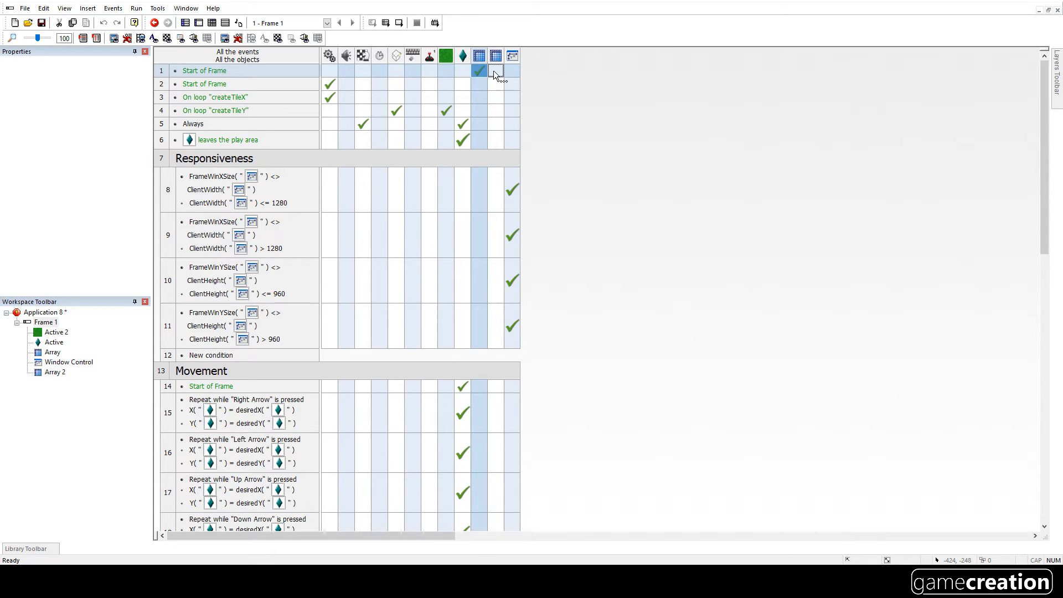
left_click(495, 70)
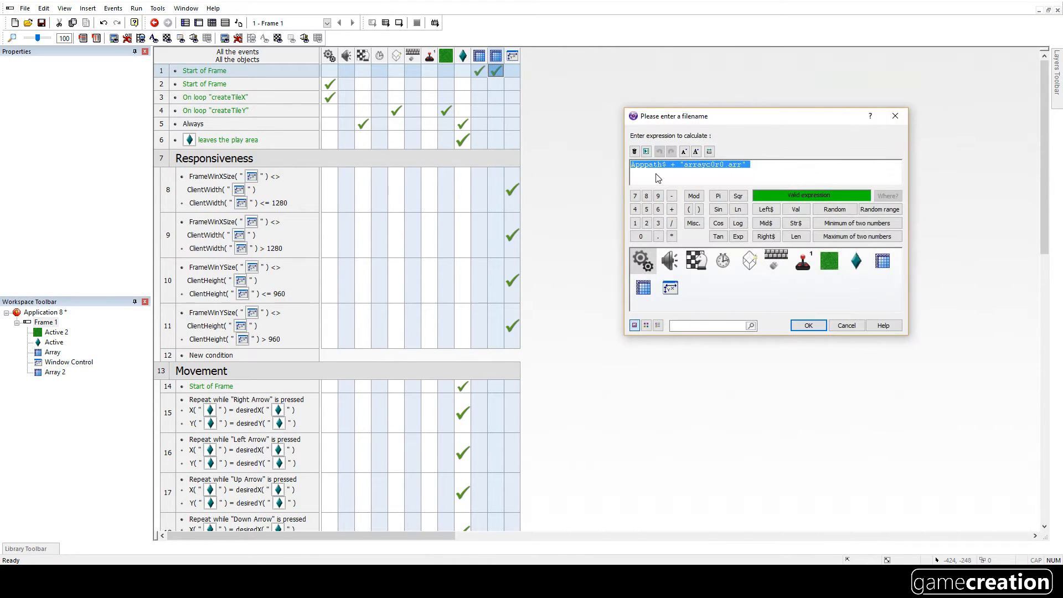
left_click(733, 164)
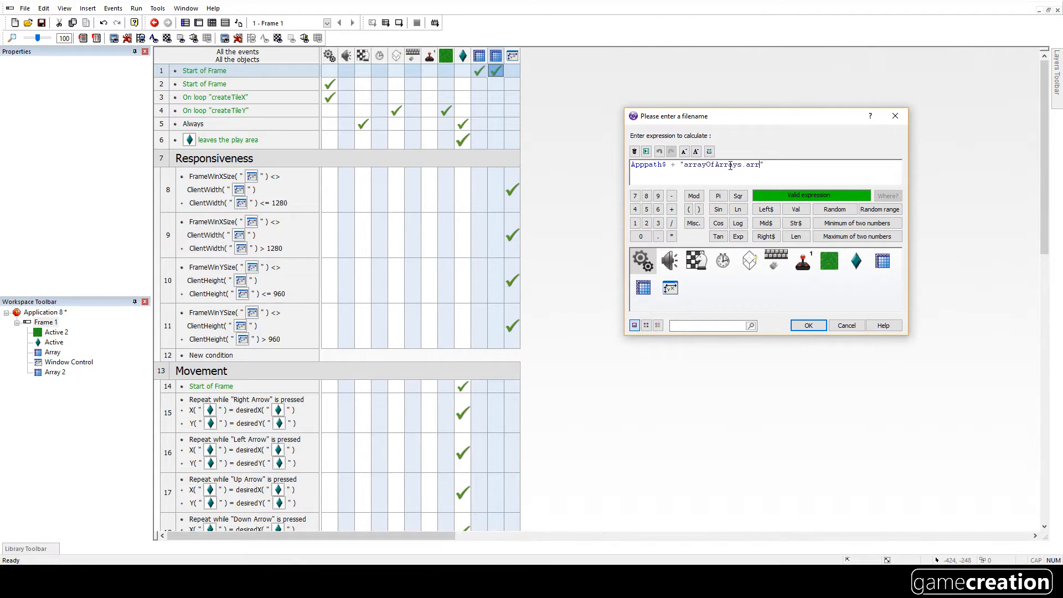
left_click(808, 325)
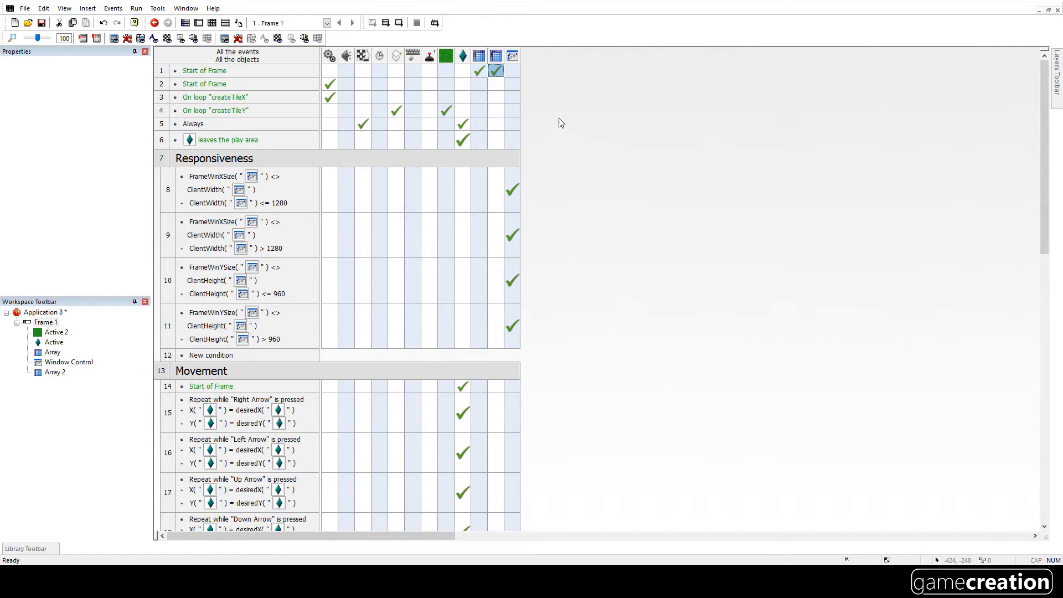
mouse_move(488, 70)
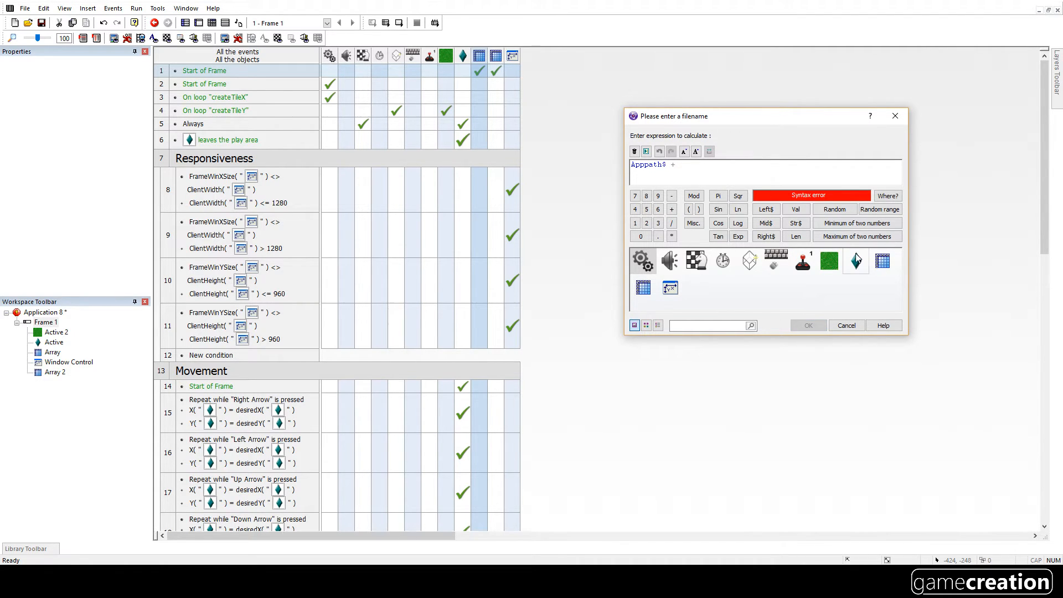
- Set Array's load filename to Apppath$ + StrAtXYZ("Array 2", 0, 0, 0)
left_click(641, 286)
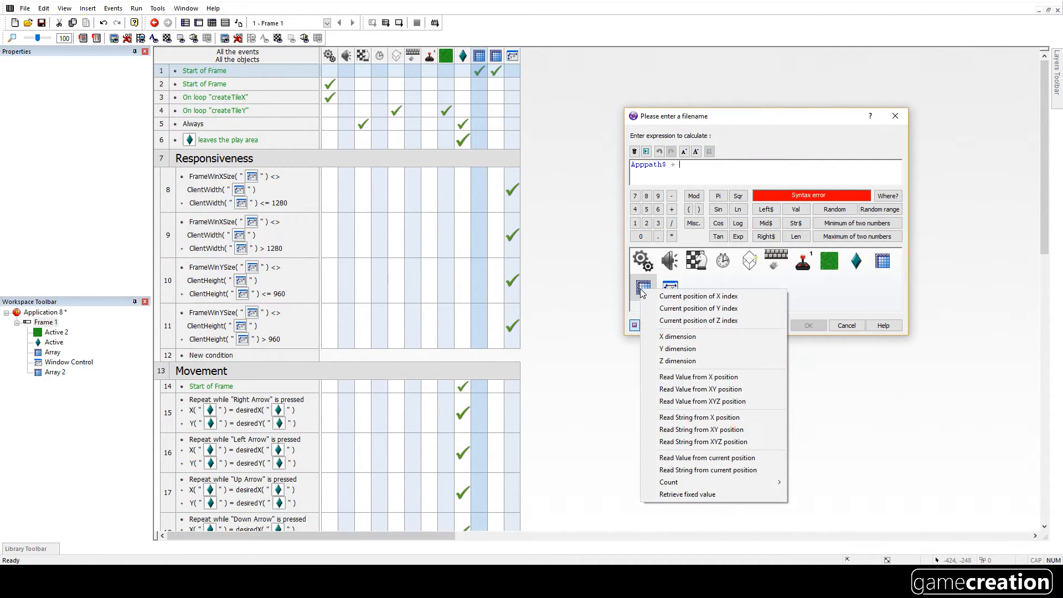
mouse_move(710, 401)
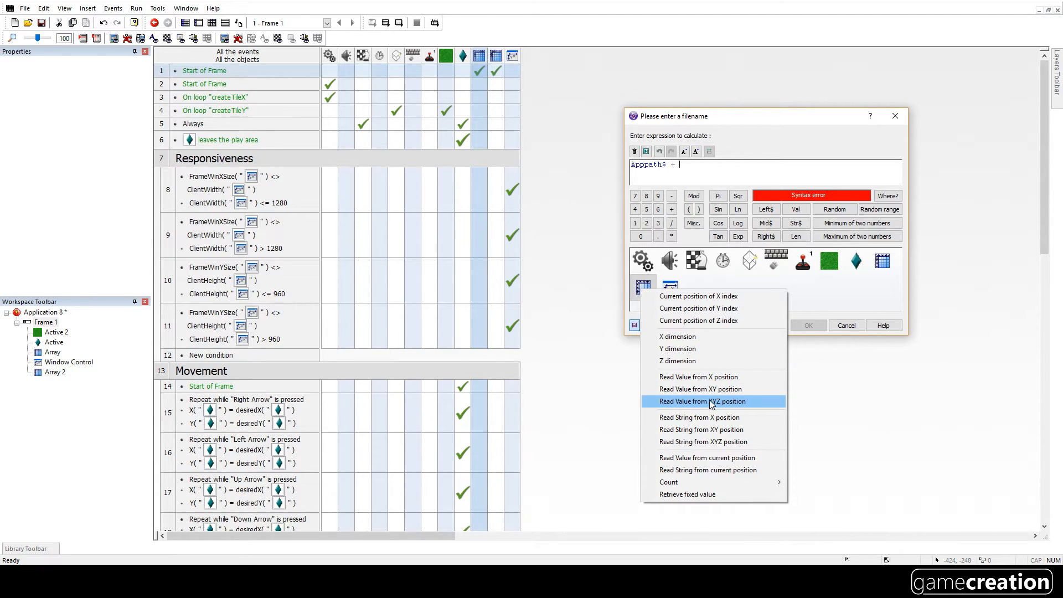
mouse_move(713, 441)
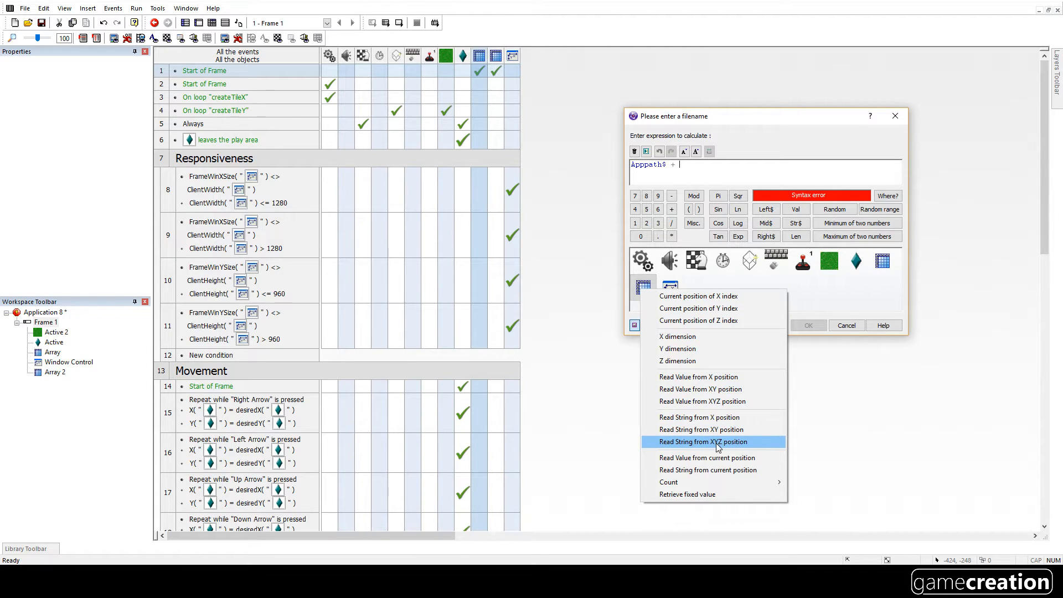
mouse_move(682, 447)
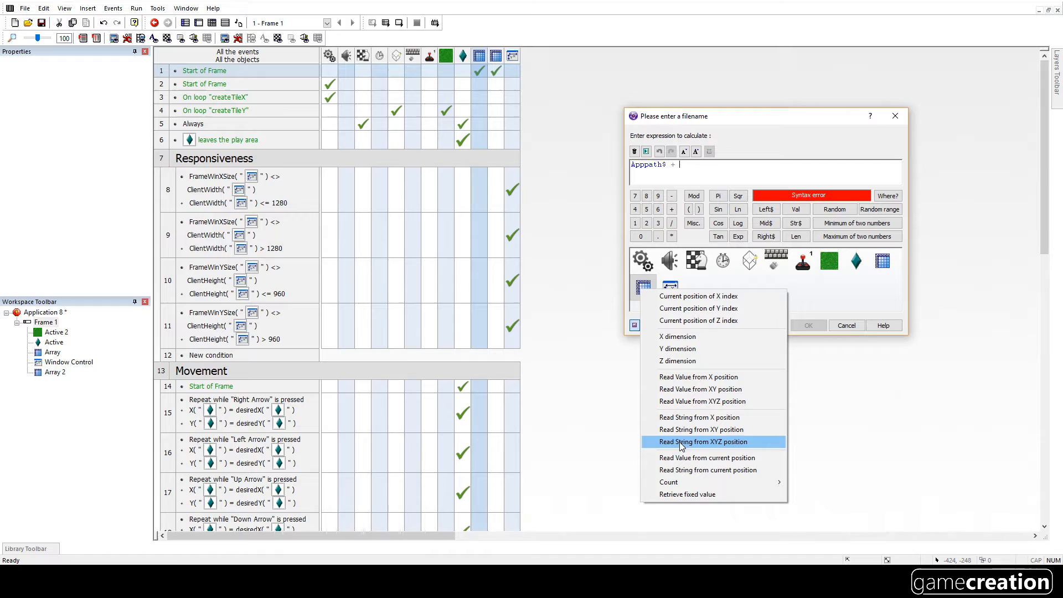
left_click(703, 441)
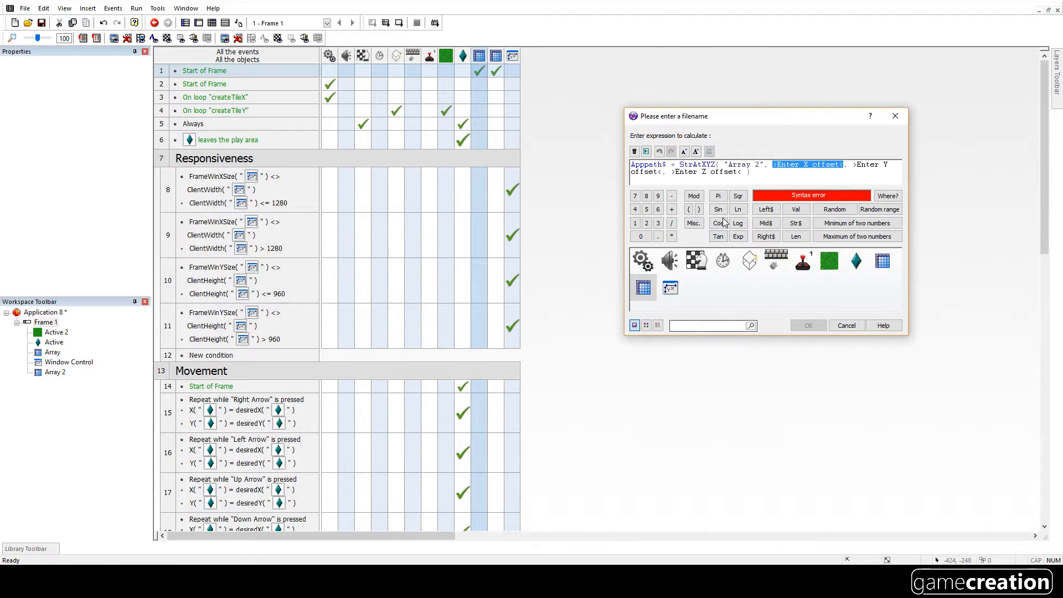
type("0")
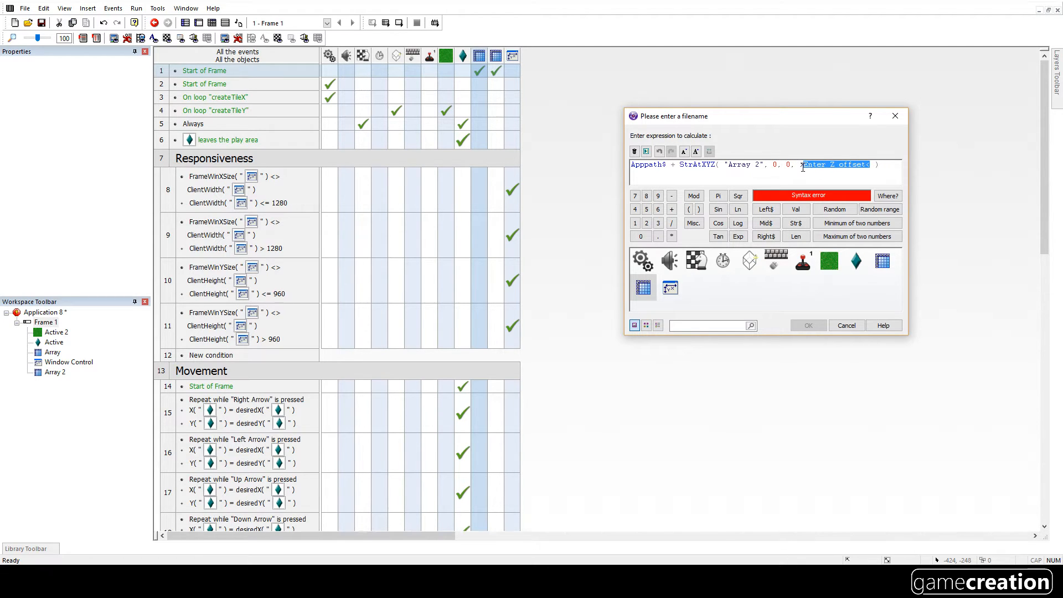
type("0")
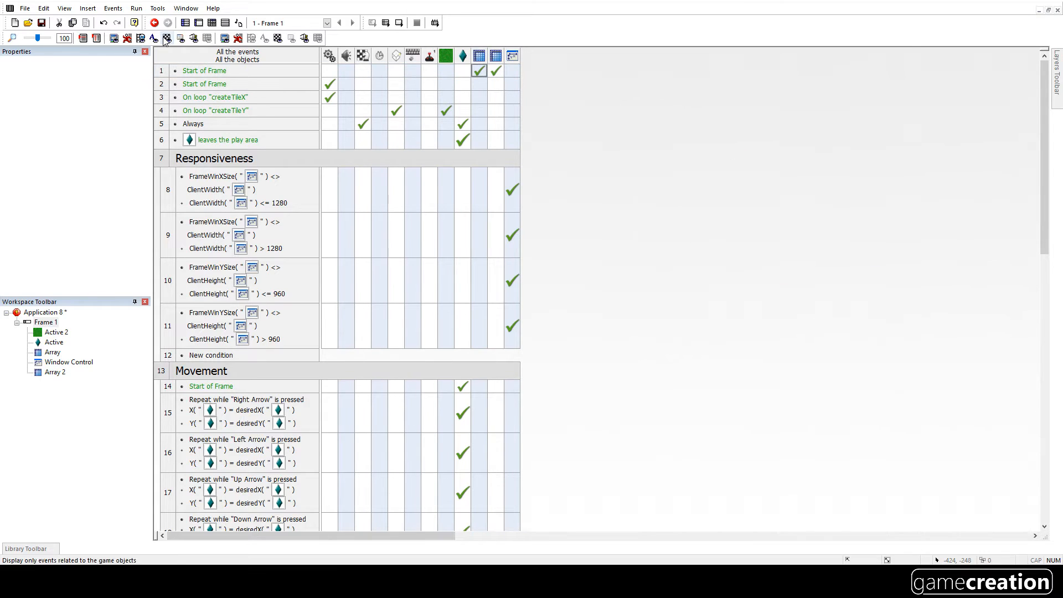
left_click(135, 7)
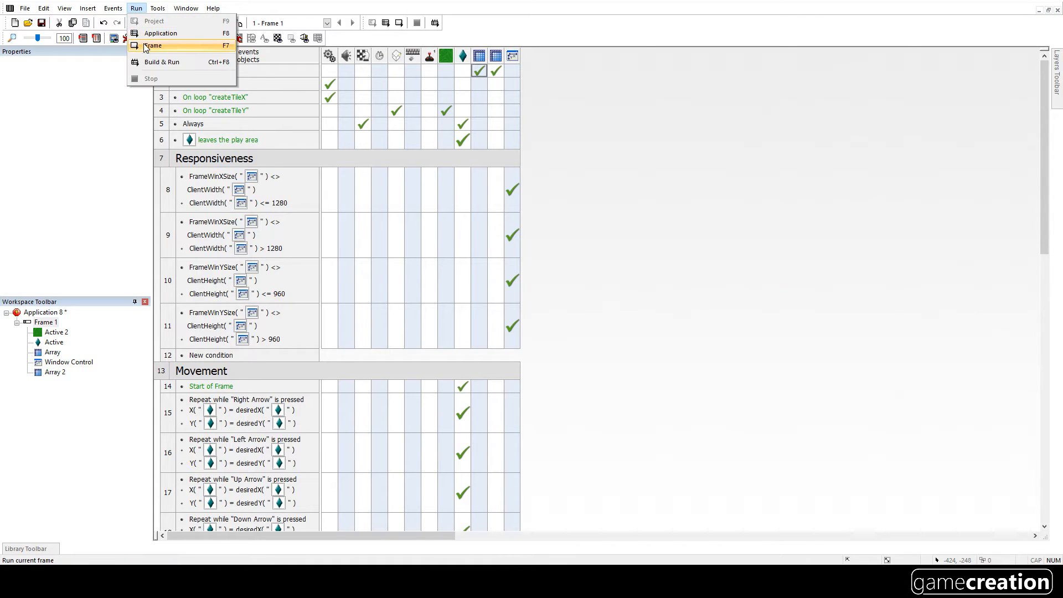
left_click(154, 46)
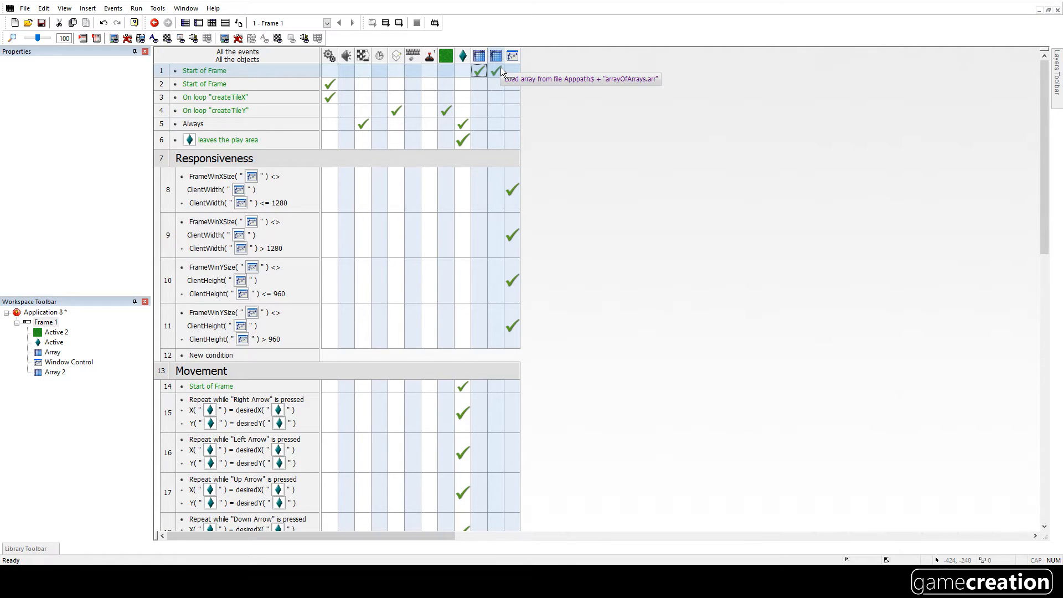
left_click(493, 70)
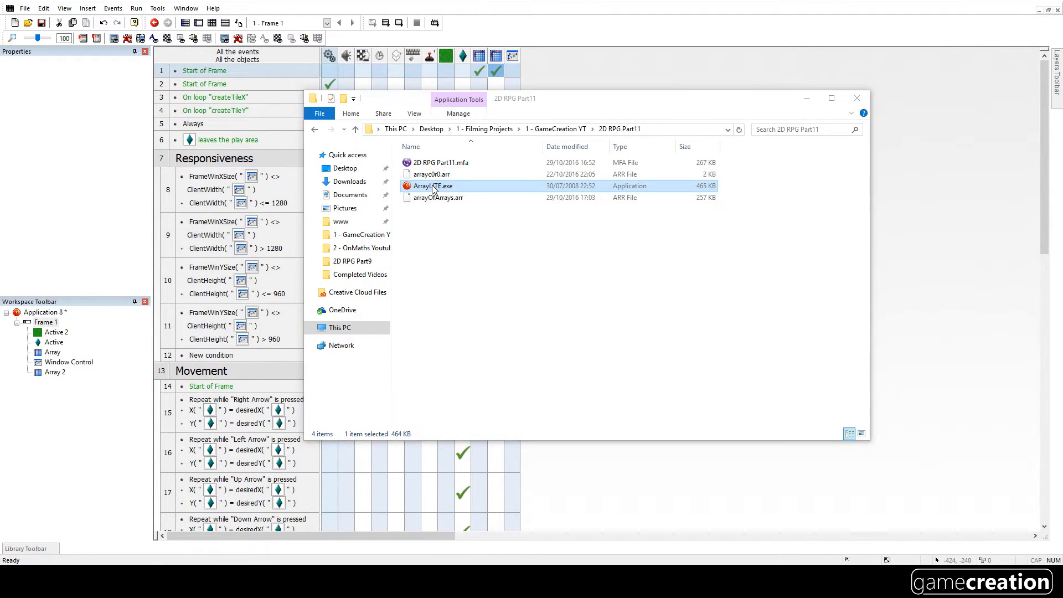
- Open arrayOfArrays.arr in Array Editor Lite, append .arr to both map names, and save
double_click(431, 186)
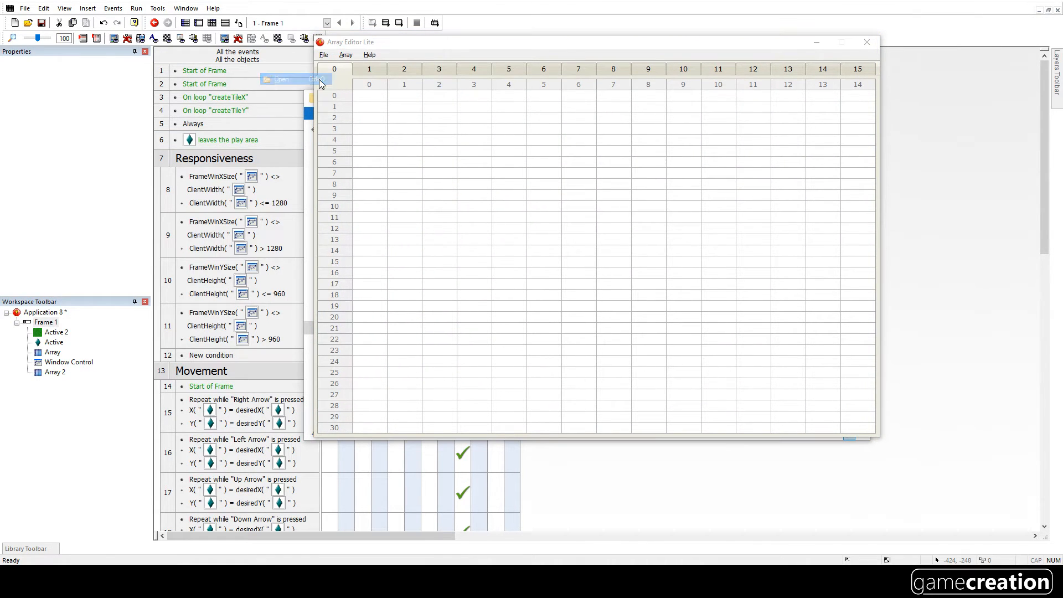
left_click(281, 79)
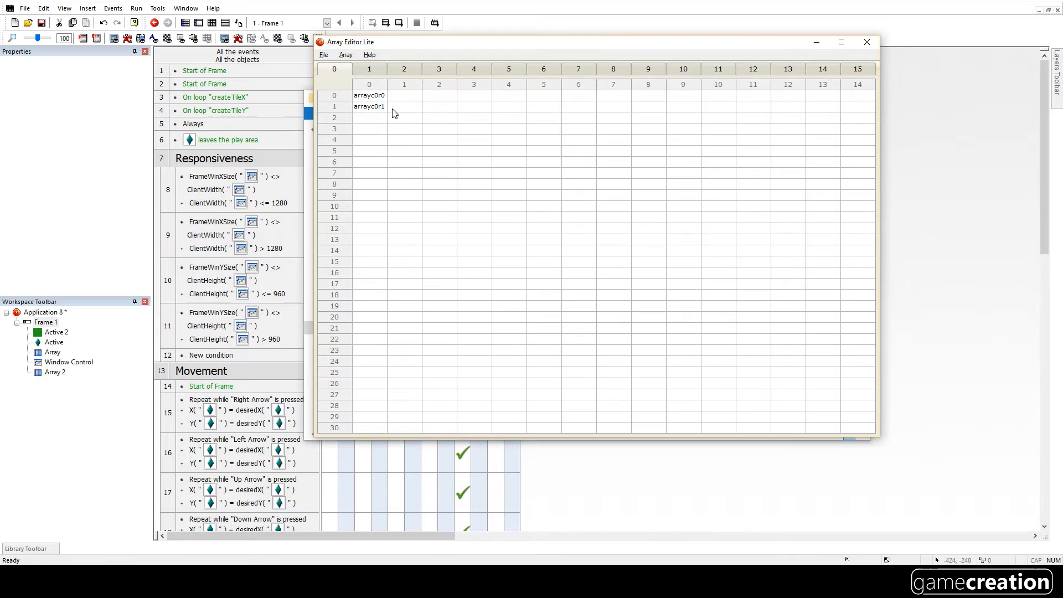
left_click(369, 95)
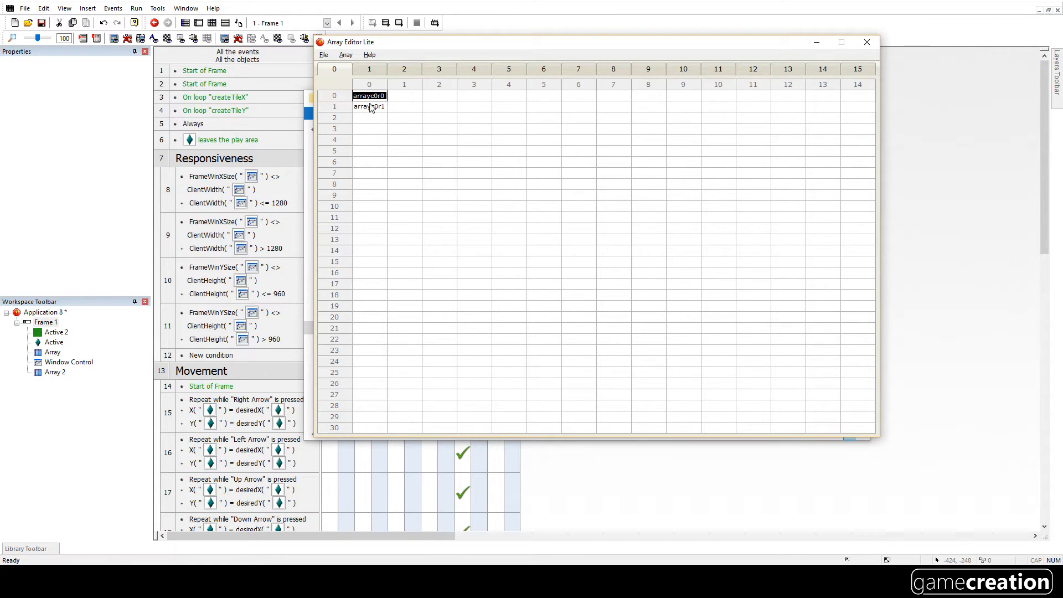
left_click(404, 95)
type(".arr")
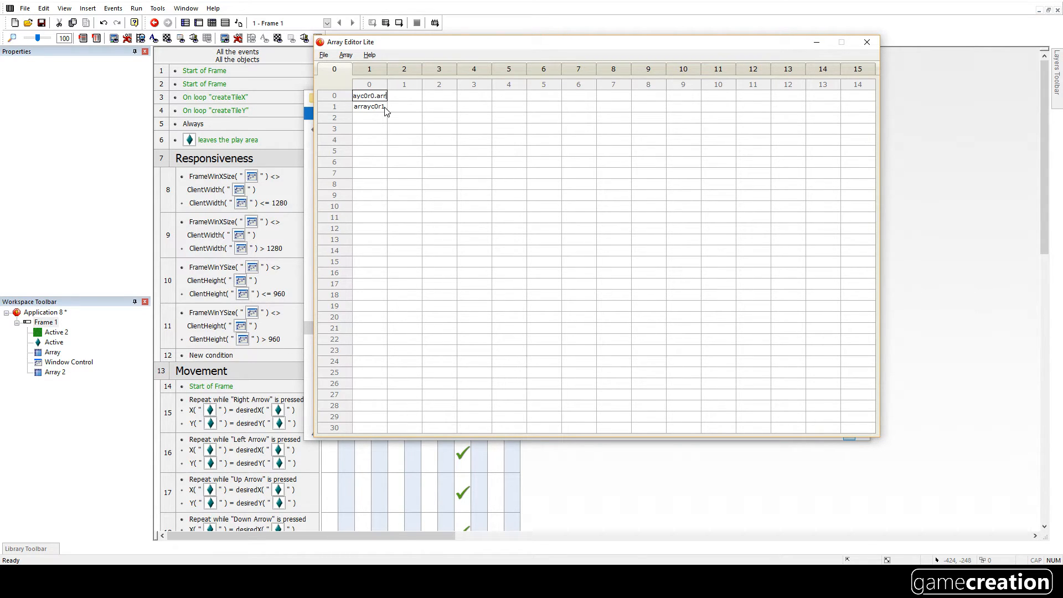
left_click(369, 106)
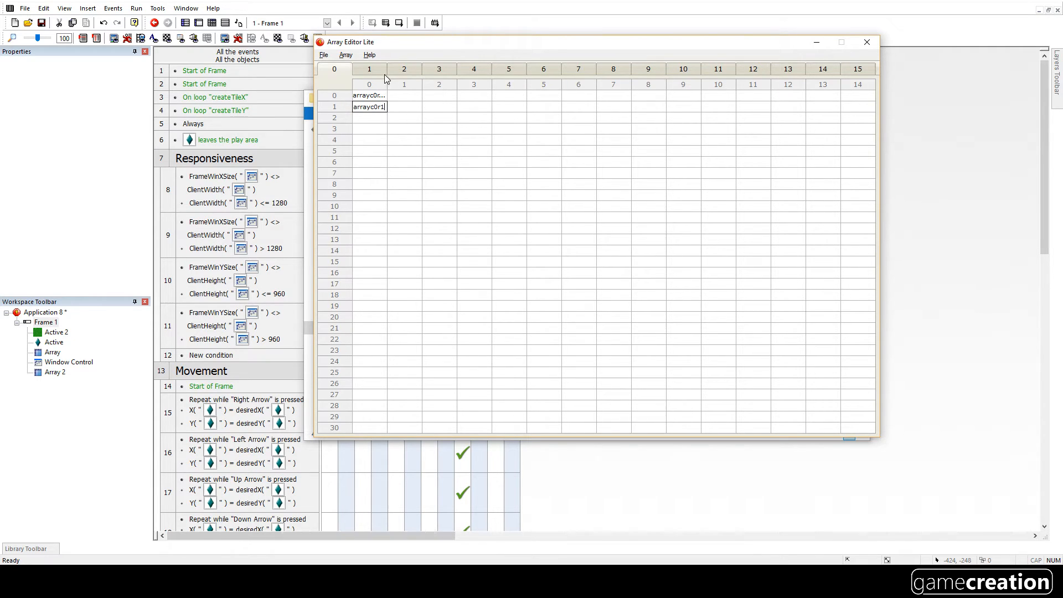
mouse_move(383, 80)
type(".arr")
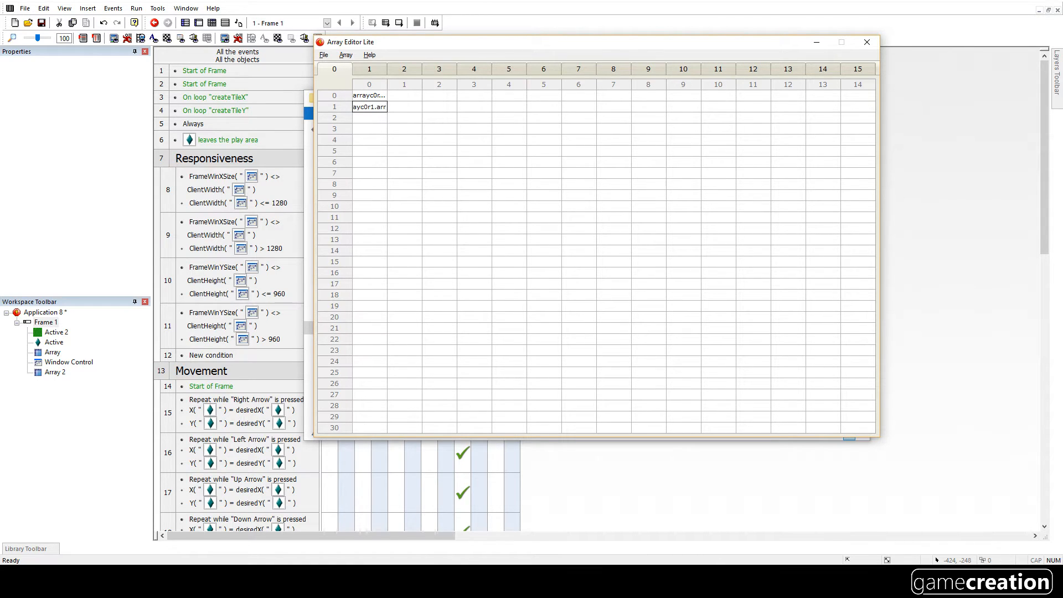
left_click(323, 55)
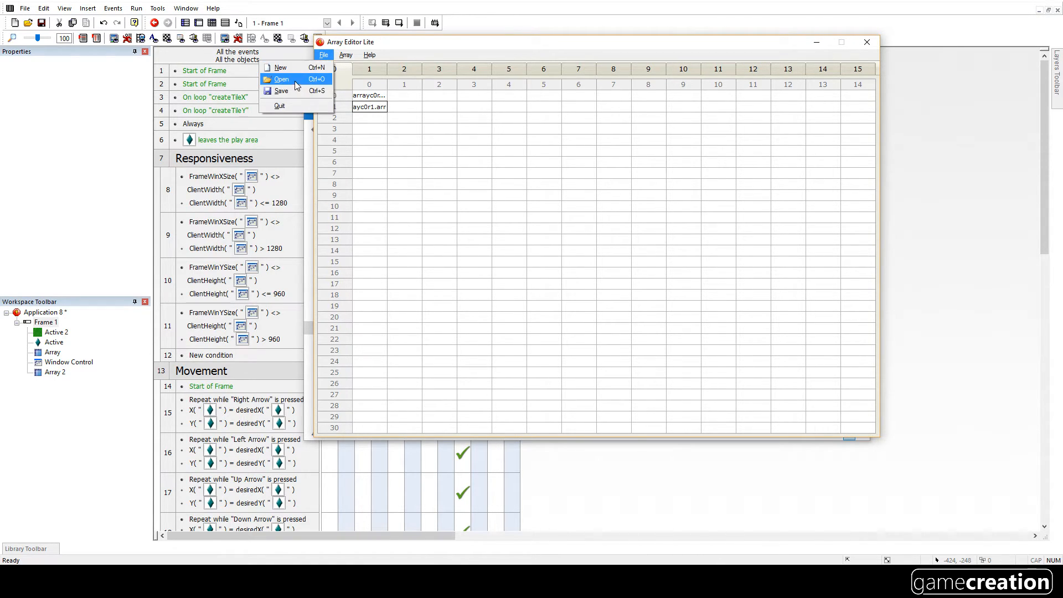
left_click(281, 91)
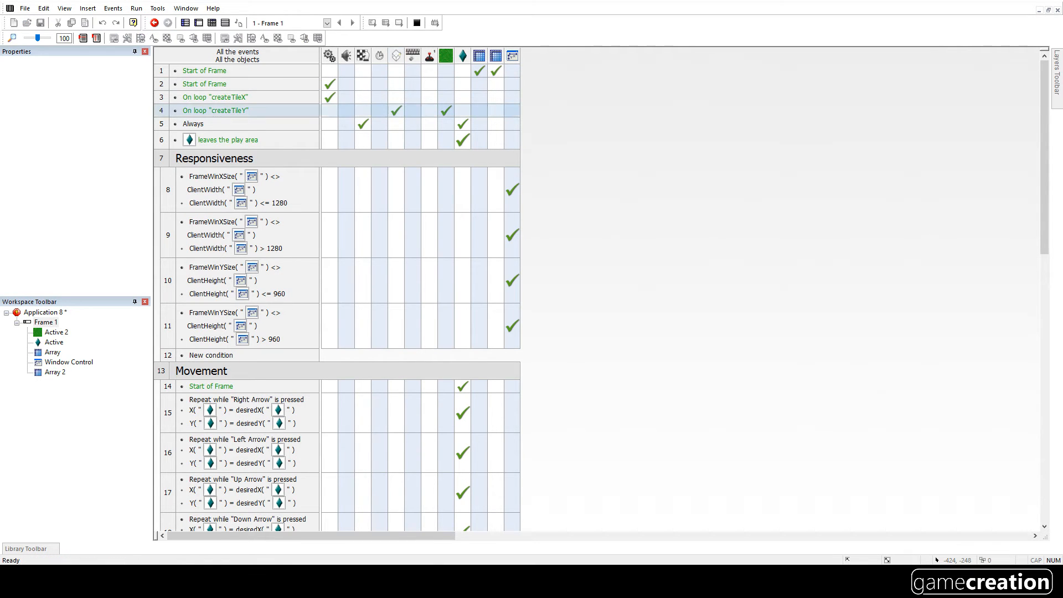
left_click(152, 22)
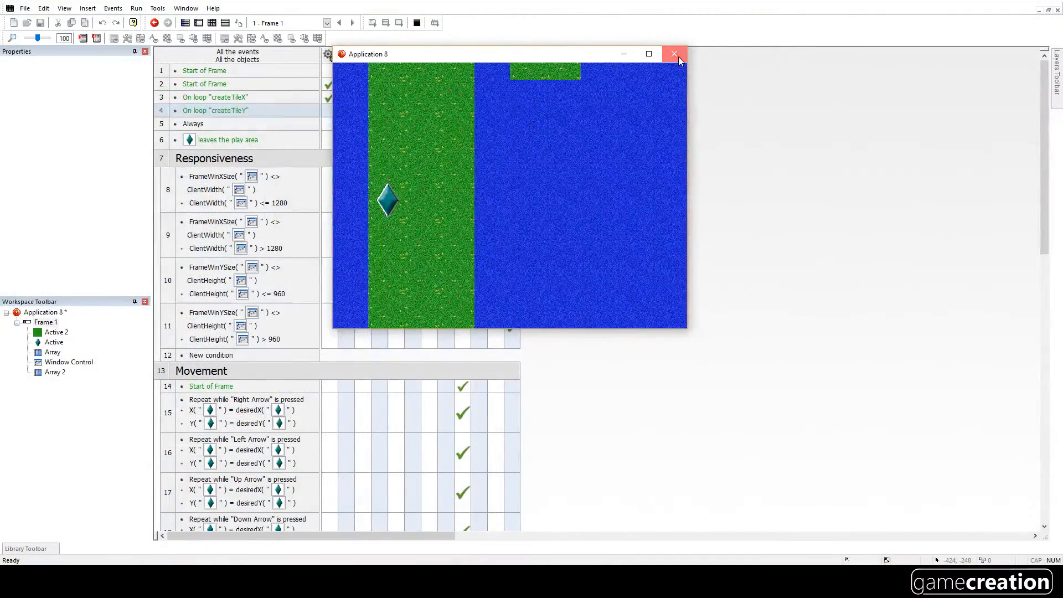
left_click(674, 53)
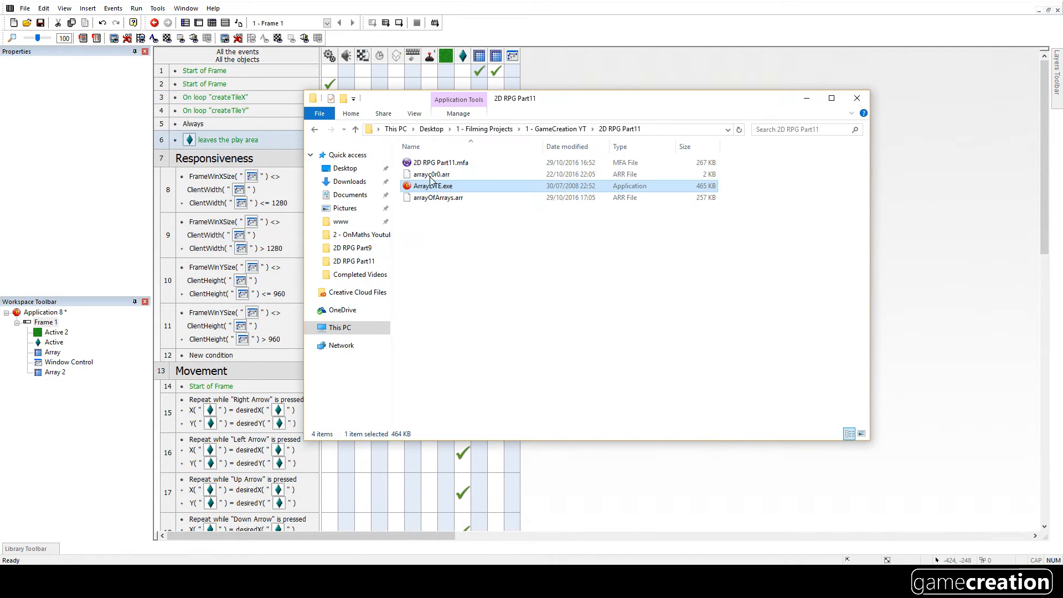
- Copy arrayc0r0.arr to a new arrayc0r1.arr, then launch ArrayLITE.exe
left_click(431, 174)
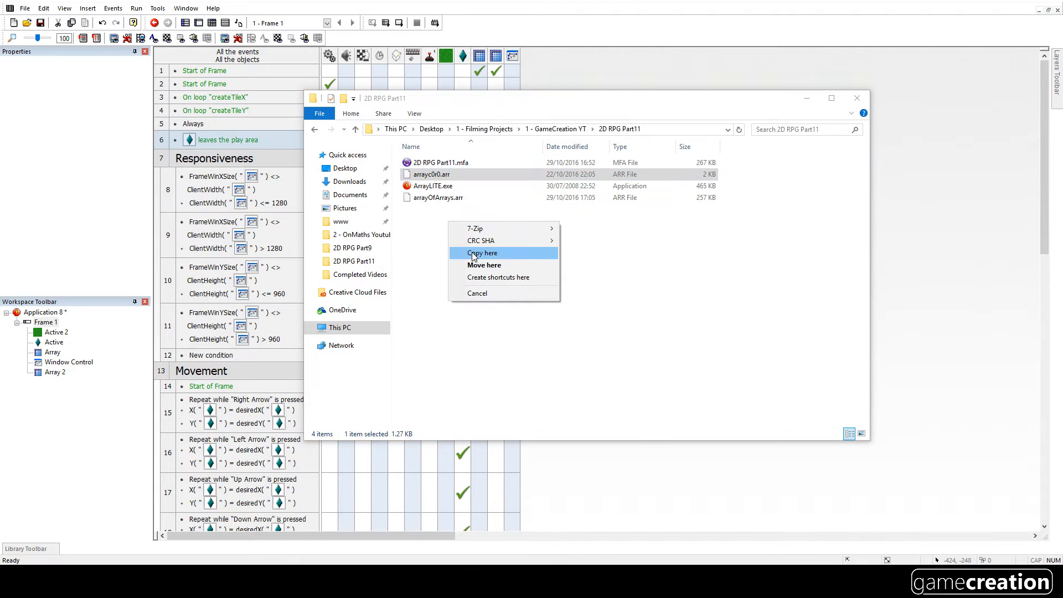
left_click(482, 252)
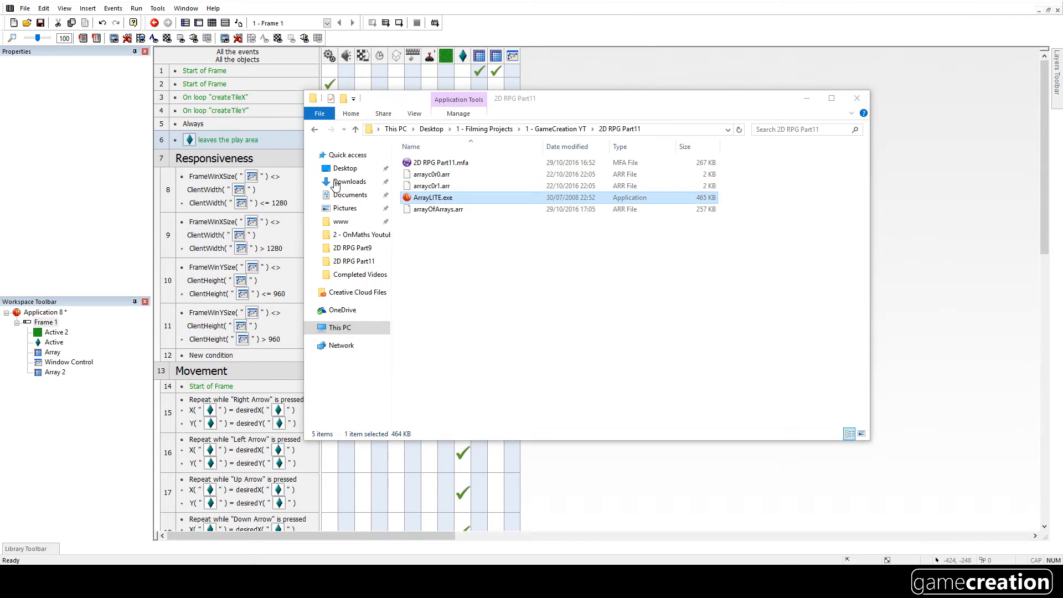
double_click(431, 197)
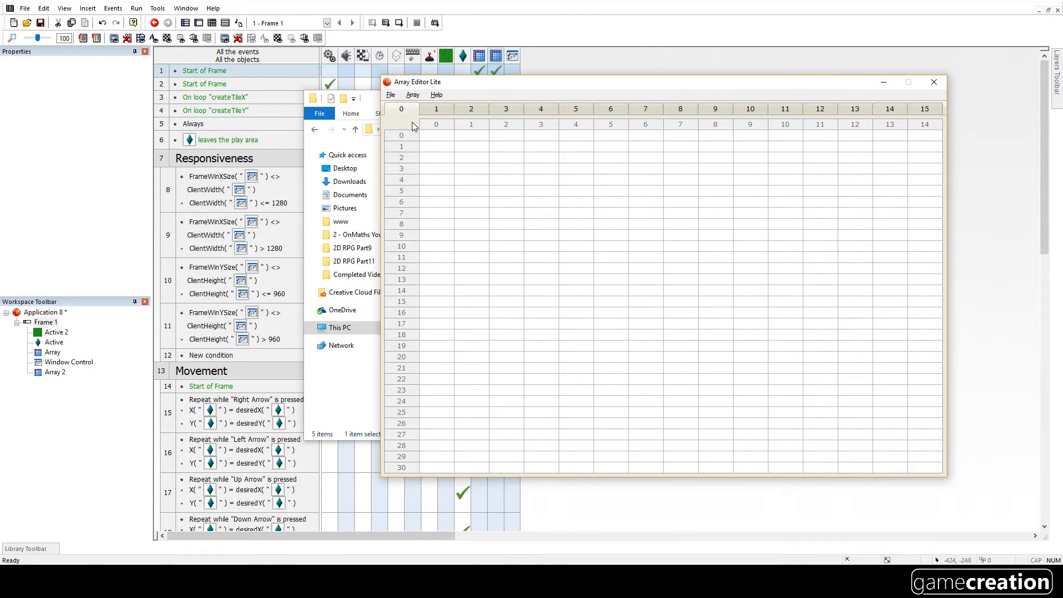
- Open the arrayc0r1.arr map section in Array Editor Lite
left_click(390, 94)
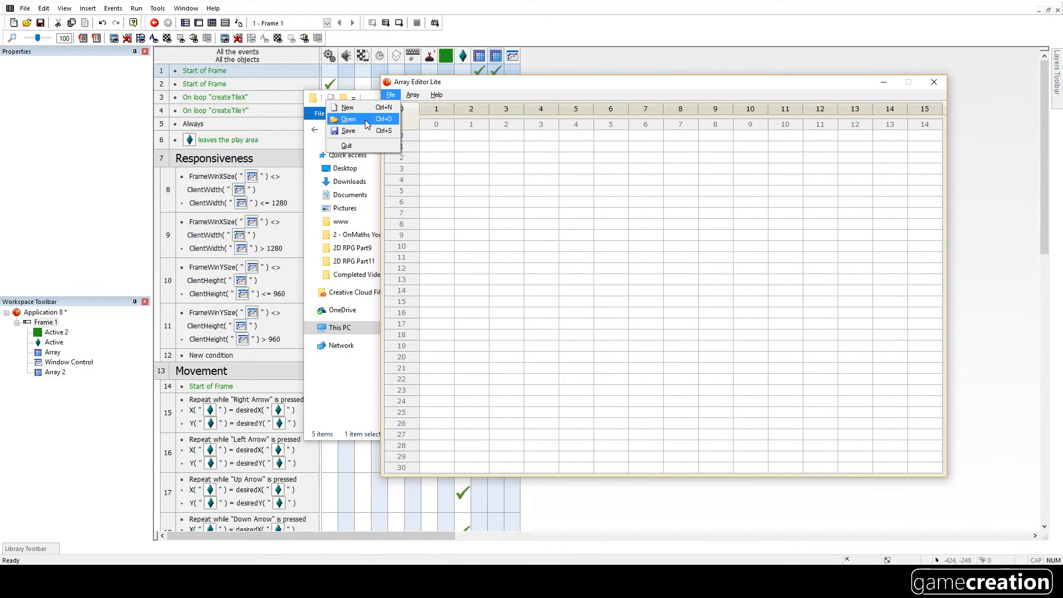
left_click(347, 119)
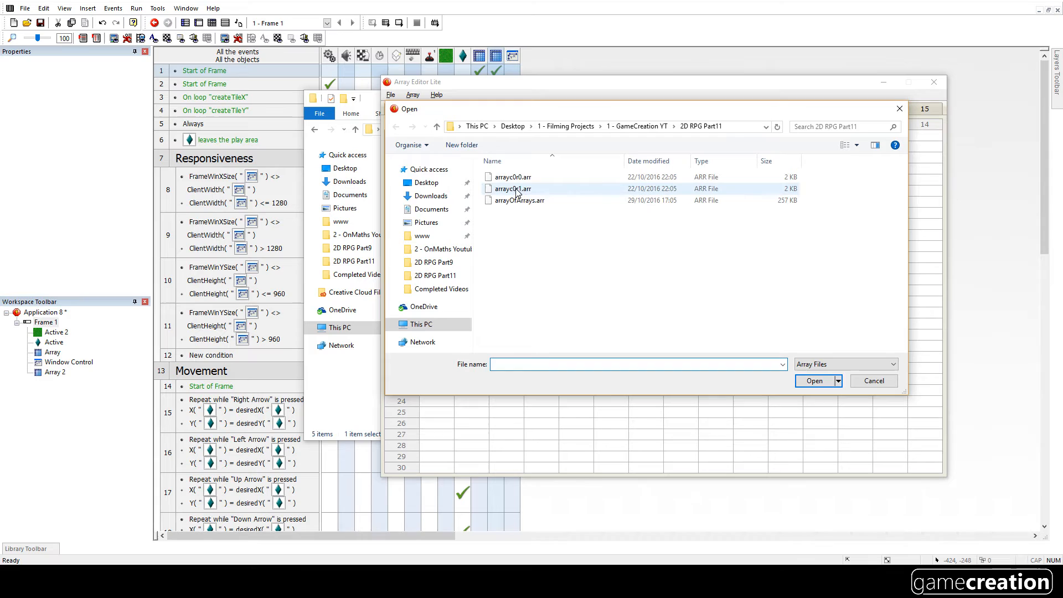
left_click(514, 189)
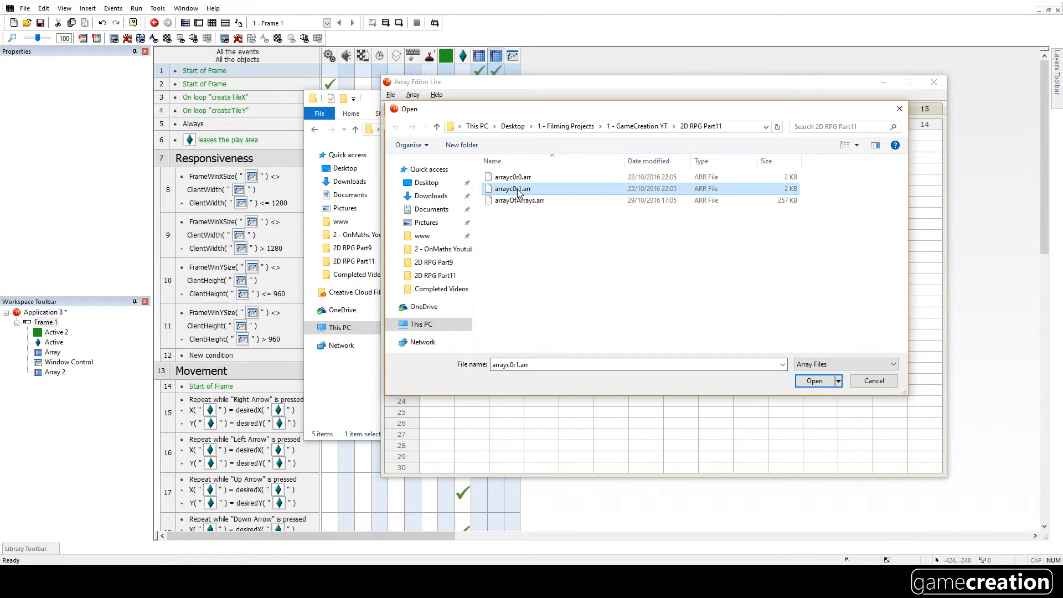
left_click(814, 381)
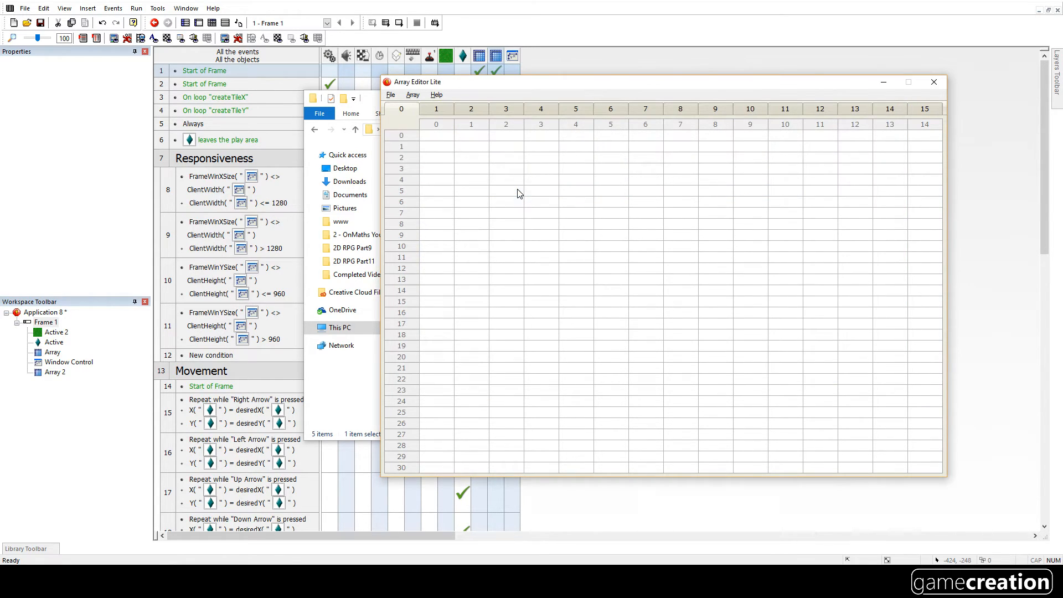
- Reopen the map, edit a top-row tile value, quit the editor, and close File Explorer
left_click(412, 94)
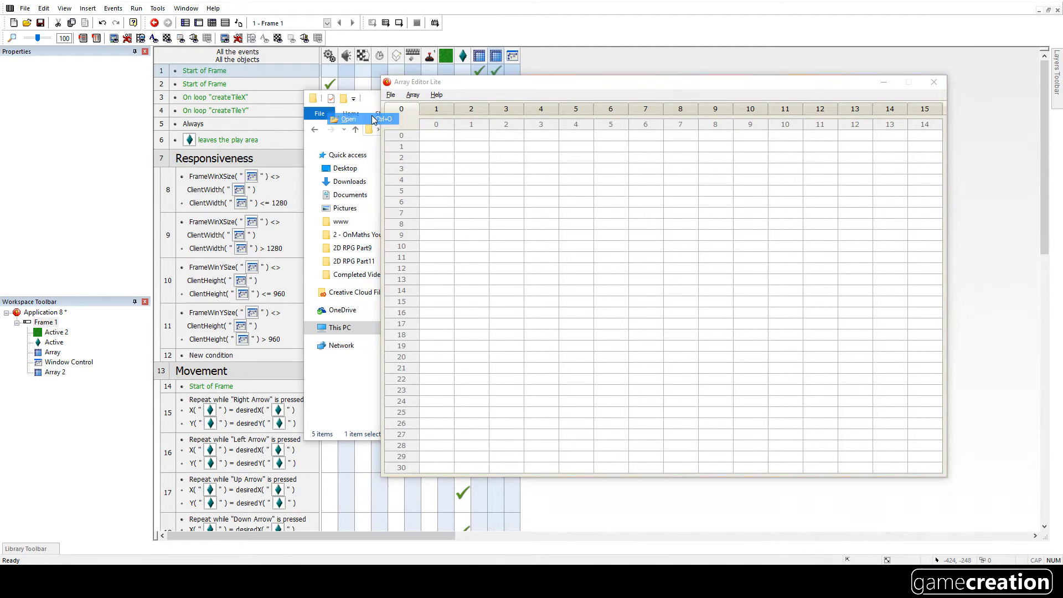
left_click(348, 118)
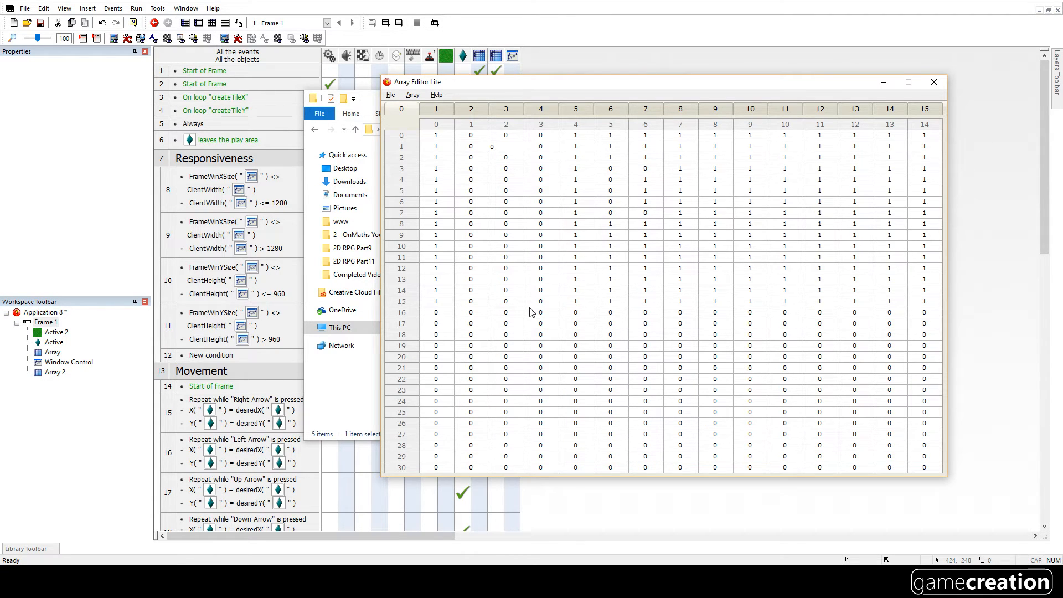
mouse_move(490, 303)
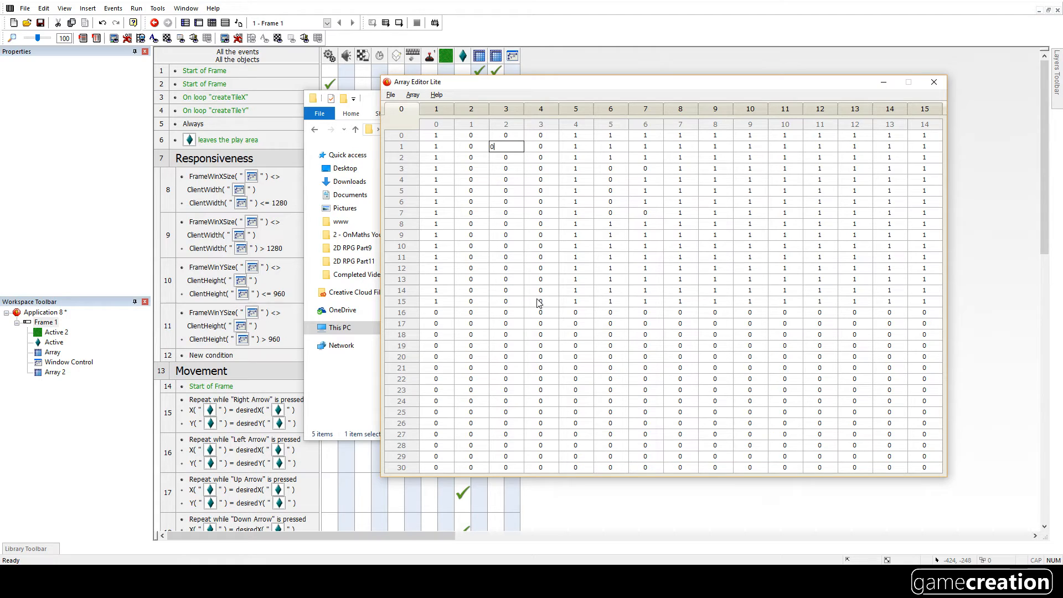
left_click(540, 135)
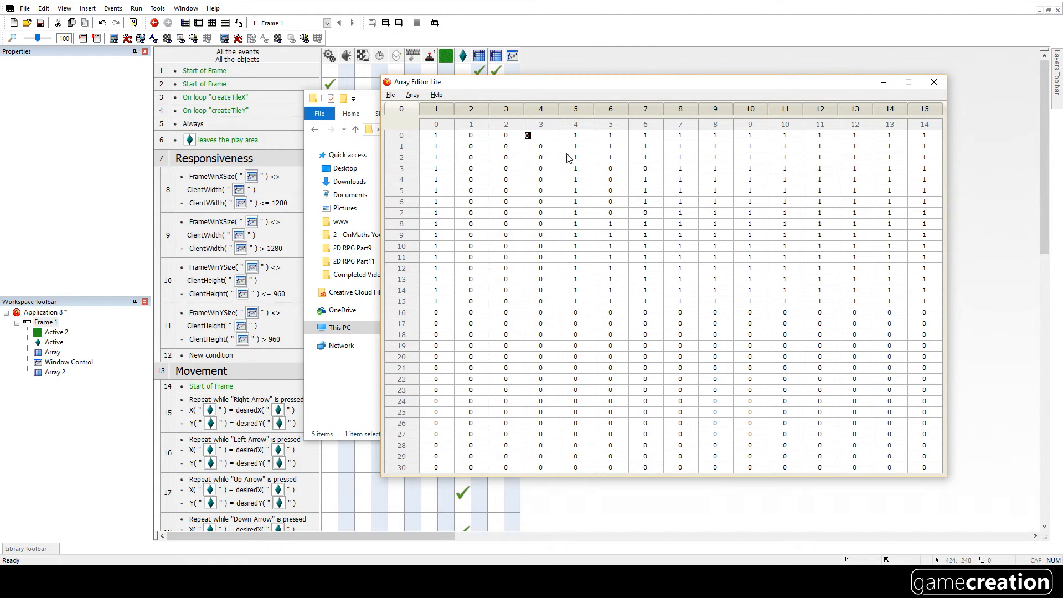
left_click(390, 95)
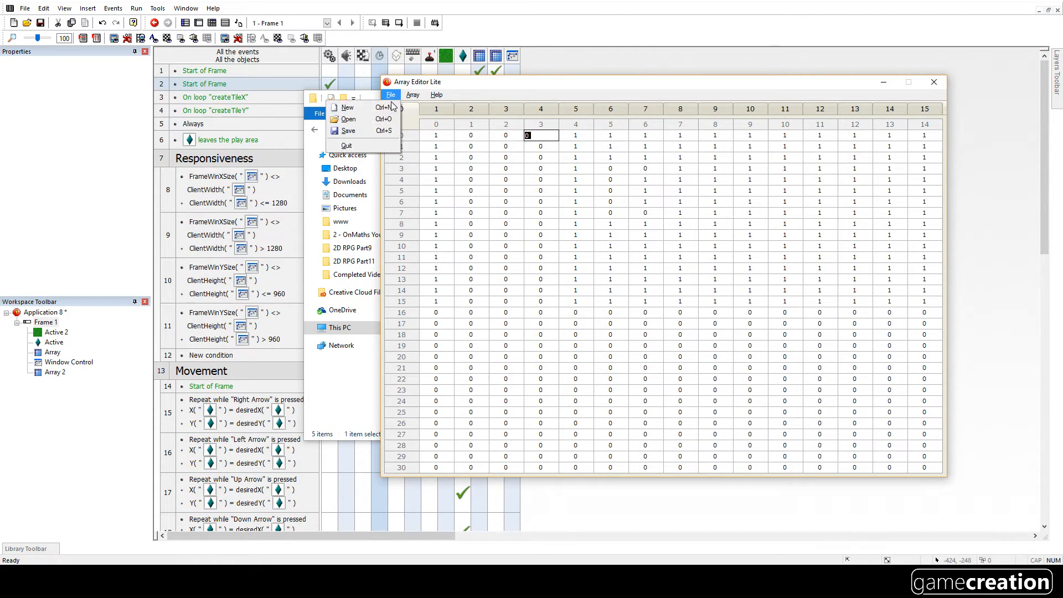
left_click(348, 130)
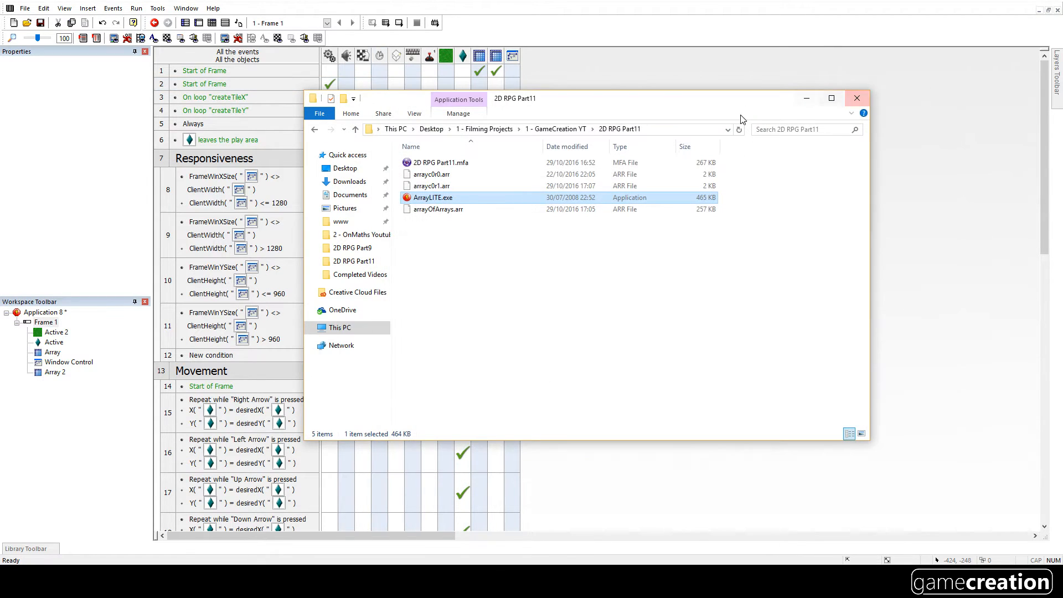
left_click(856, 99)
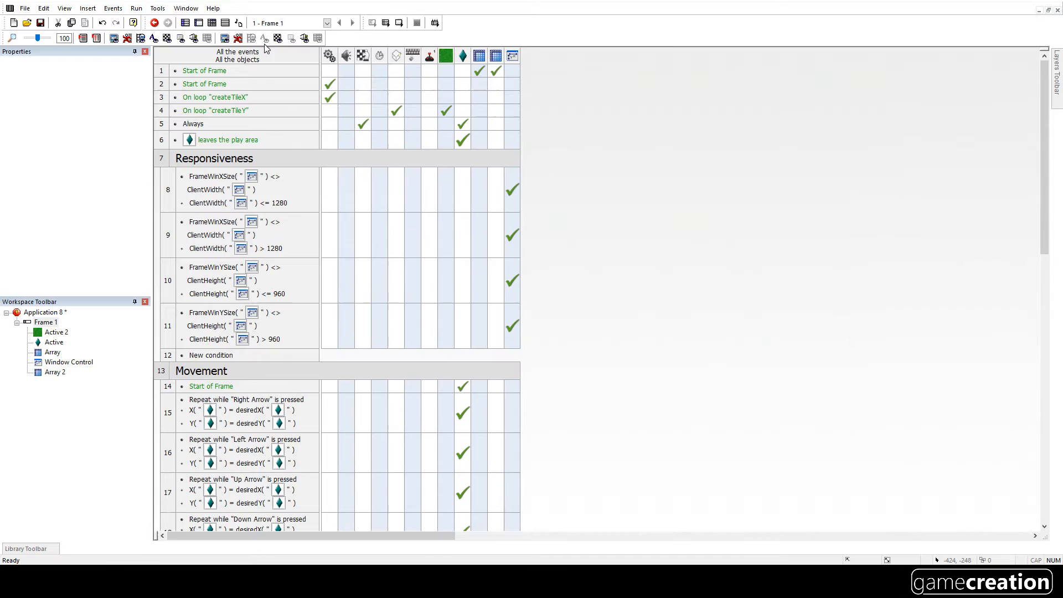
left_click(136, 7)
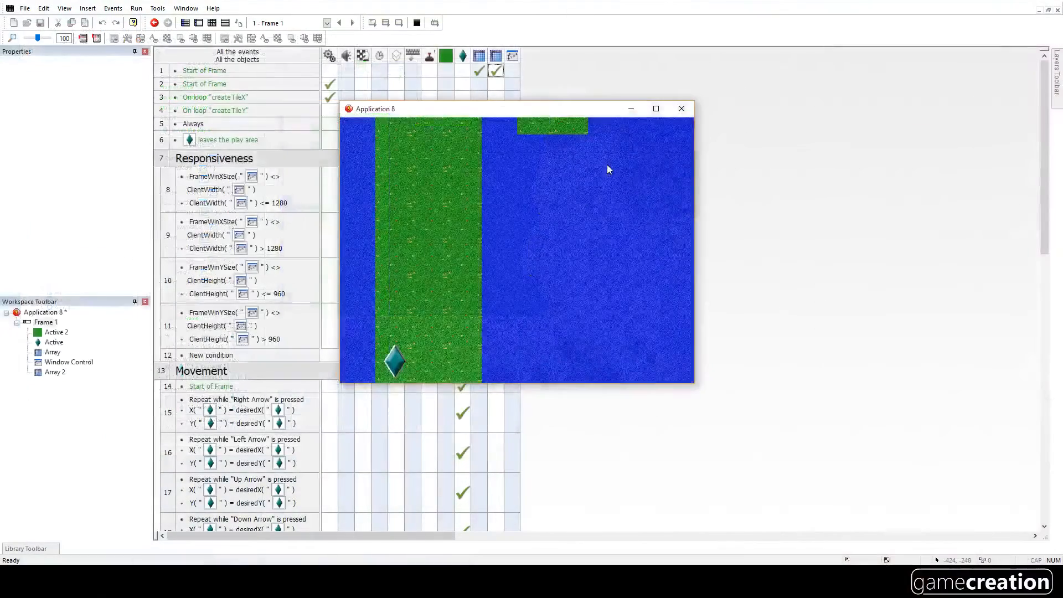
left_click(681, 109)
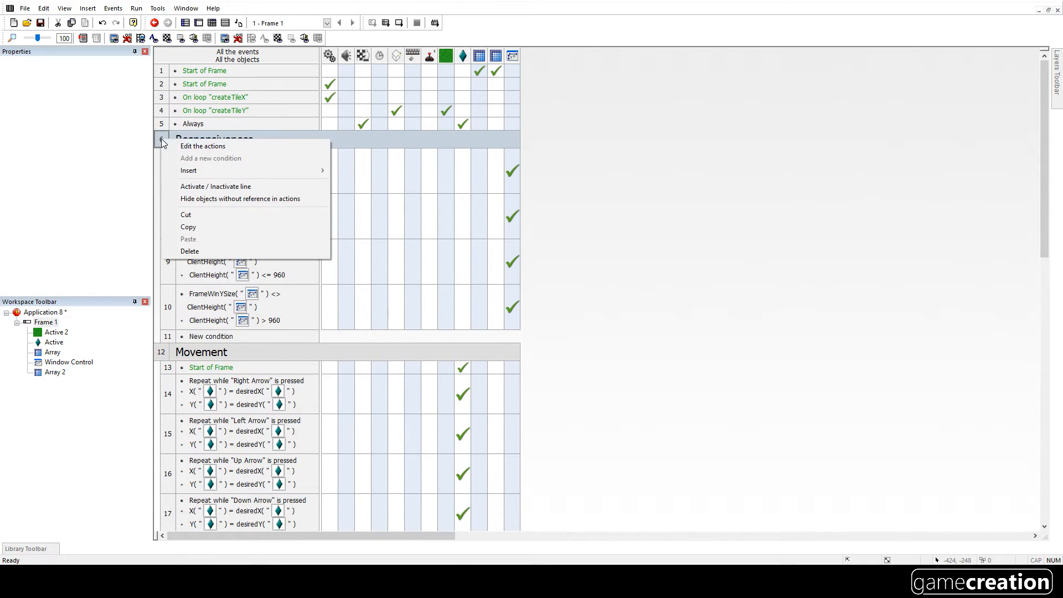
mouse_move(188, 170)
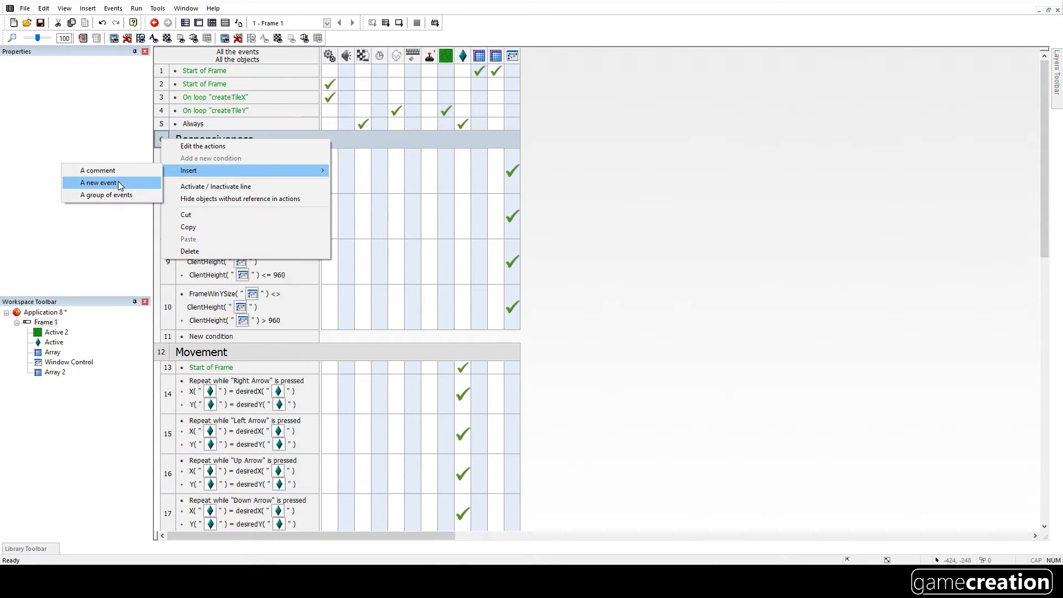
- Insert an event comparing the player Active's currTileY alterable value as greater than 20
left_click(97, 182)
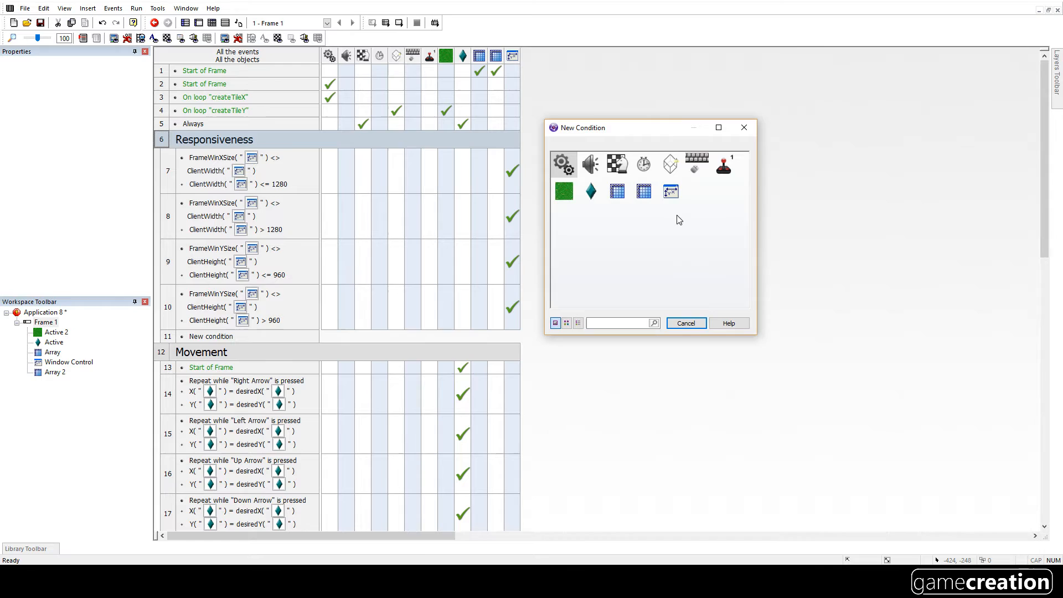
mouse_move(590, 191)
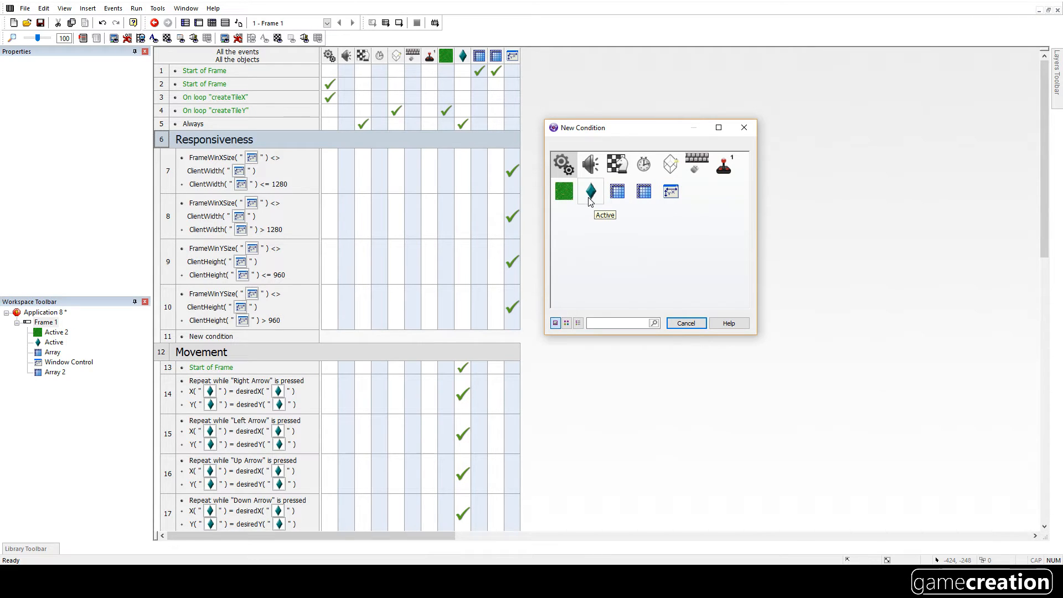
left_click(589, 190)
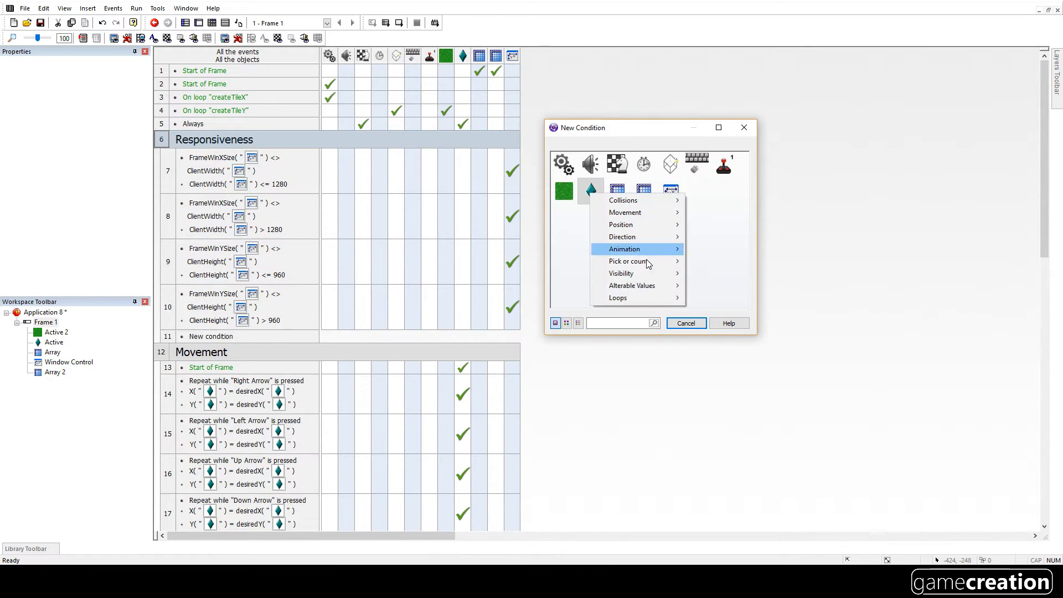
mouse_move(632, 285)
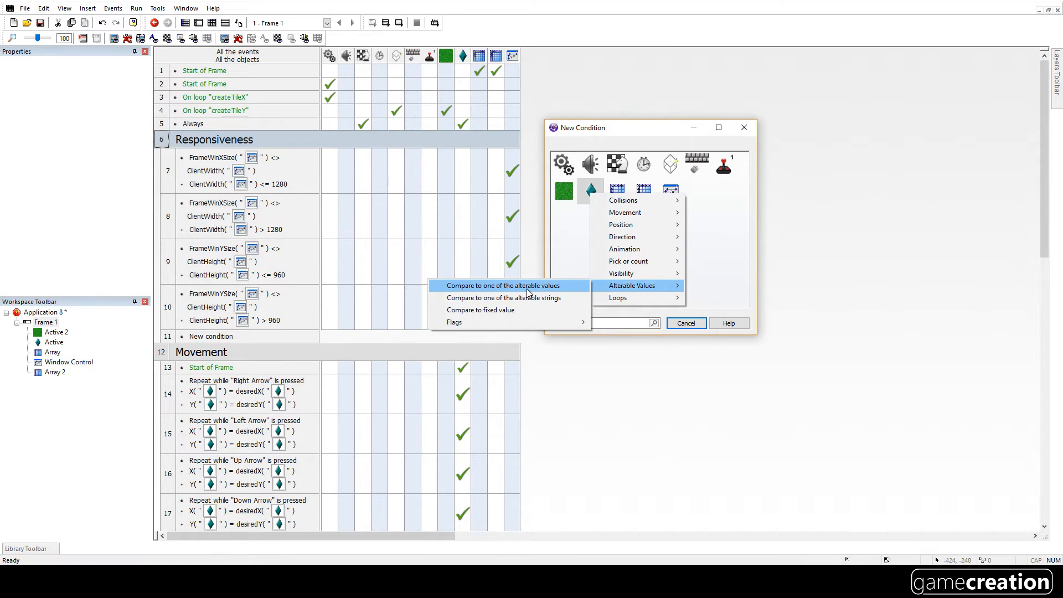
left_click(502, 286)
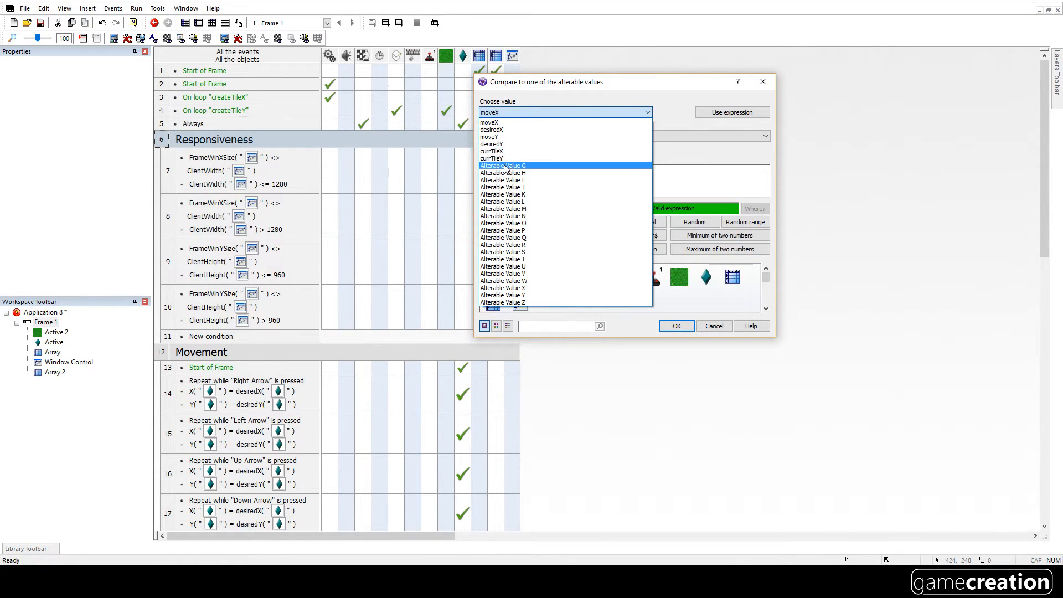
left_click(493, 150)
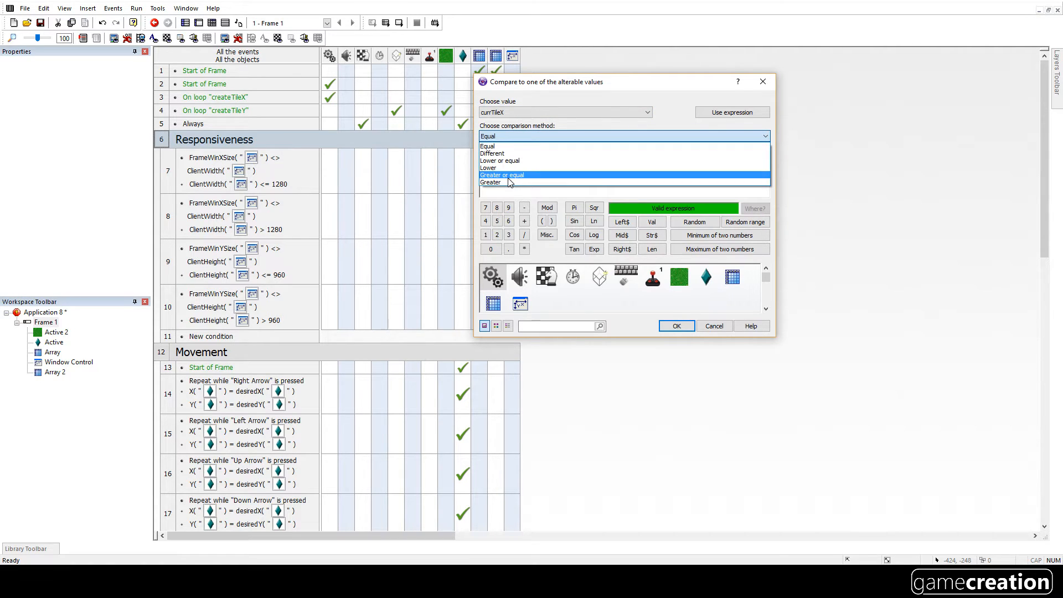
left_click(490, 182)
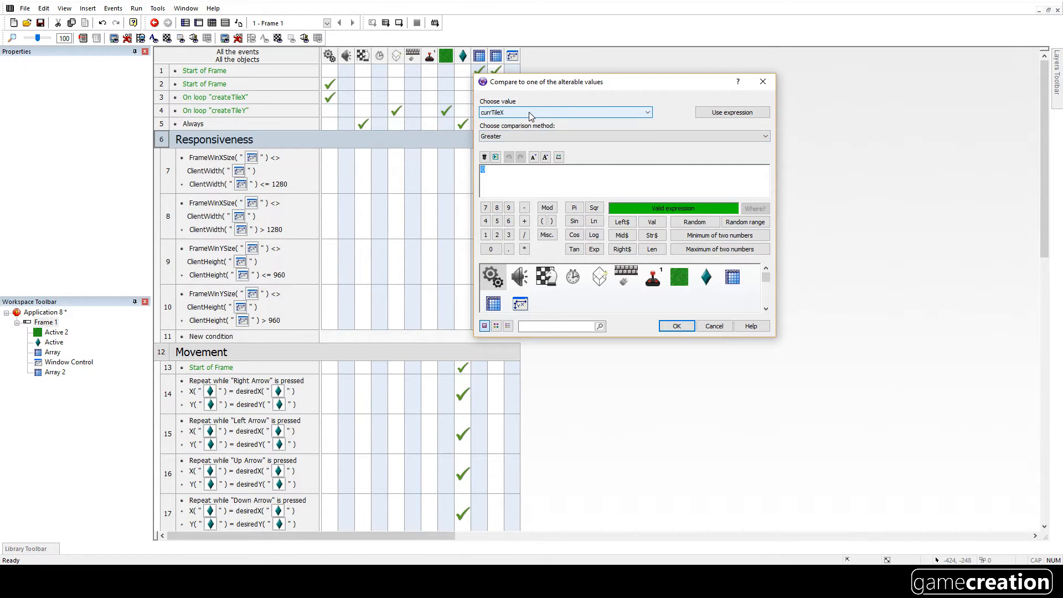
left_click(565, 112)
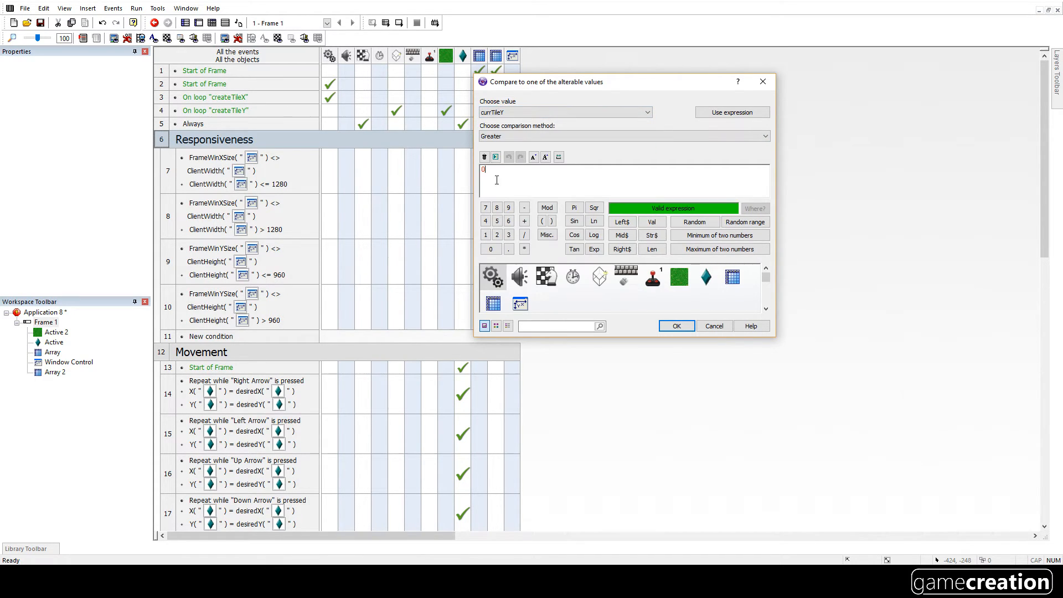
type("20")
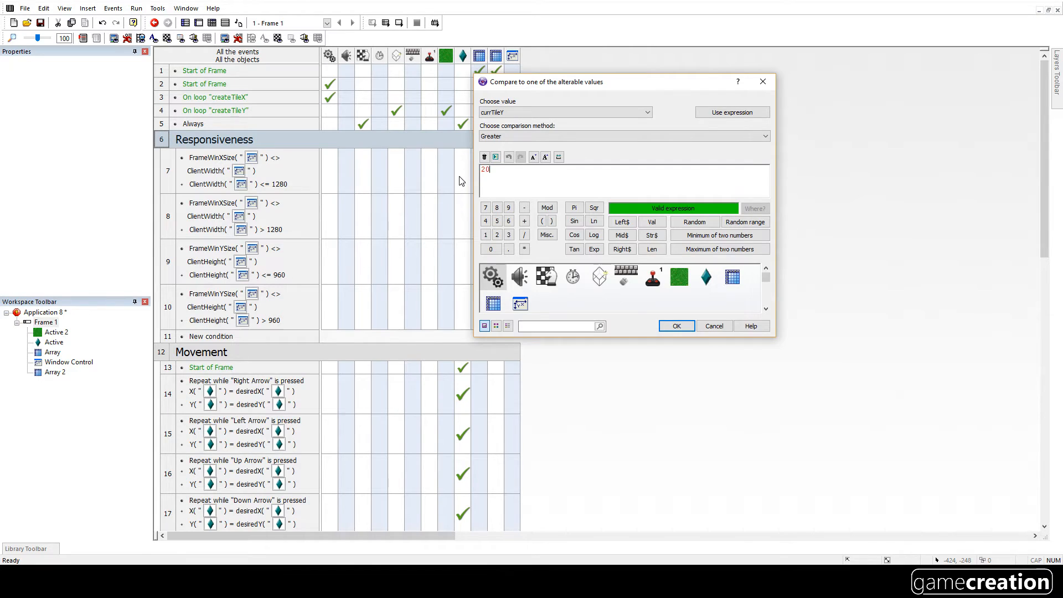
left_click(676, 326)
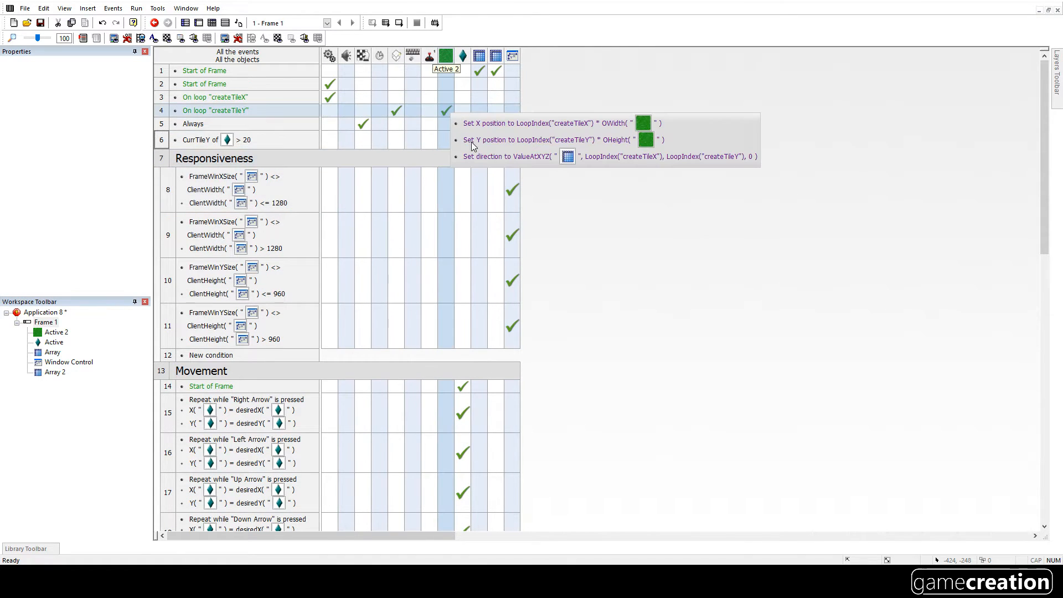
- Give the currTileY > 20 event a Destroy action for the diamond player object
right_click(461, 139)
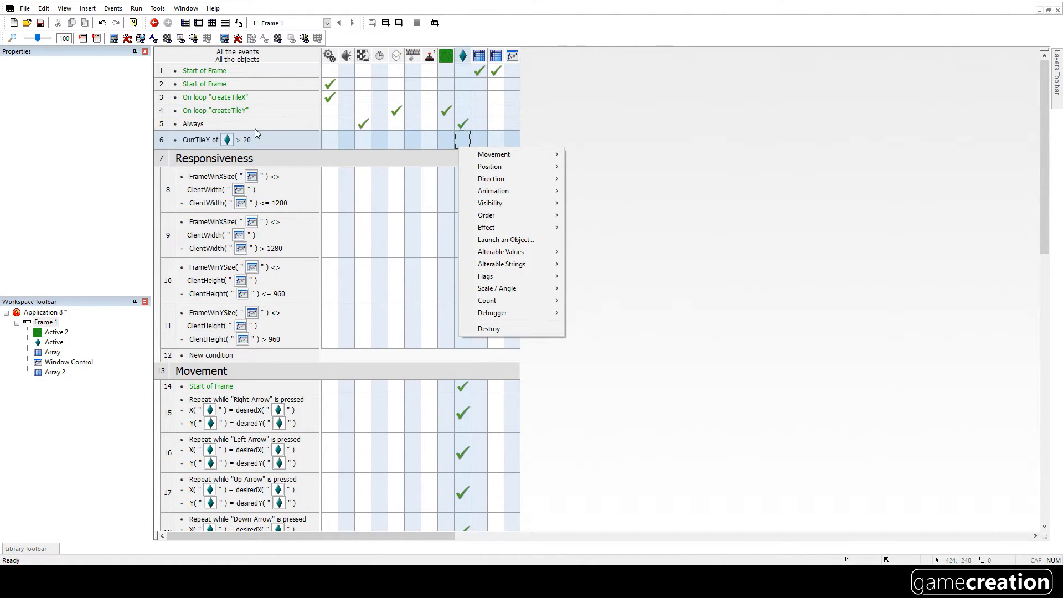
left_click(429, 139)
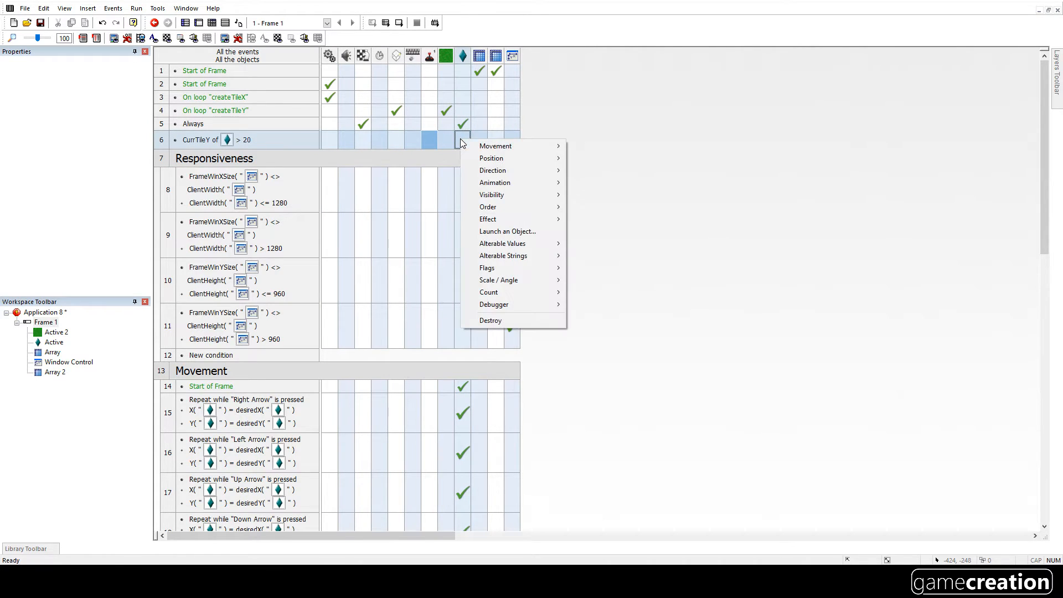
mouse_move(490, 320)
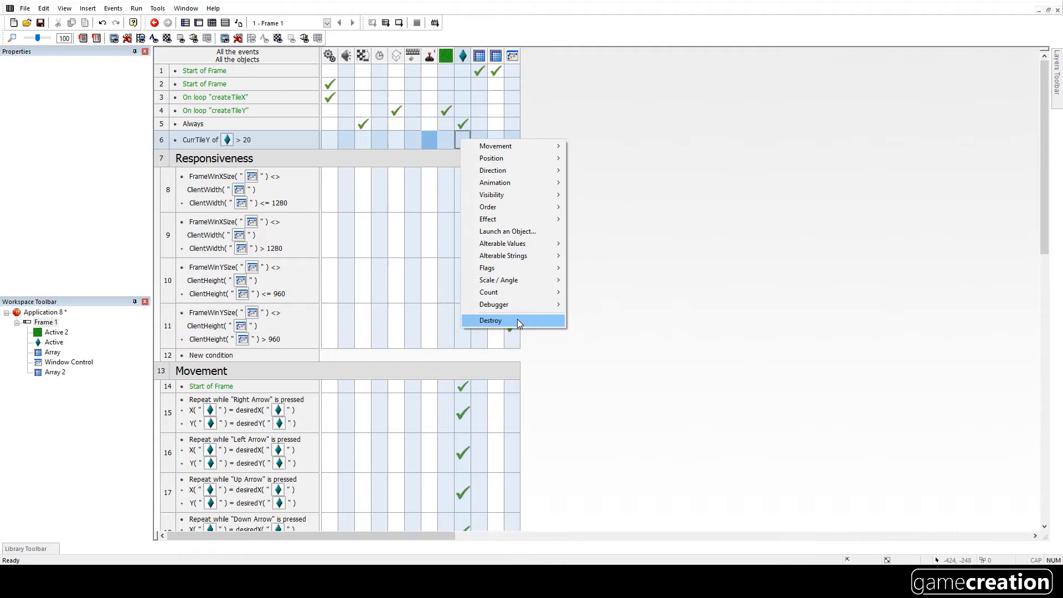
left_click(490, 320)
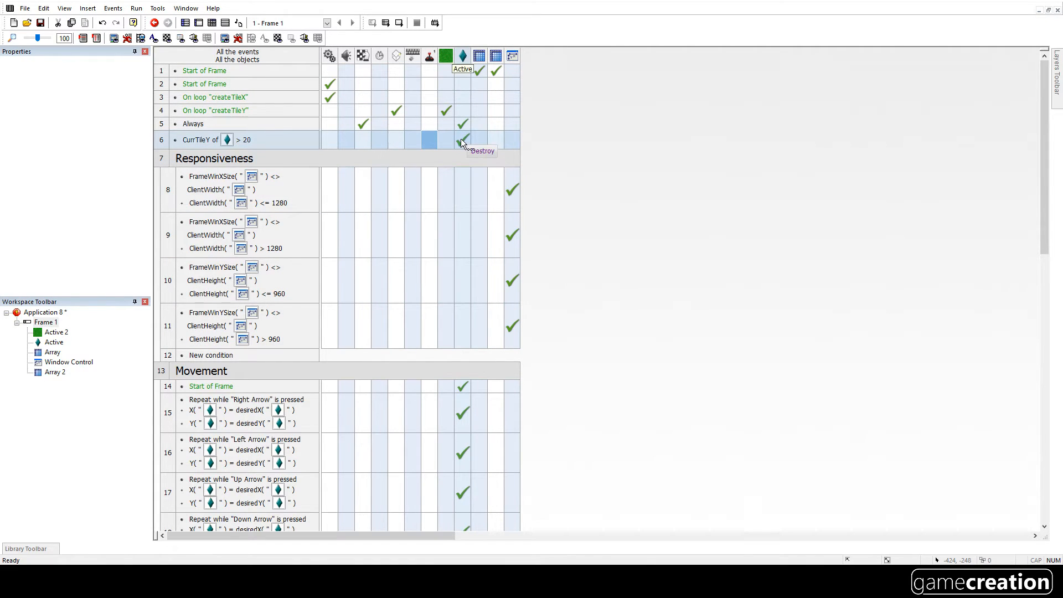
left_click(135, 7)
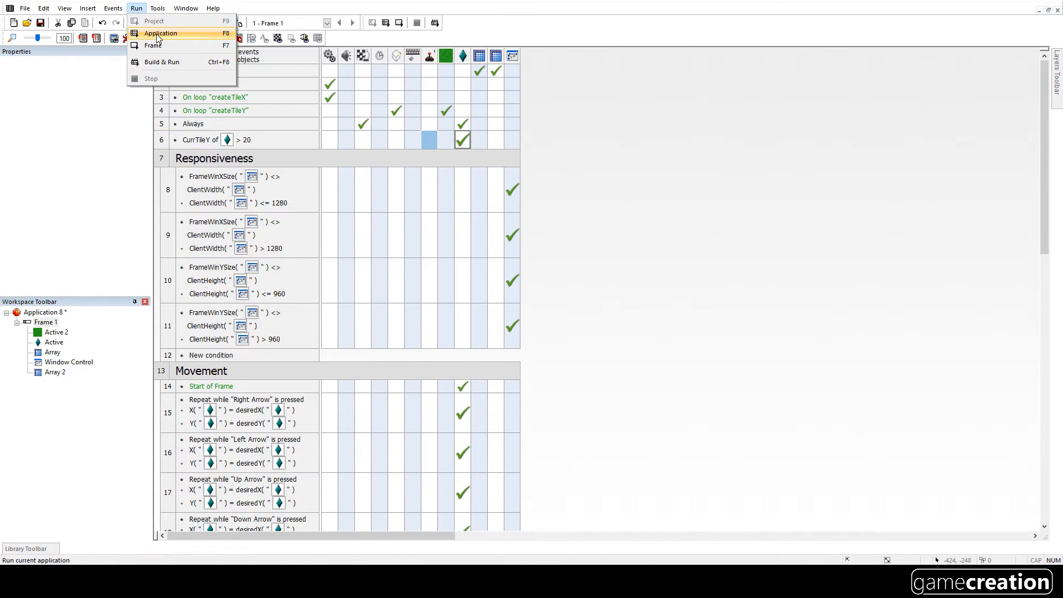
- Test-run the game, watch the diamond's alterable values in the debugger, then stop it
left_click(160, 34)
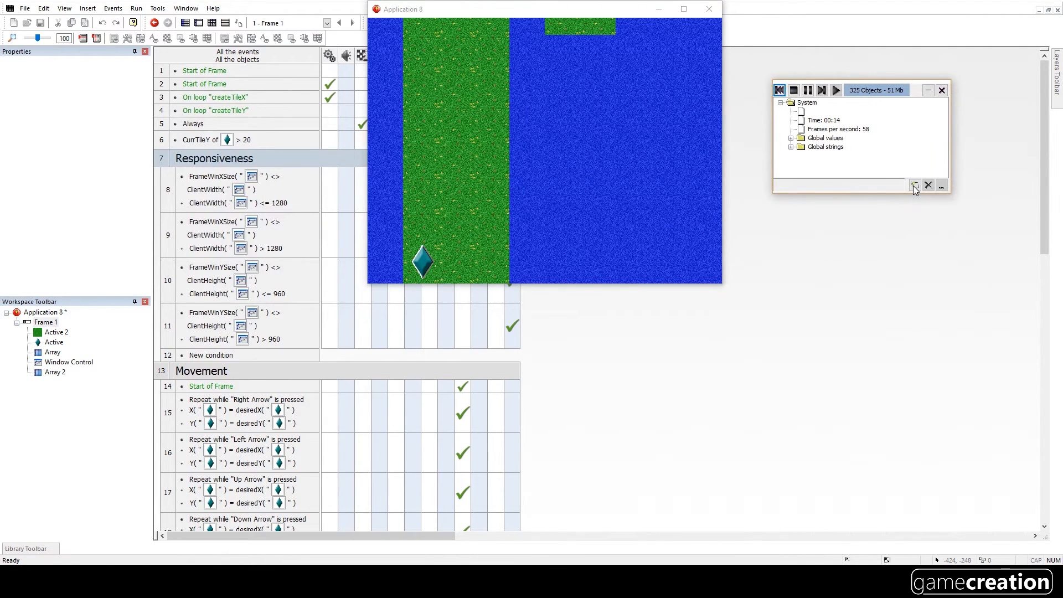
left_click(914, 185)
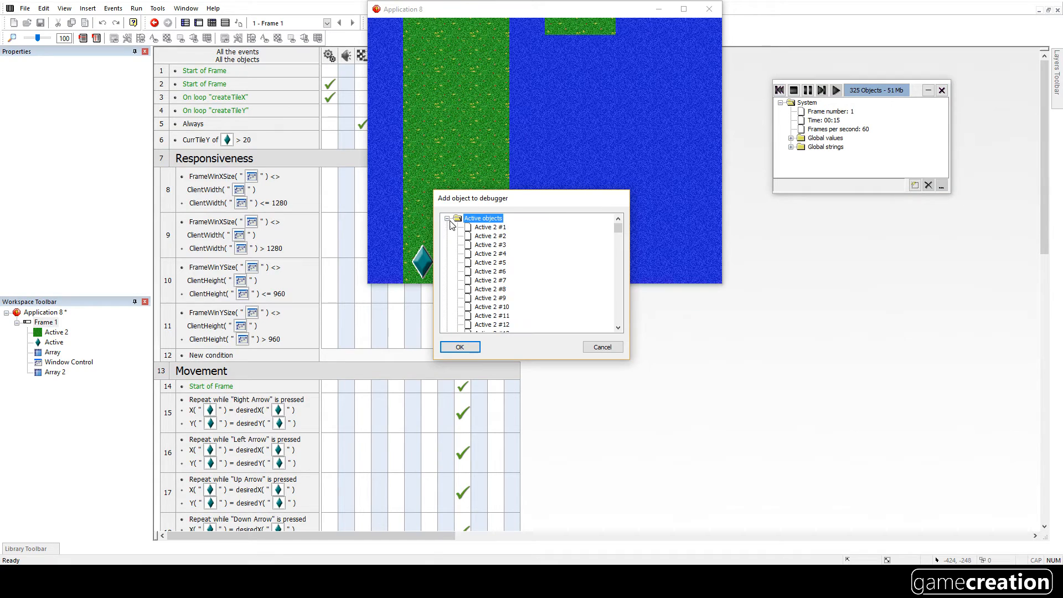
left_click_drag(616, 230, 615, 315)
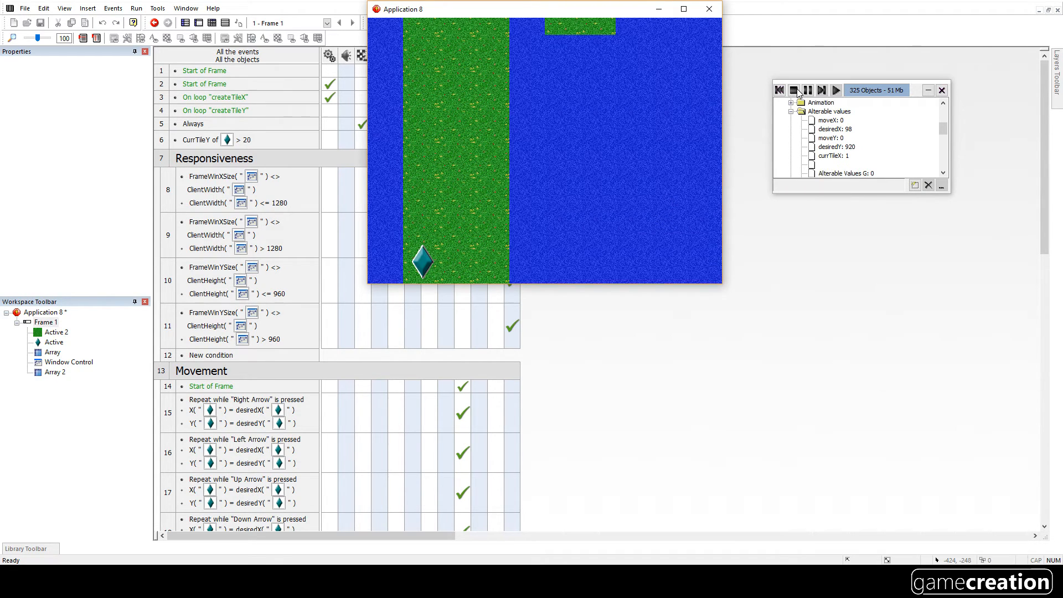
left_click(709, 9)
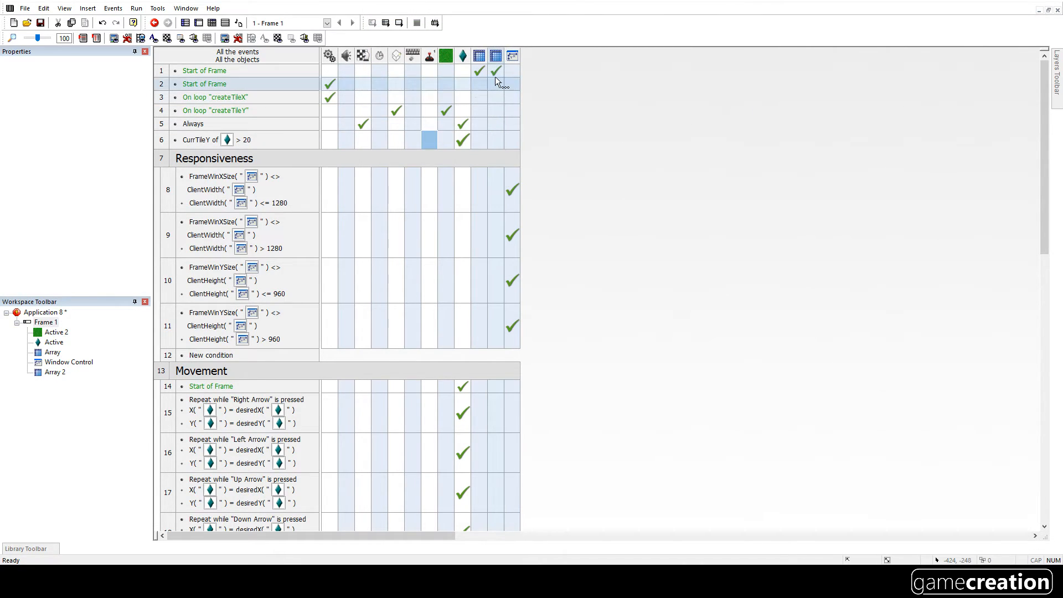
- Change event 6's condition to currTileY greater than or equal to 15
double_click(217, 139)
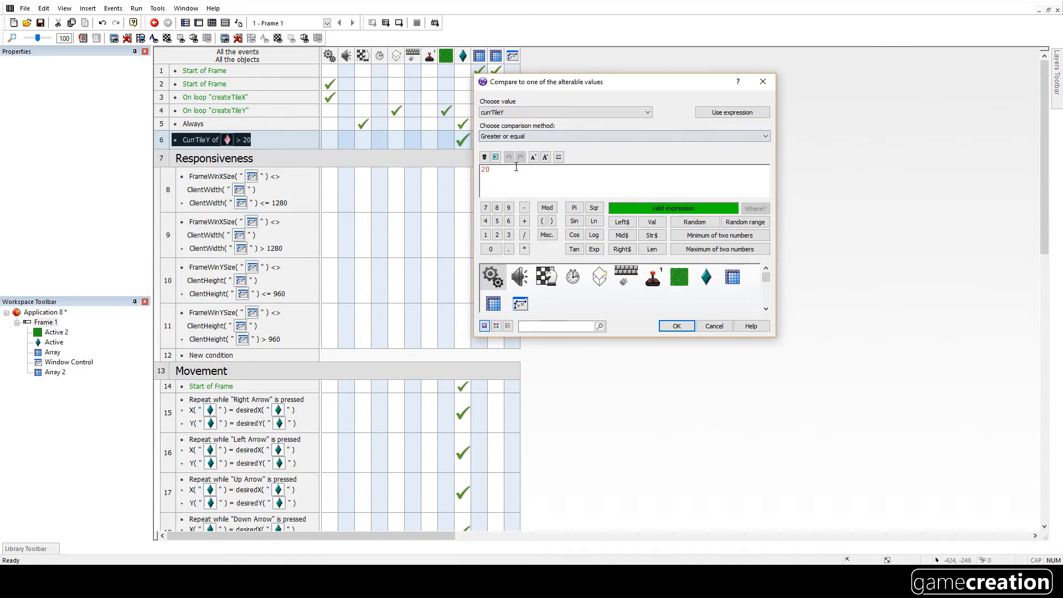
type("156")
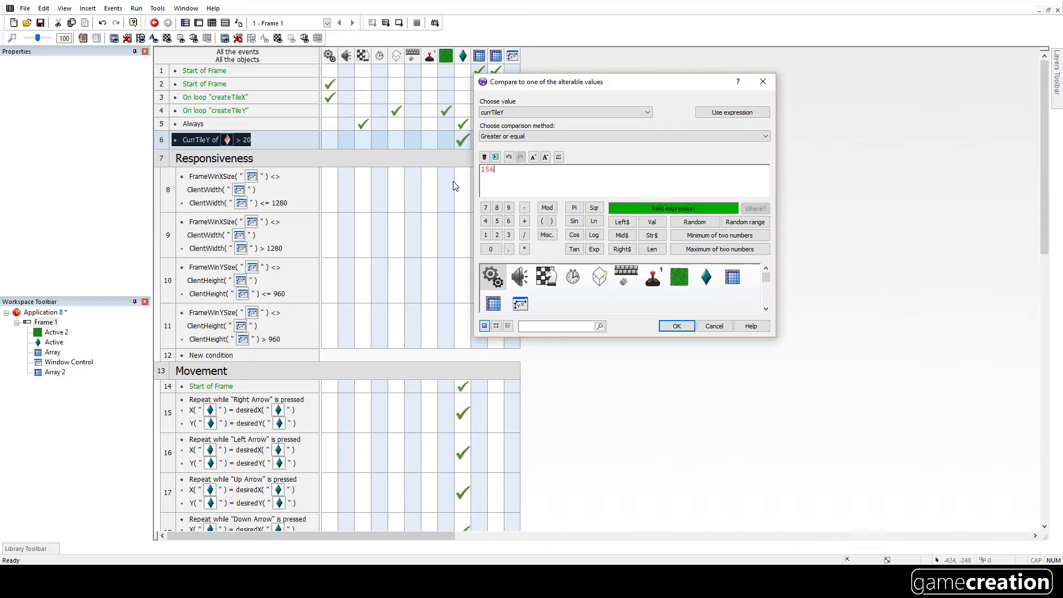
key("Backspace")
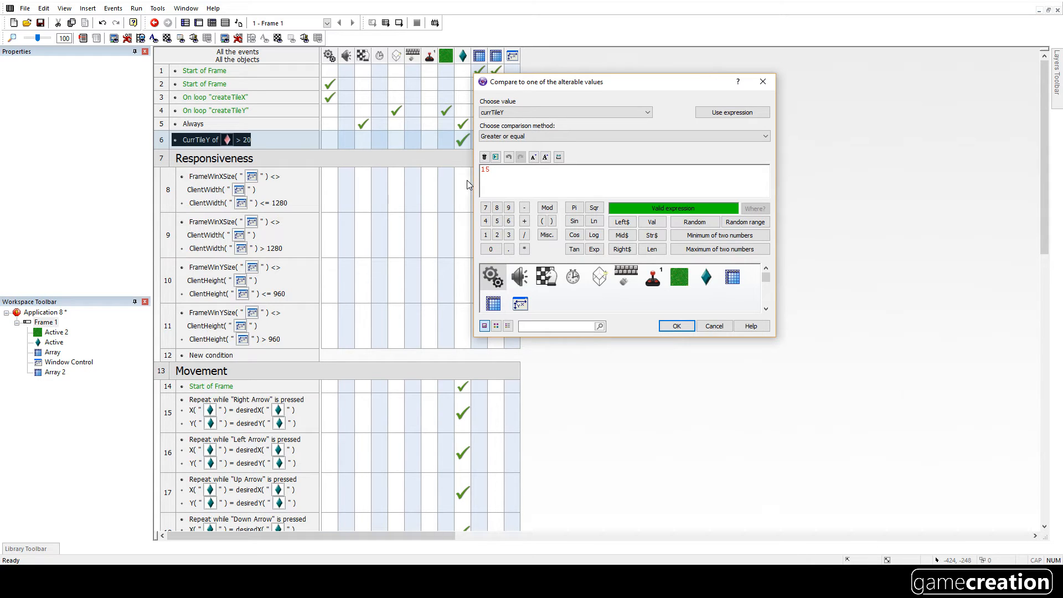
left_click(676, 326)
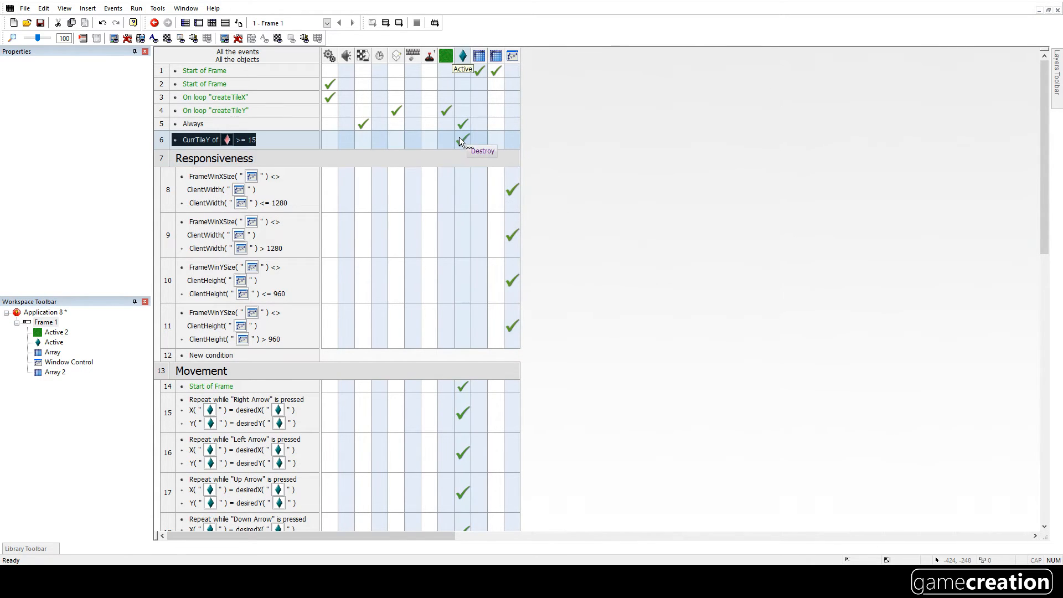
left_click(136, 8)
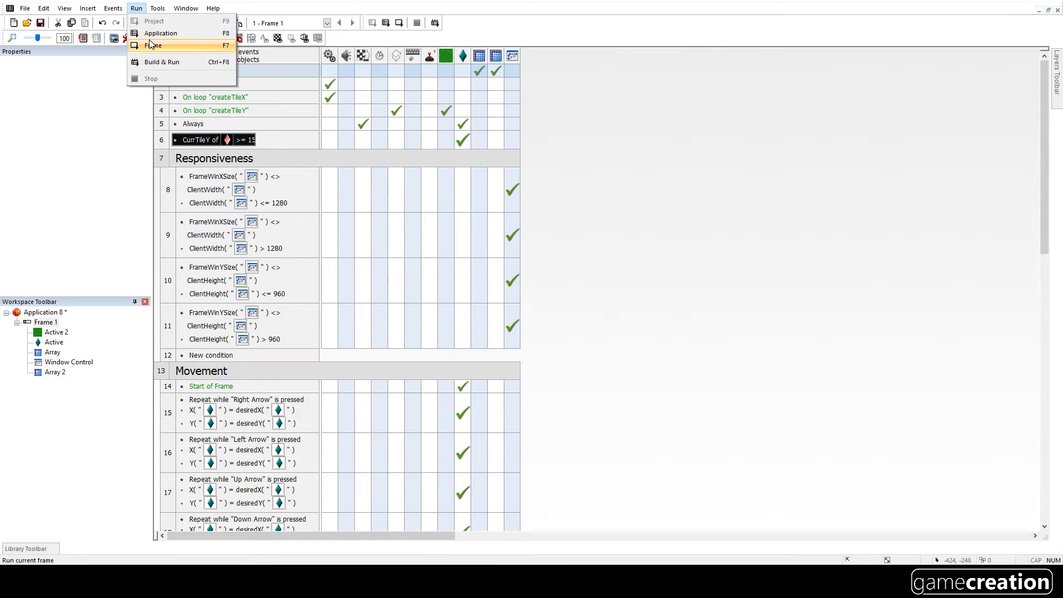
left_click(153, 46)
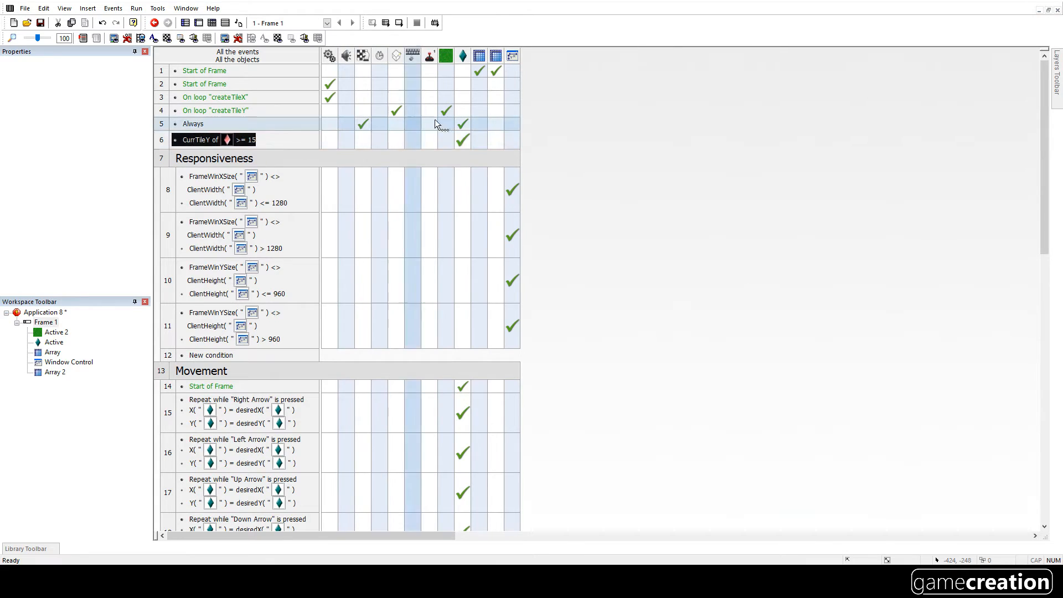
left_click(462, 139)
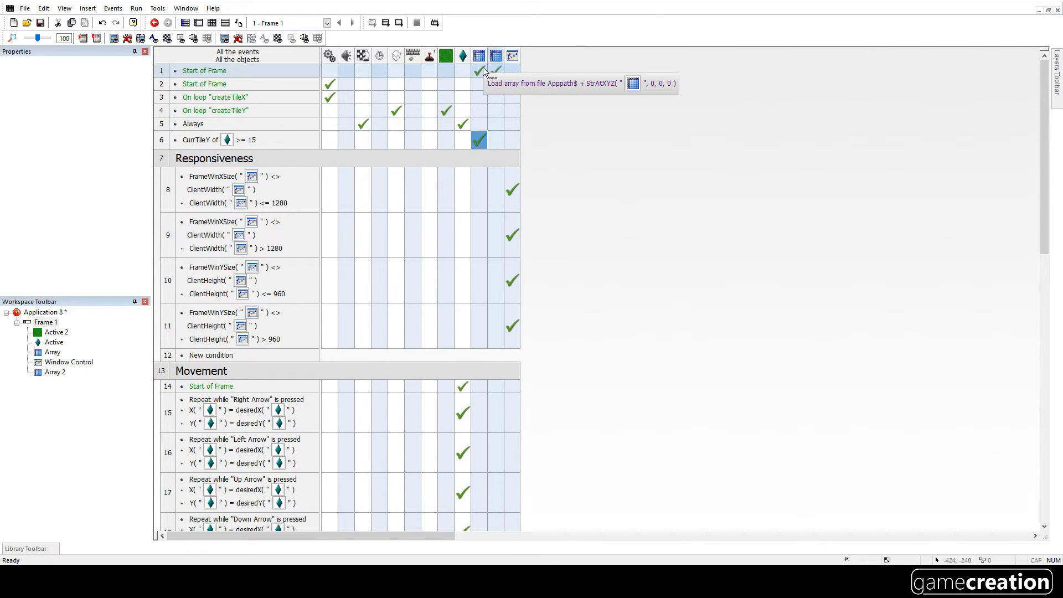
mouse_move(479, 78)
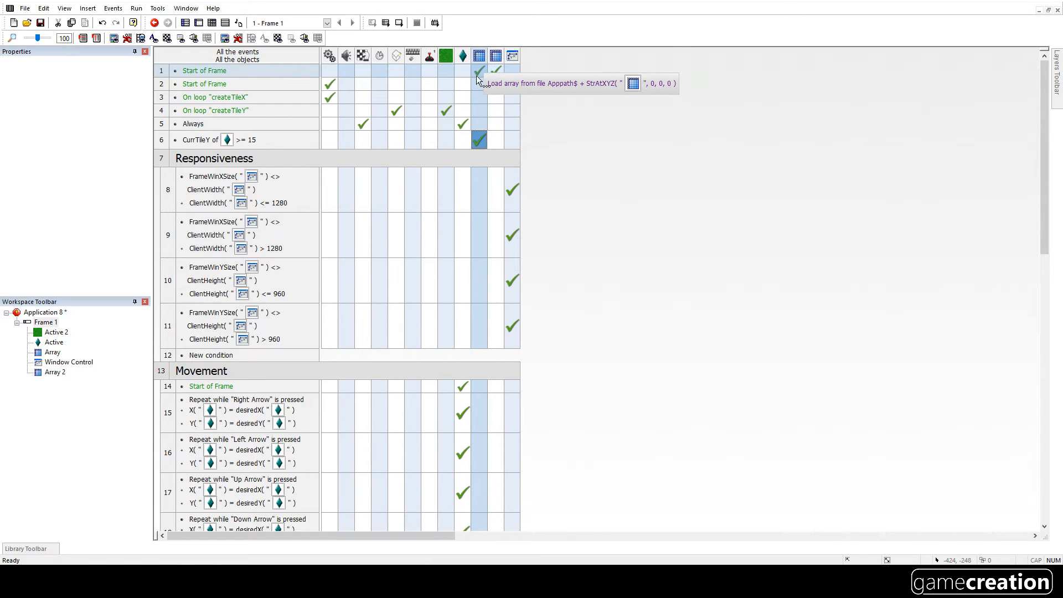
- Add a Load array action to event 6 using Apppath$ + StrAtXYZ("Array 2", 0, 1, 0)
right_click(479, 140)
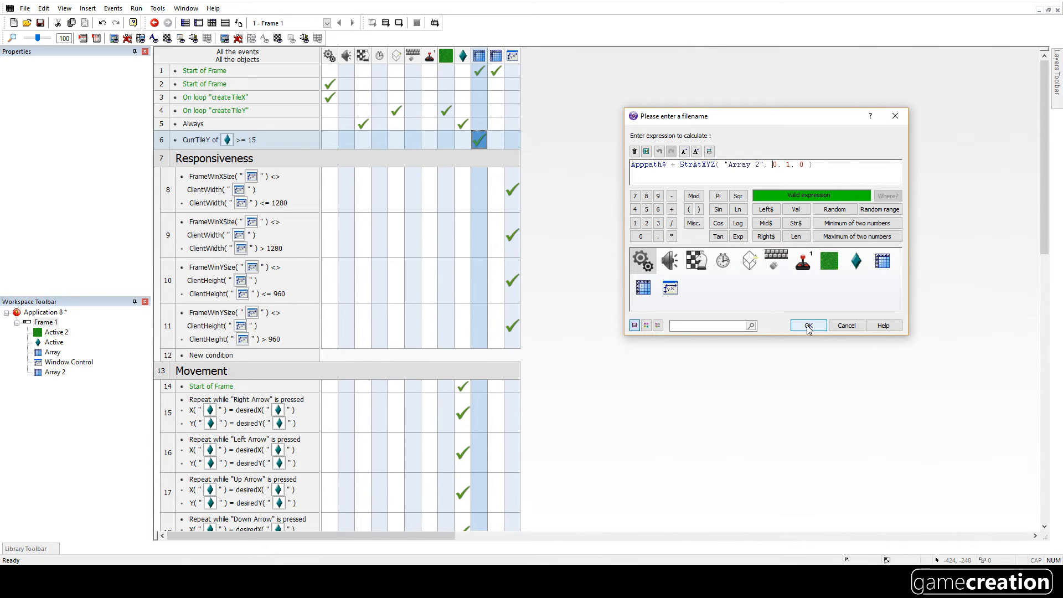
left_click(807, 325)
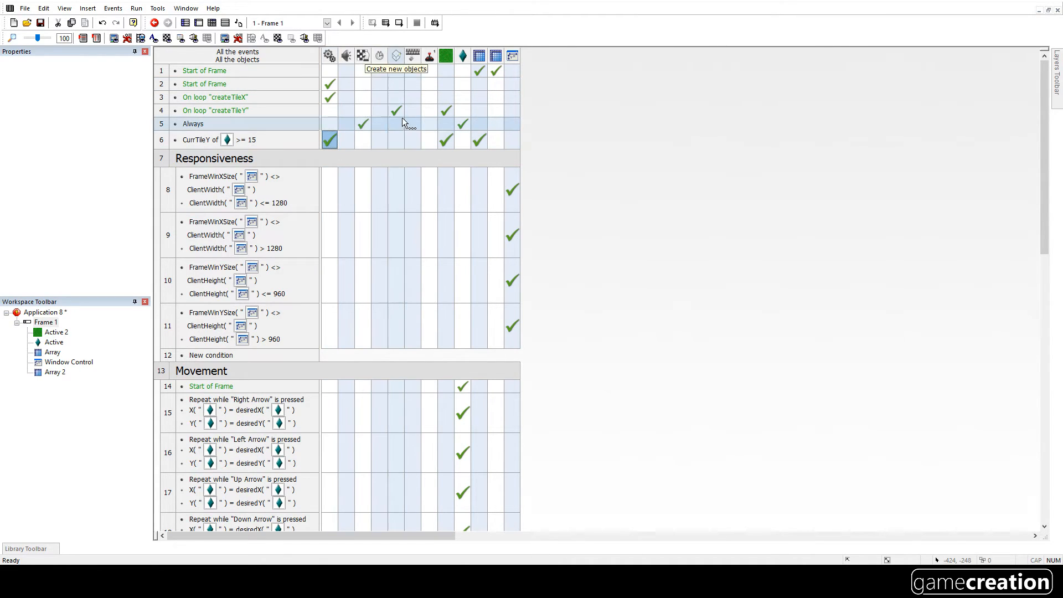
mouse_move(463, 122)
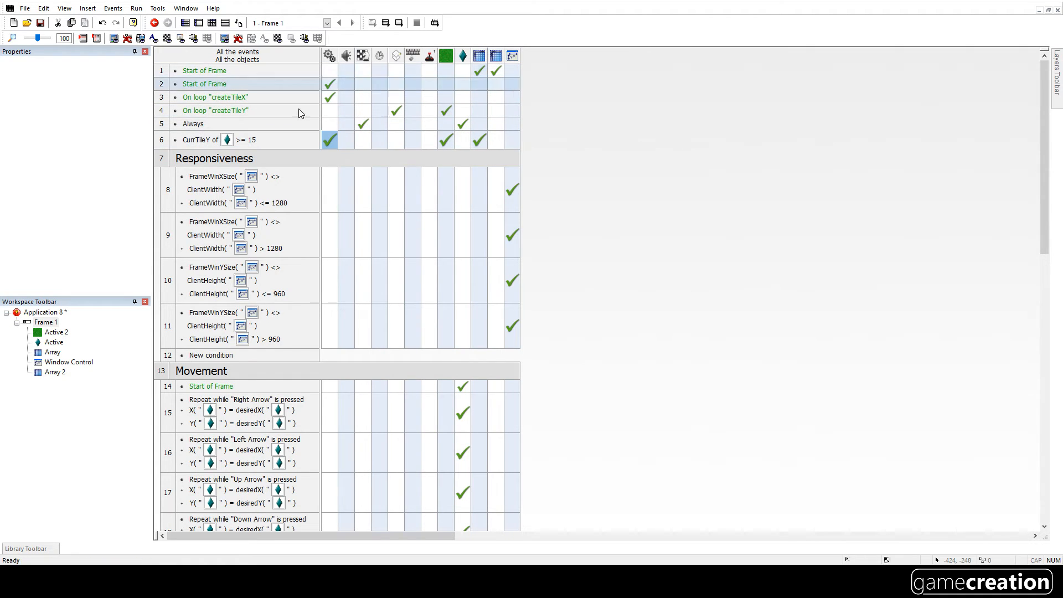
- Test-run the whole application
left_click(135, 7)
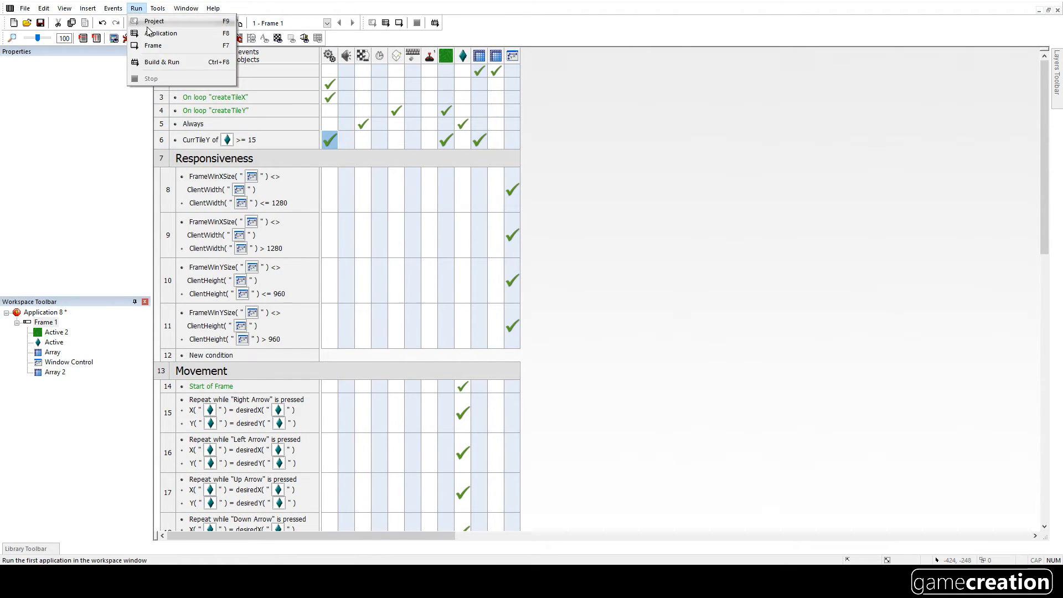
left_click(162, 32)
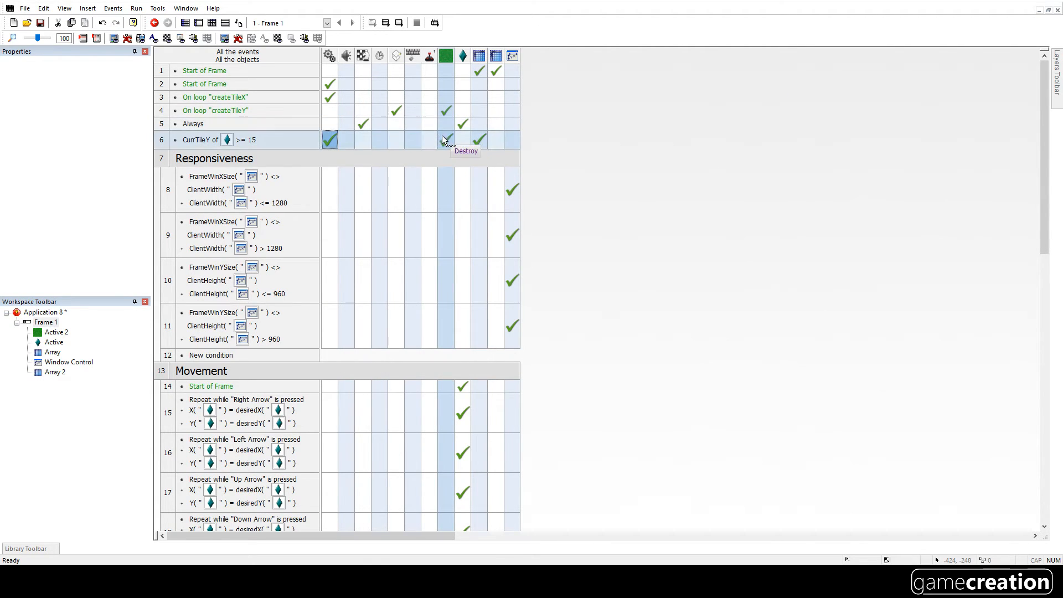
mouse_move(329, 84)
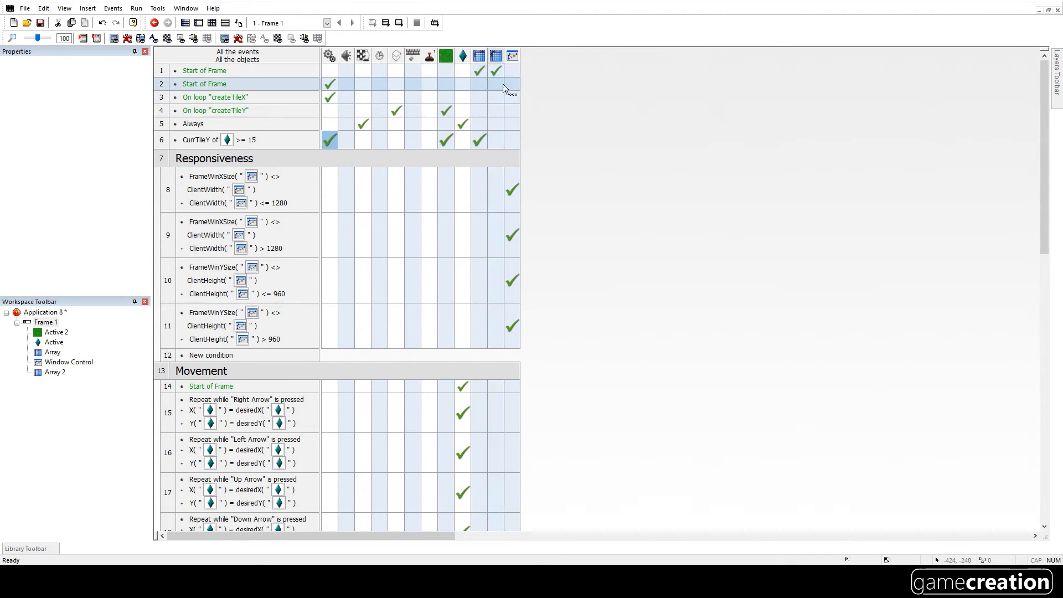
mouse_move(479, 140)
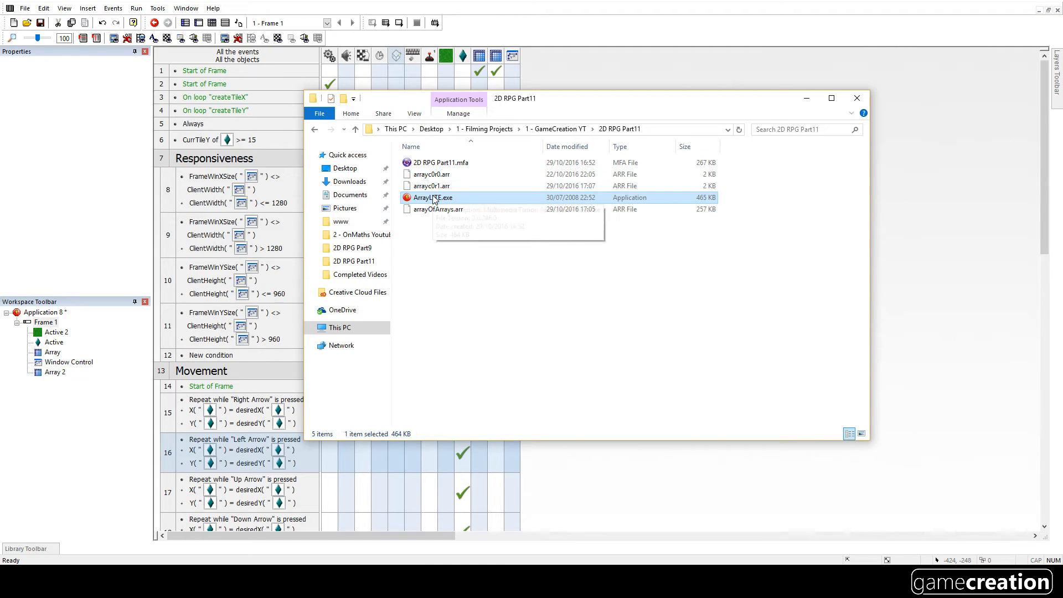
- Launch ArrayLITE.exe, view a map array and arrayOfArrays.arr, then close the editor
double_click(432, 197)
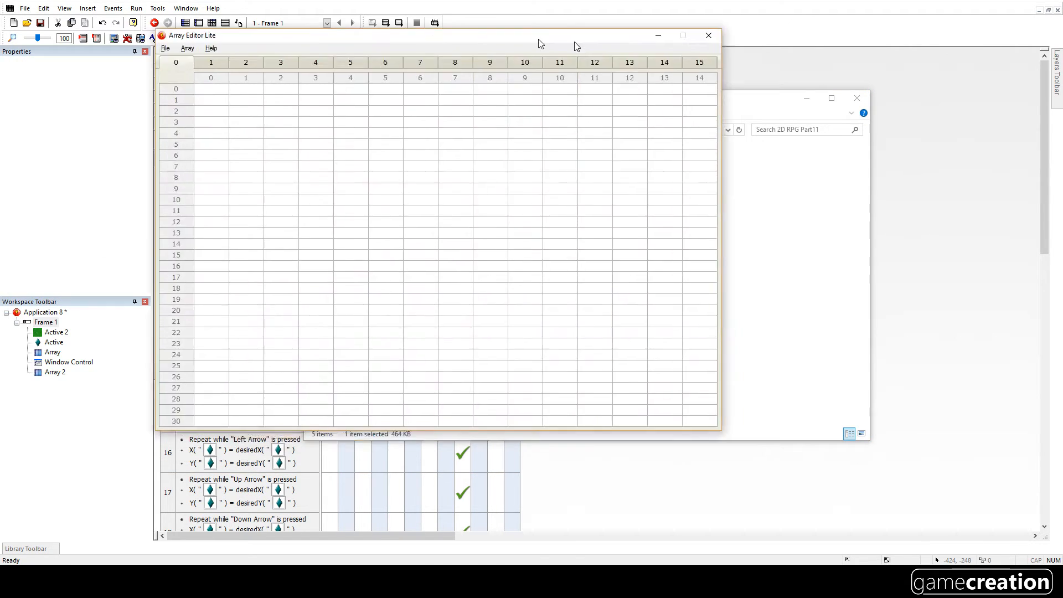
left_click(402, 44)
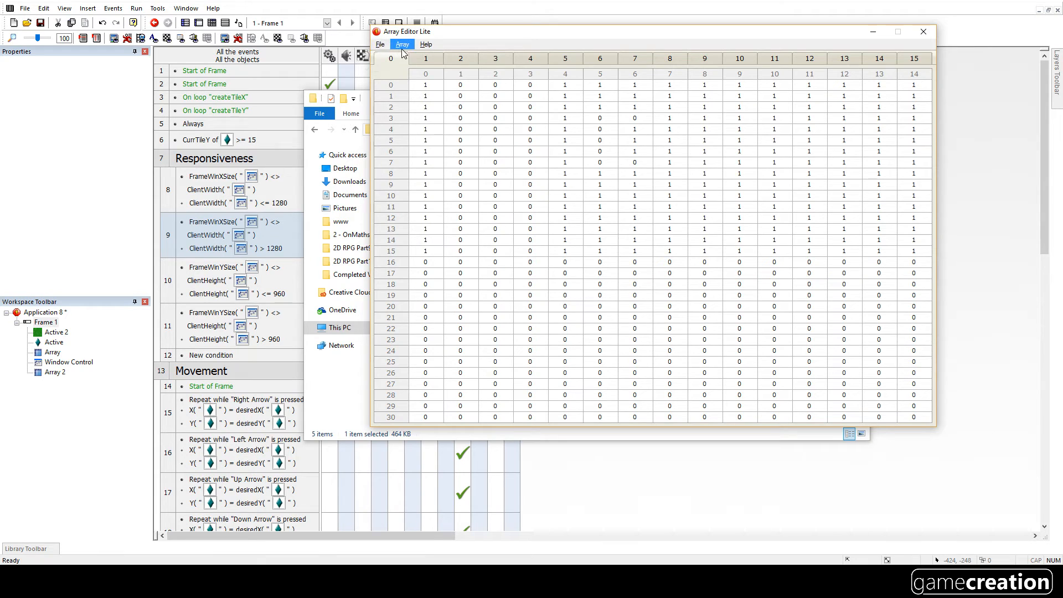
left_click(380, 45)
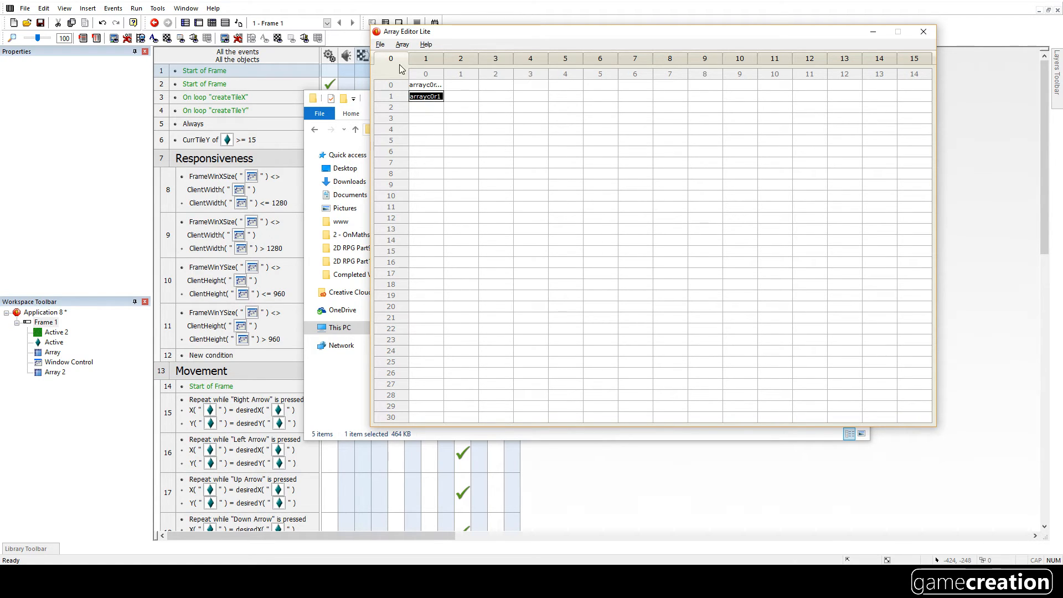
mouse_move(396, 101)
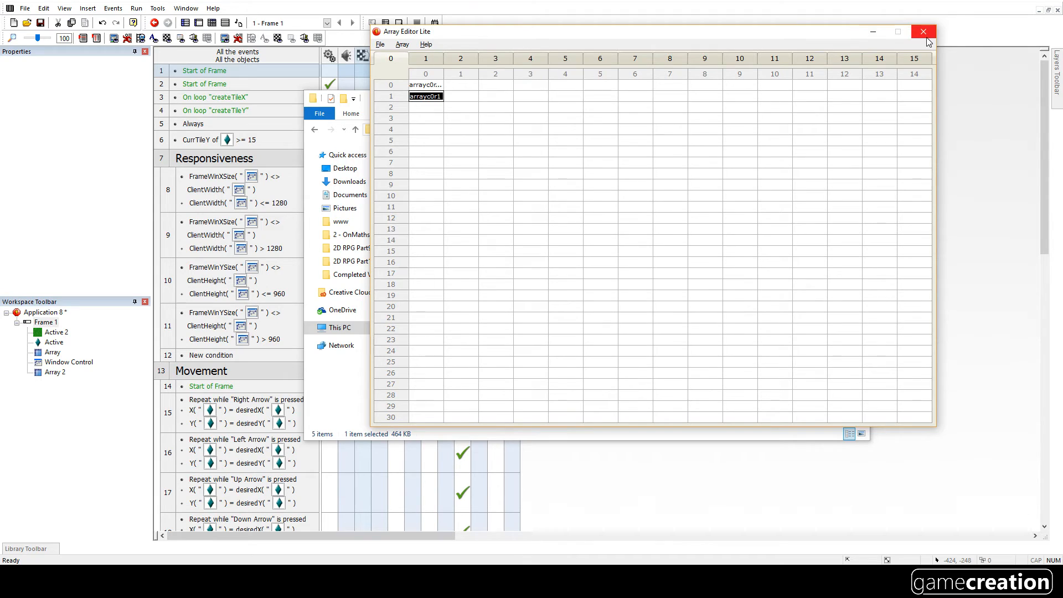
left_click(923, 31)
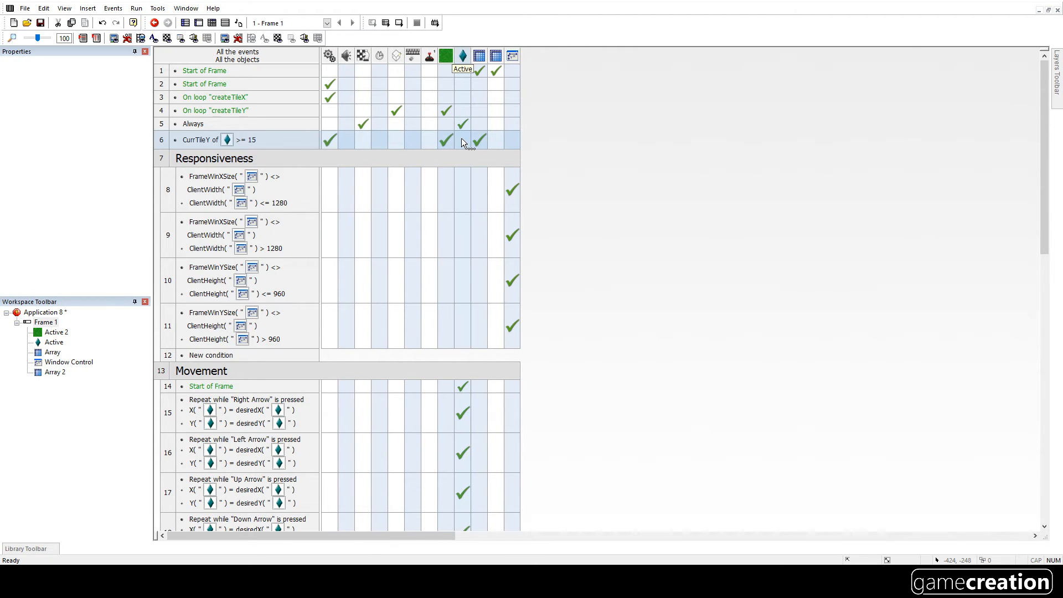
- Add player actions to event 6 setting its Y coordinate to 0 and an alterable value
right_click(462, 139)
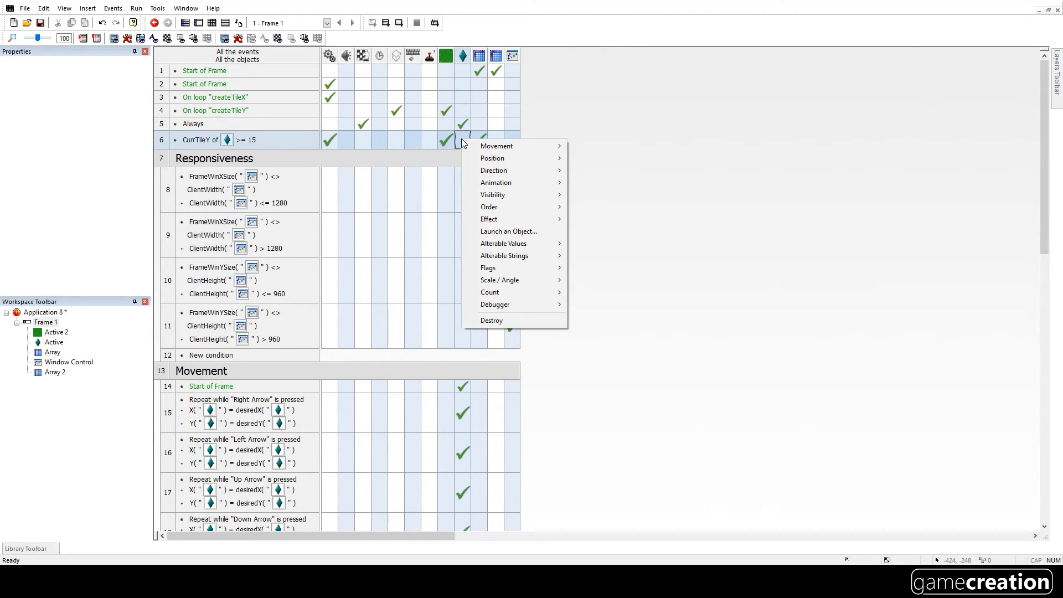
mouse_move(492, 158)
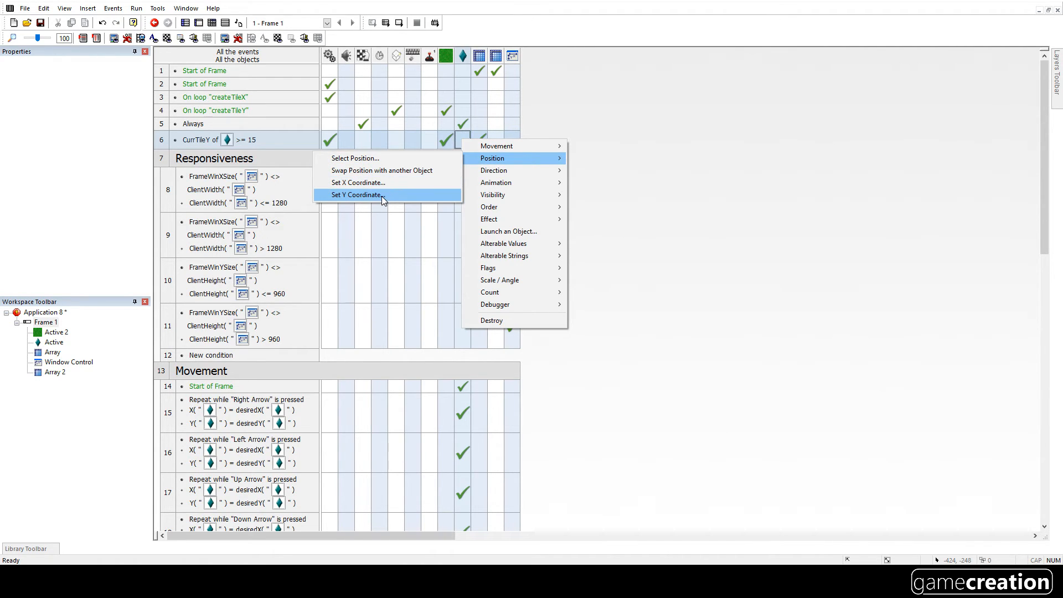
left_click(353, 195)
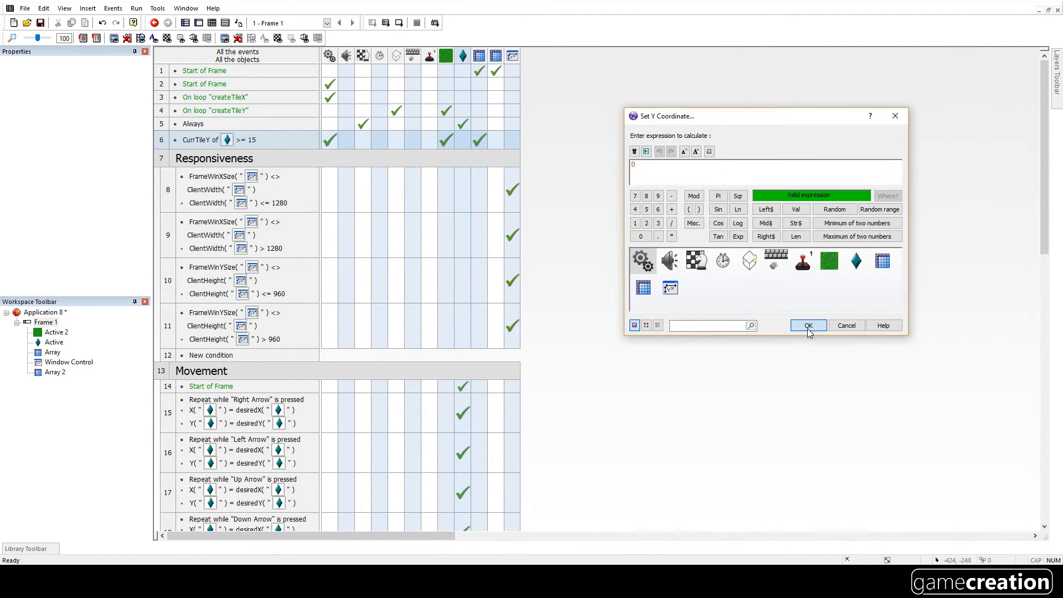
left_click(807, 326)
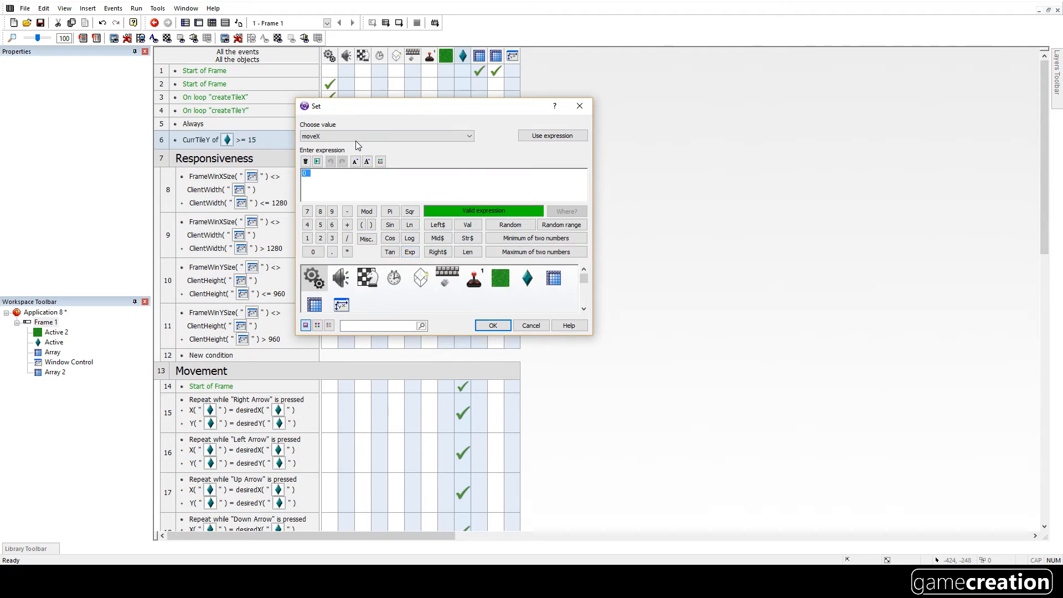
left_click(387, 135)
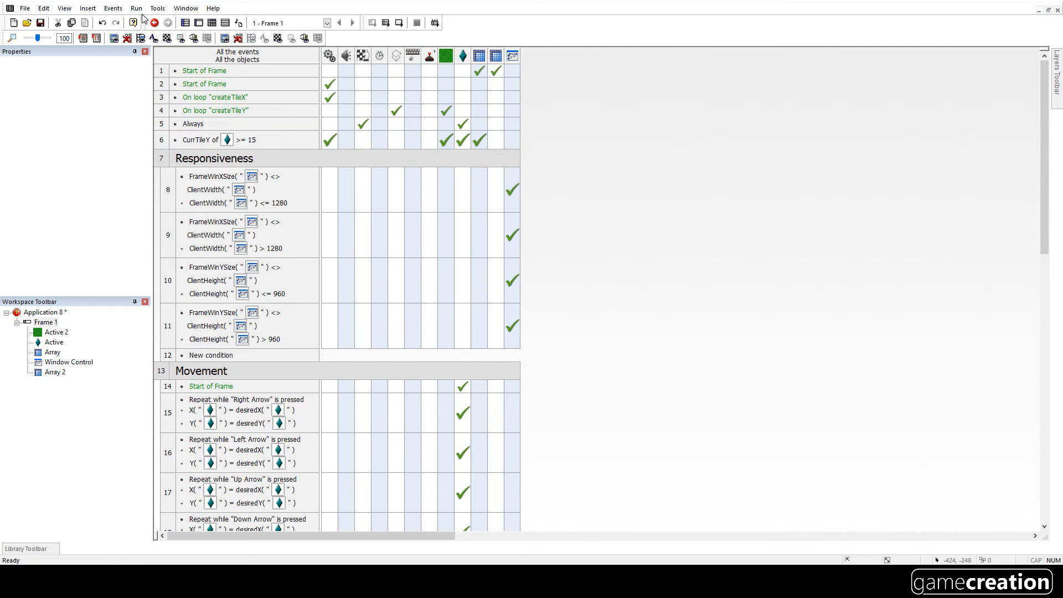
left_click(154, 22)
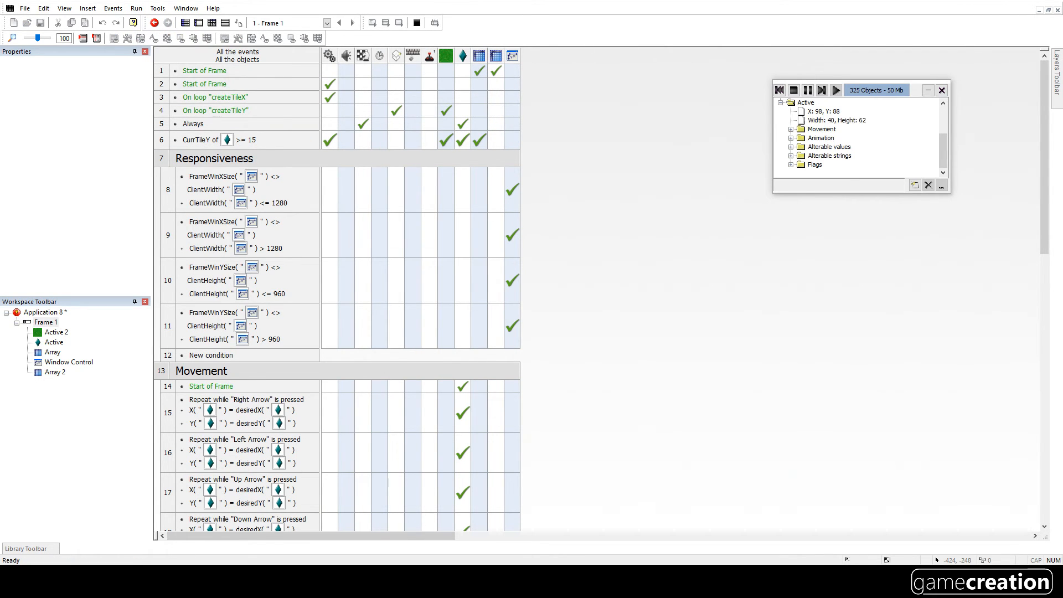
left_click(135, 22)
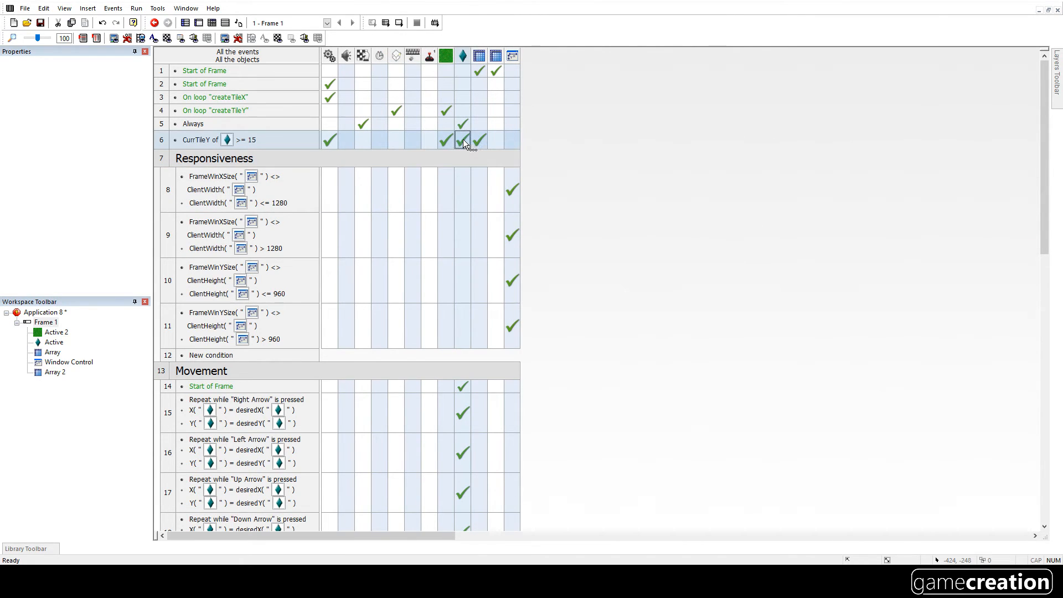
- Add an action to event 6 setting the diamond's desiredY alterable value to 0
right_click(462, 140)
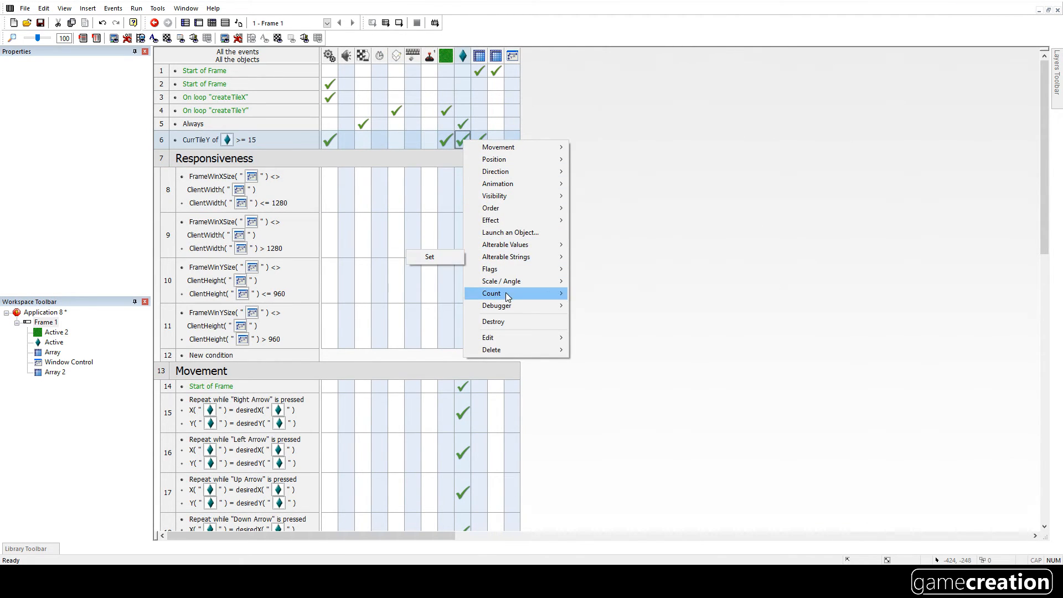
mouse_move(505, 245)
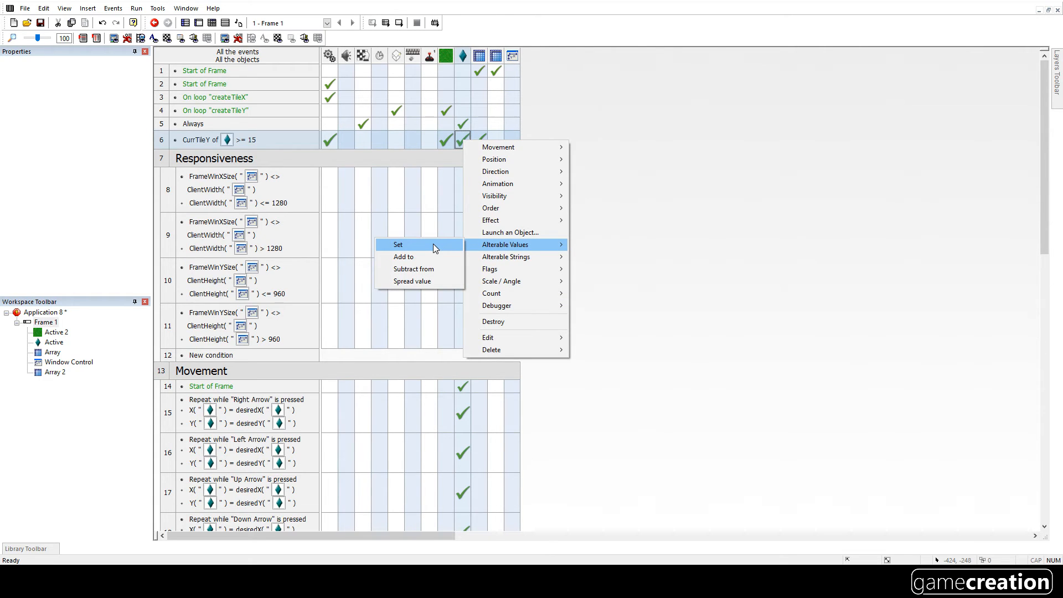
left_click(398, 244)
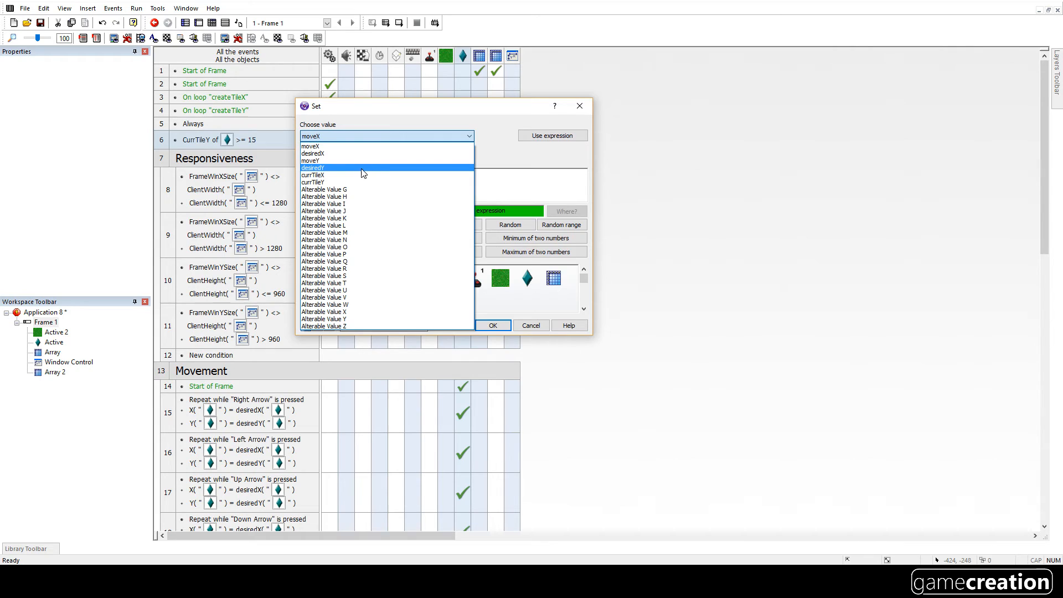
left_click(313, 167)
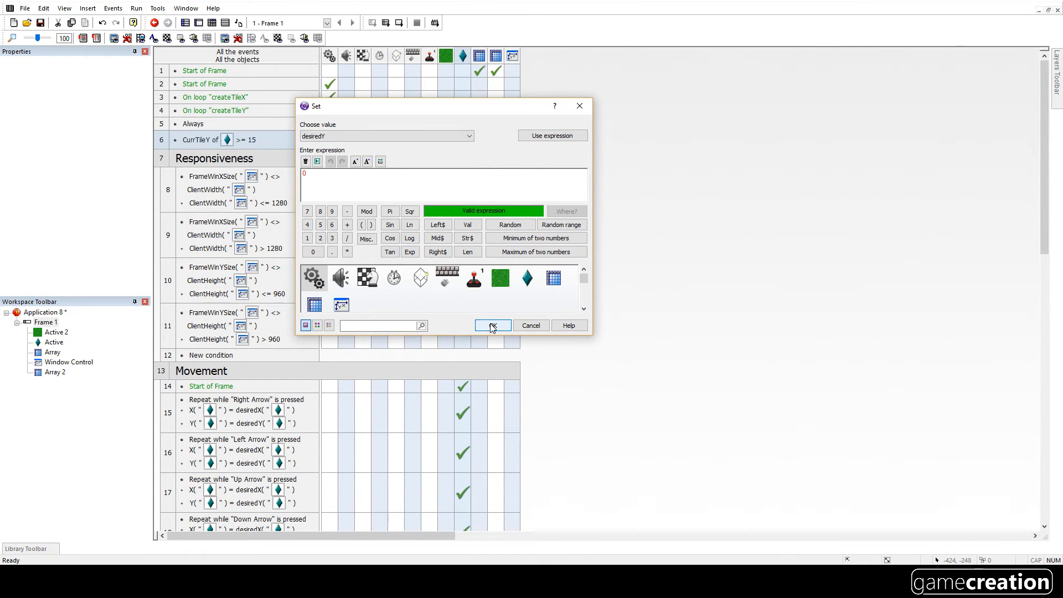
left_click(492, 325)
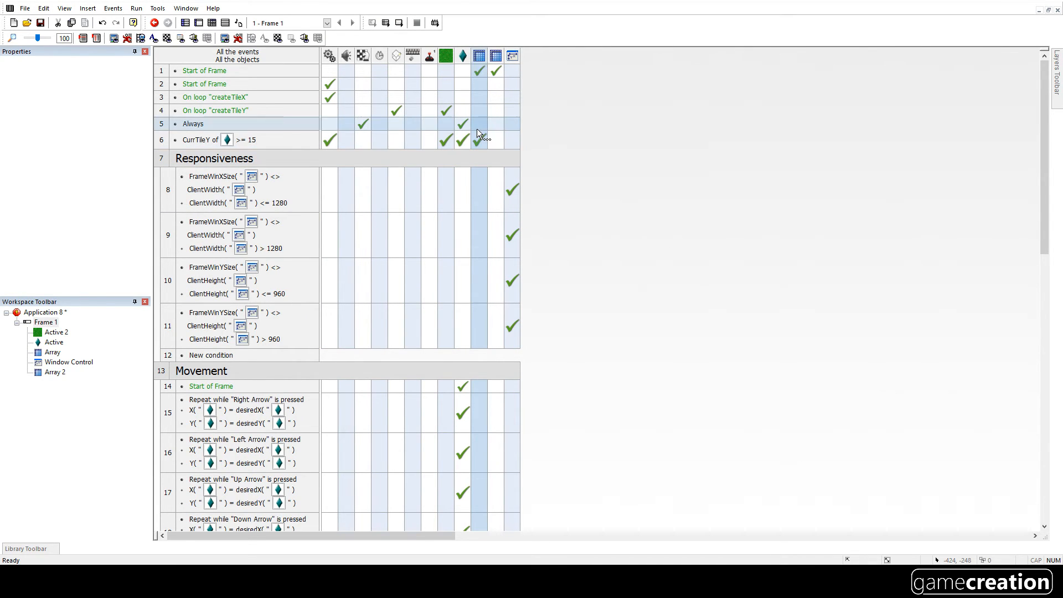
mouse_move(480, 140)
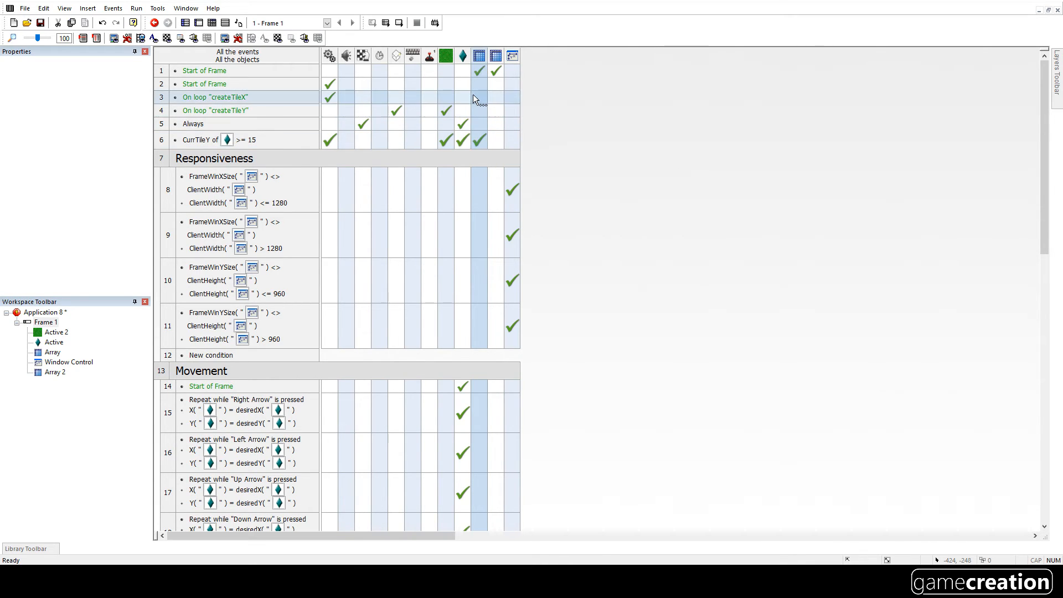
mouse_move(447, 111)
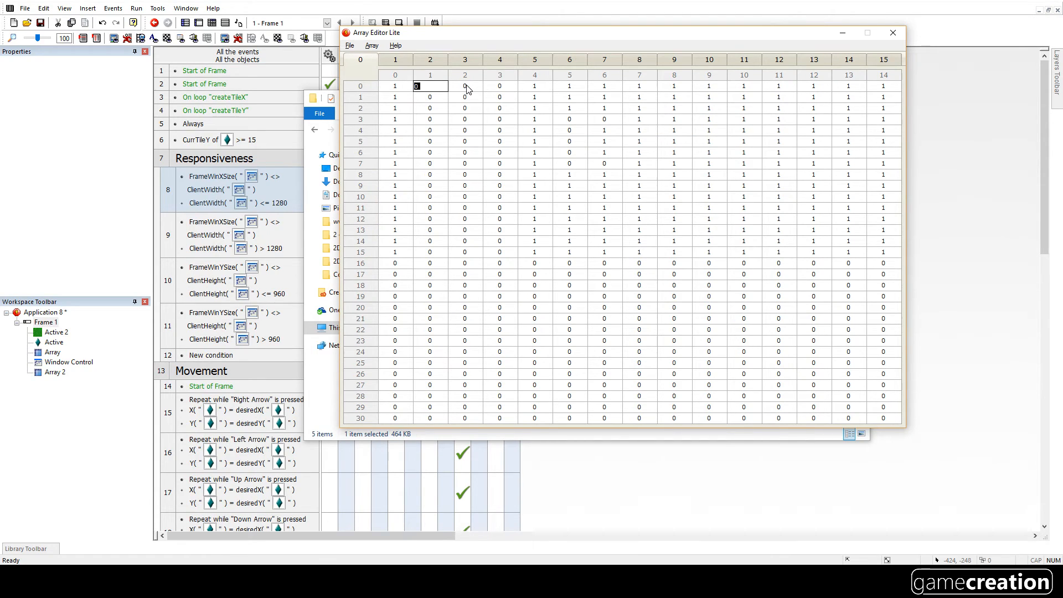
- Close Array Editor Lite, select arrayOfArrays.arr, and return to Fusion's event list
left_click(499, 97)
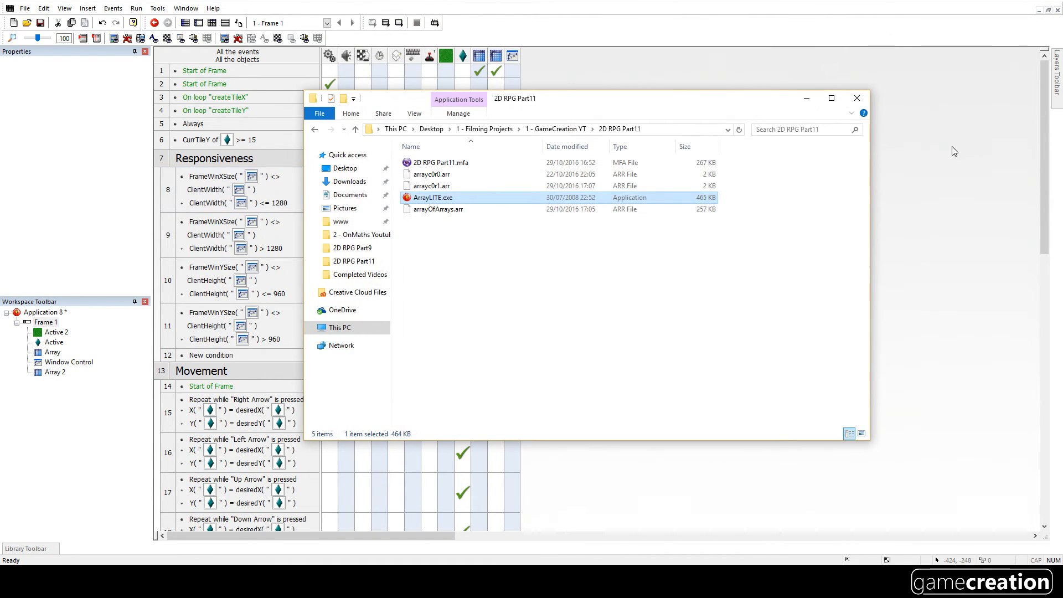
left_click(437, 209)
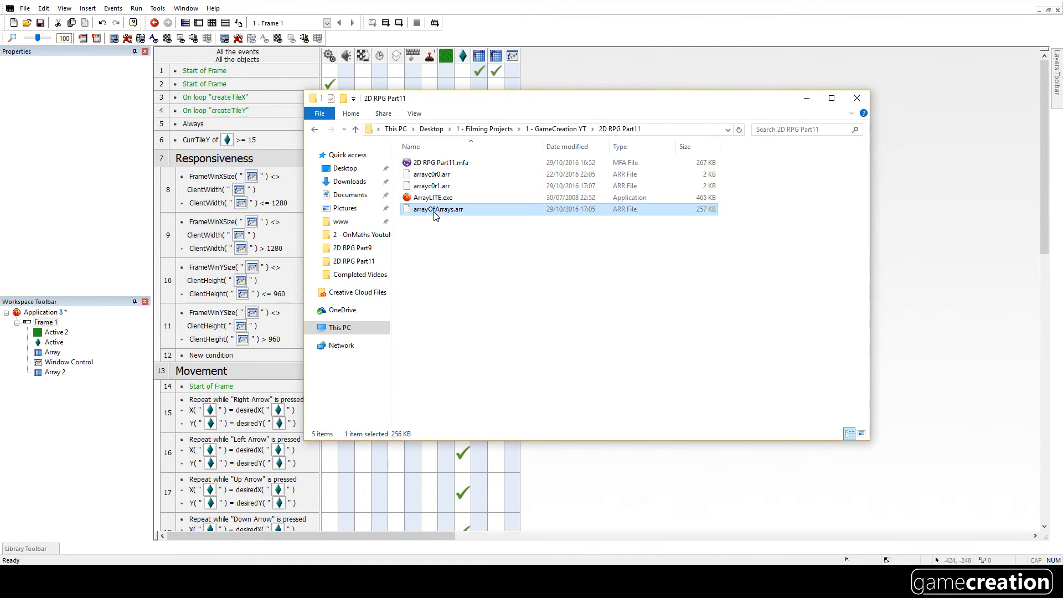
left_click(432, 185)
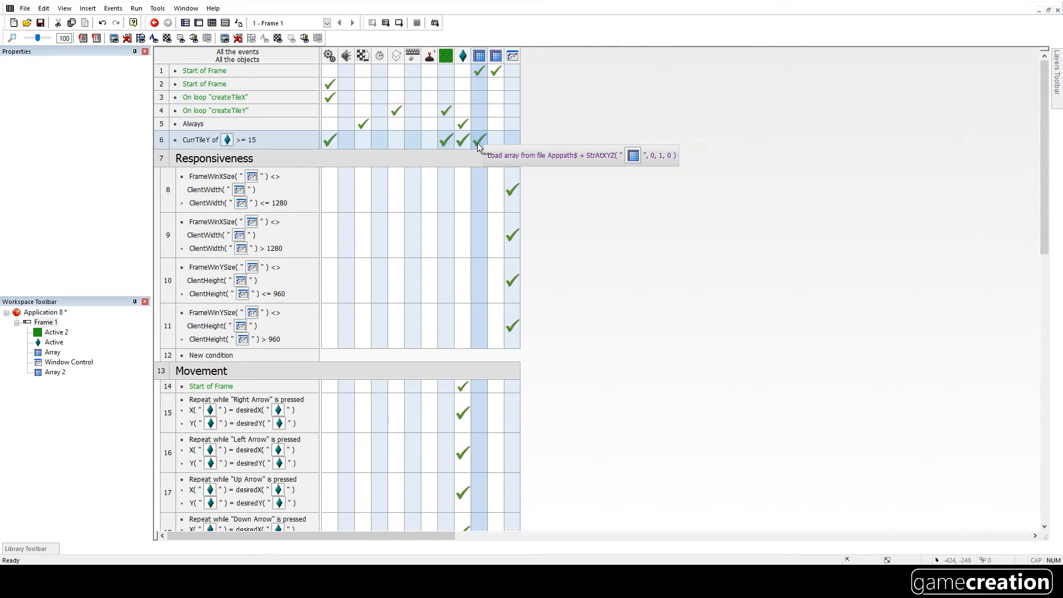
mouse_move(479, 70)
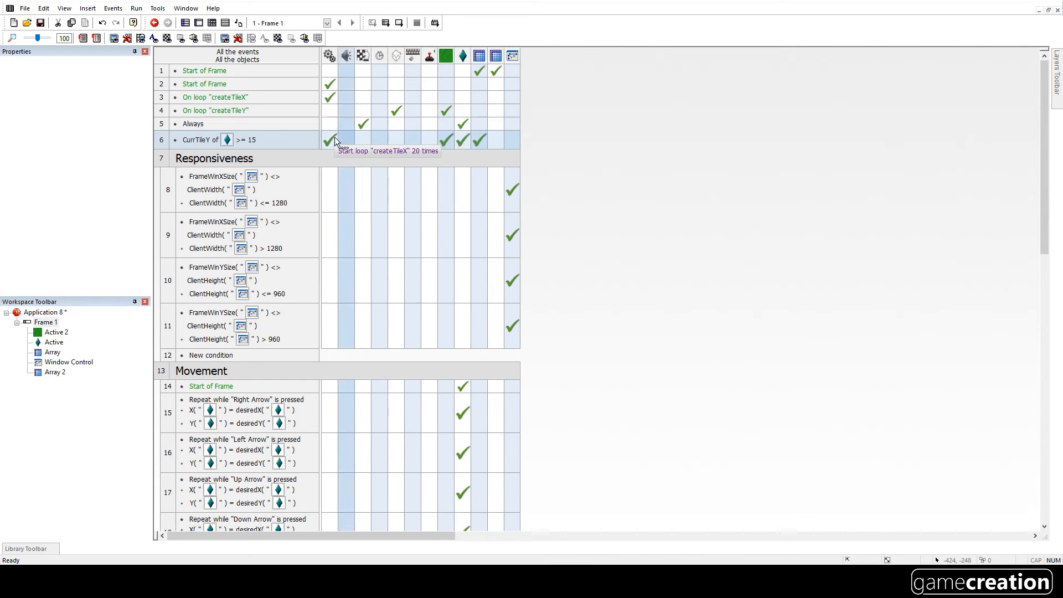
mouse_move(362, 129)
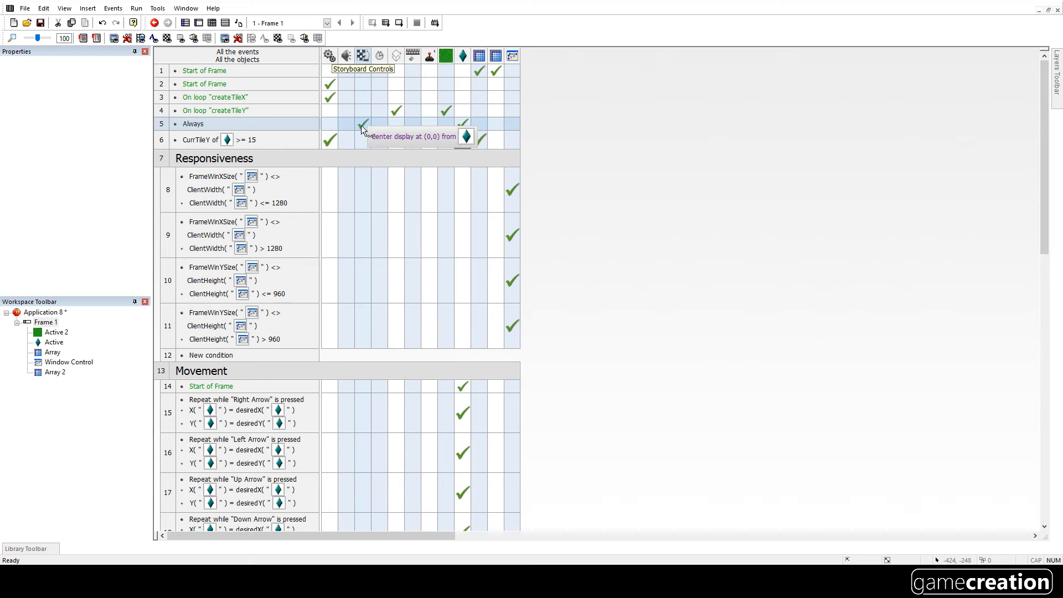
left_click(135, 9)
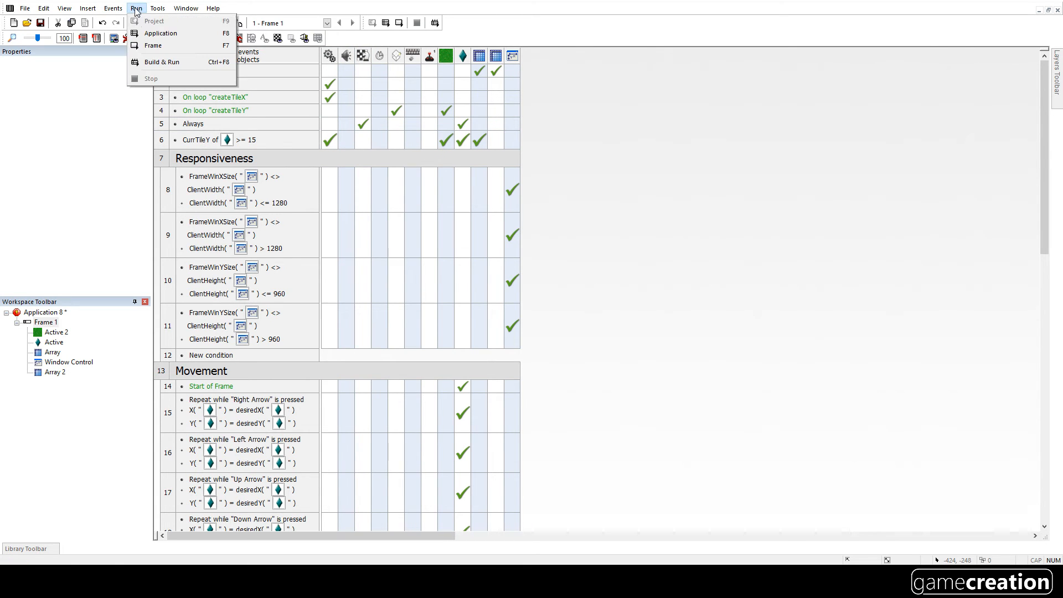
left_click(160, 33)
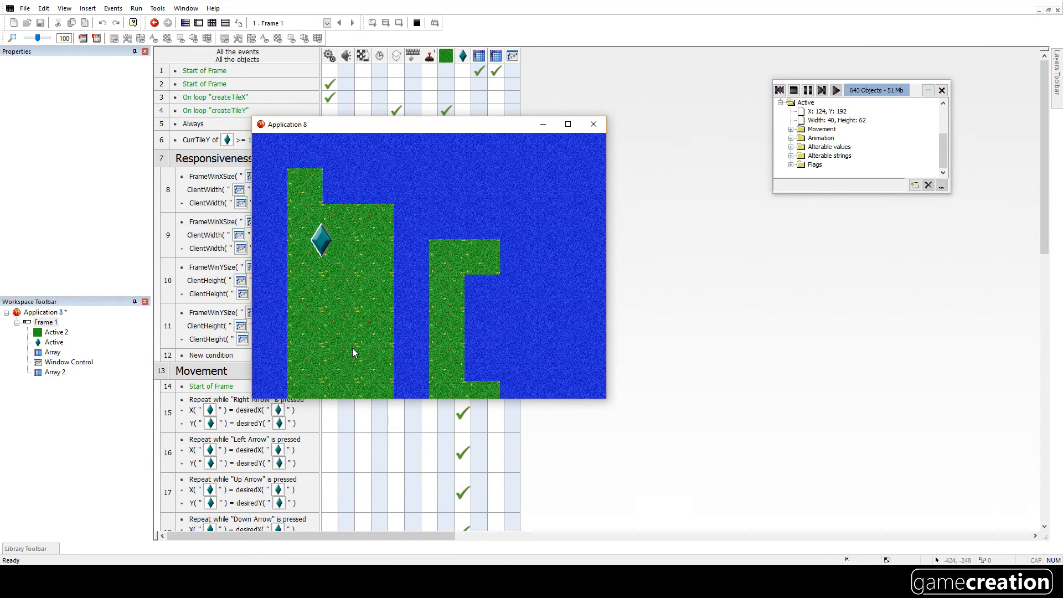
left_click(592, 123)
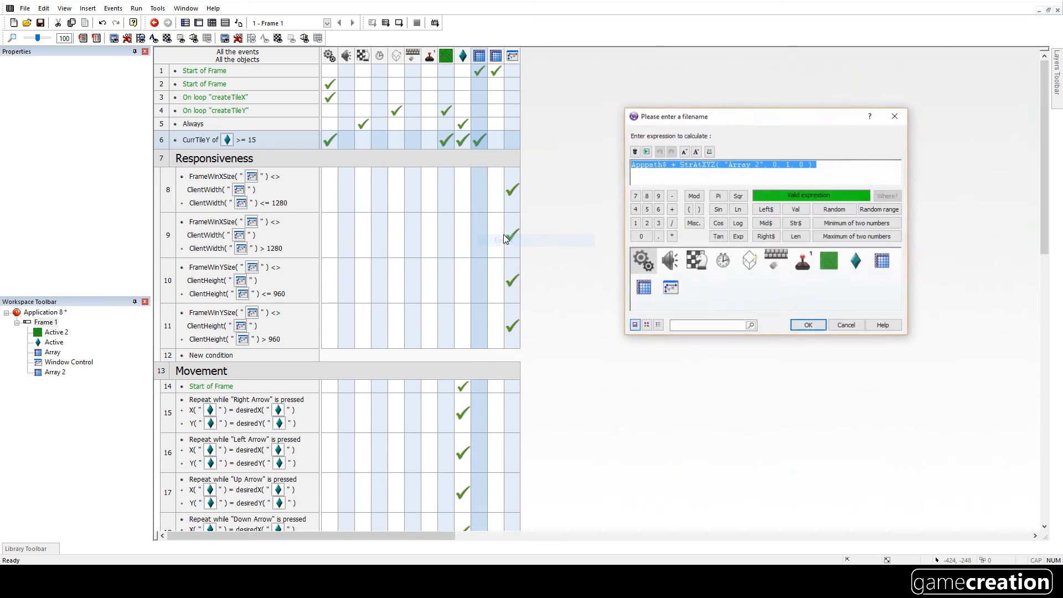
left_click(778, 164)
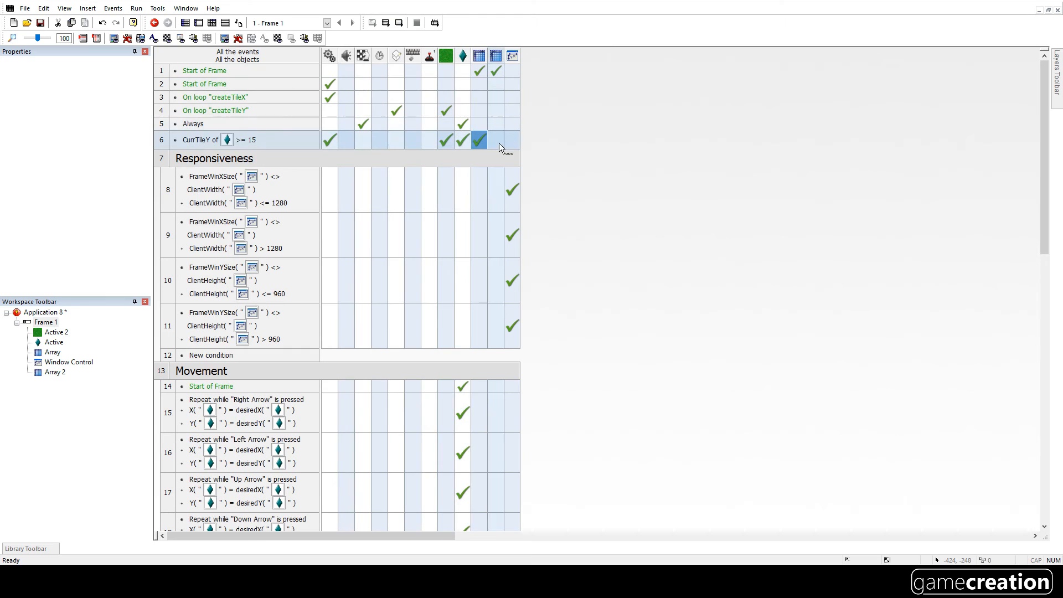
- Add a Clear array action to the CurrTileY >= 15 event
right_click(478, 124)
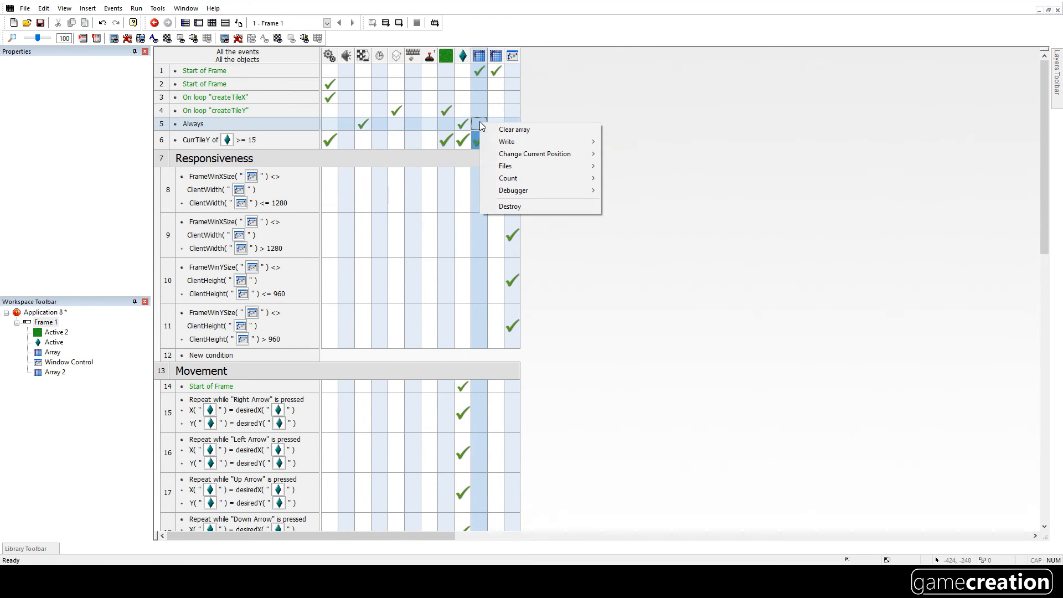
mouse_move(515, 130)
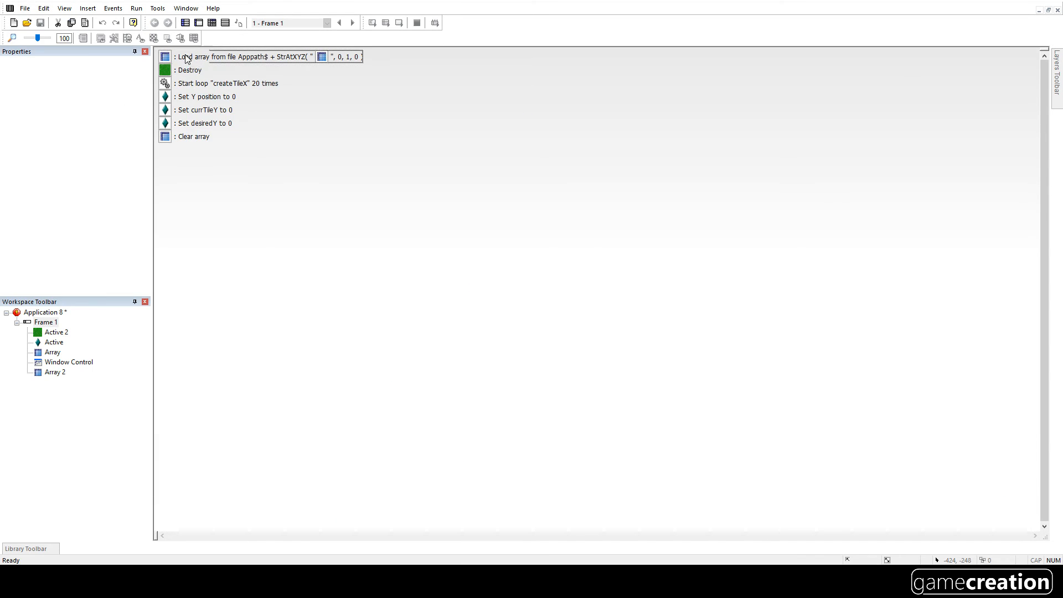
left_click(136, 8)
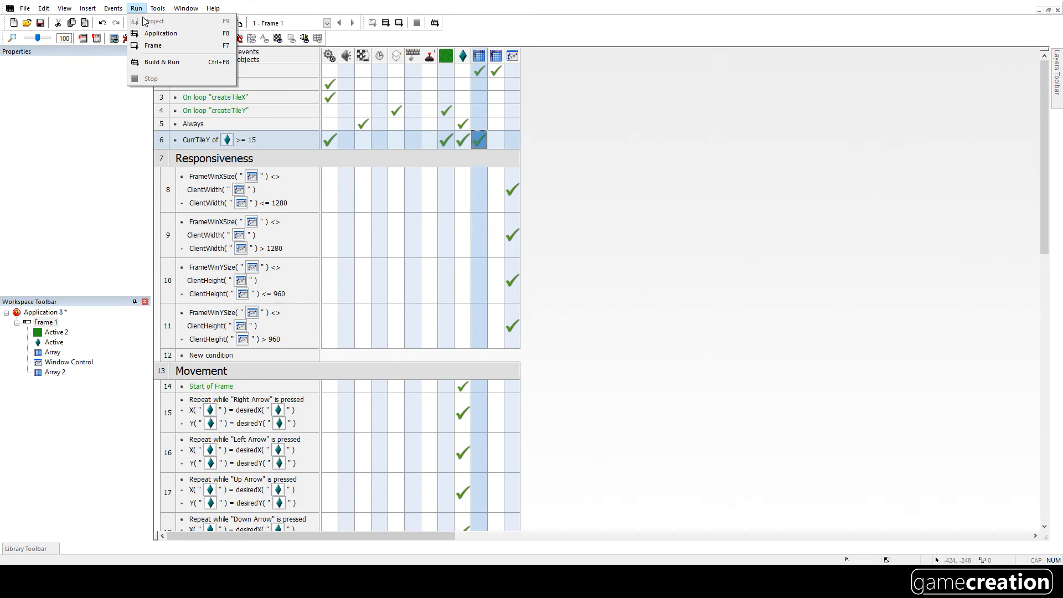
- Test-run the game again to check the StrAtXYZ("Array 2", 1, 0, 0) filename change
left_click(161, 33)
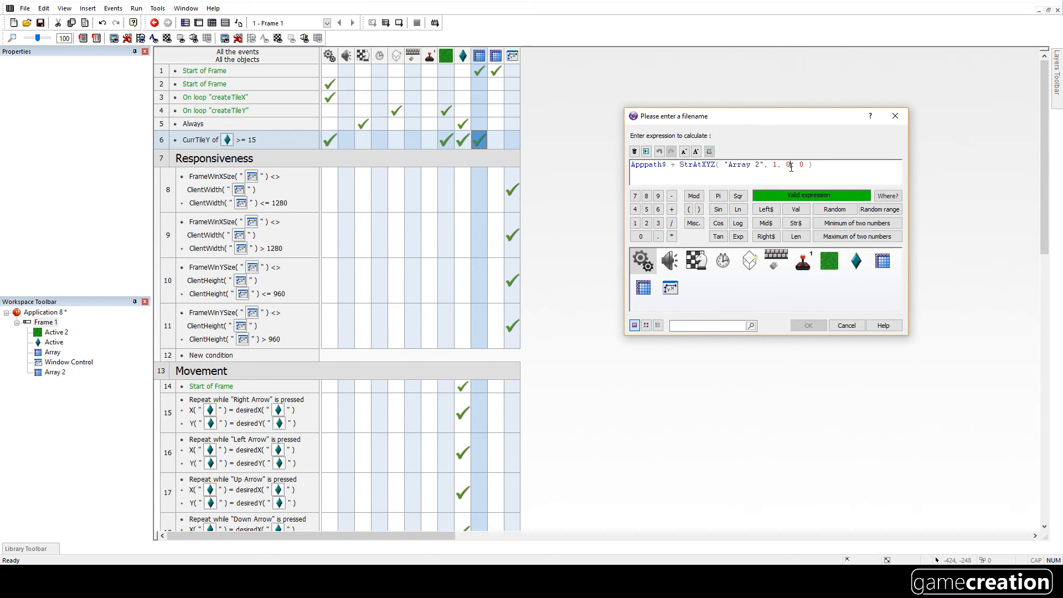
left_click(136, 7)
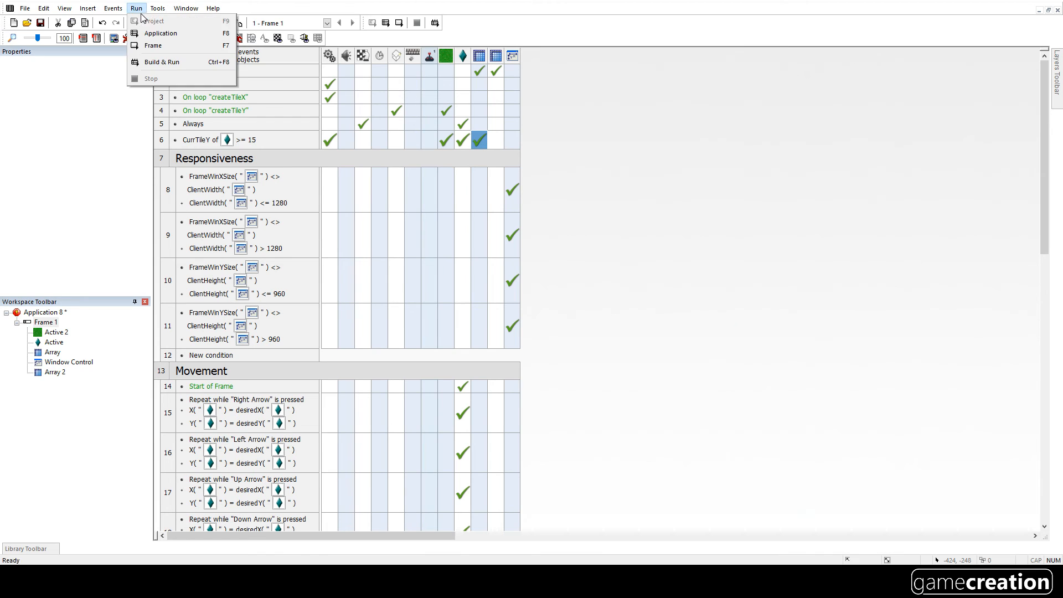
left_click(154, 46)
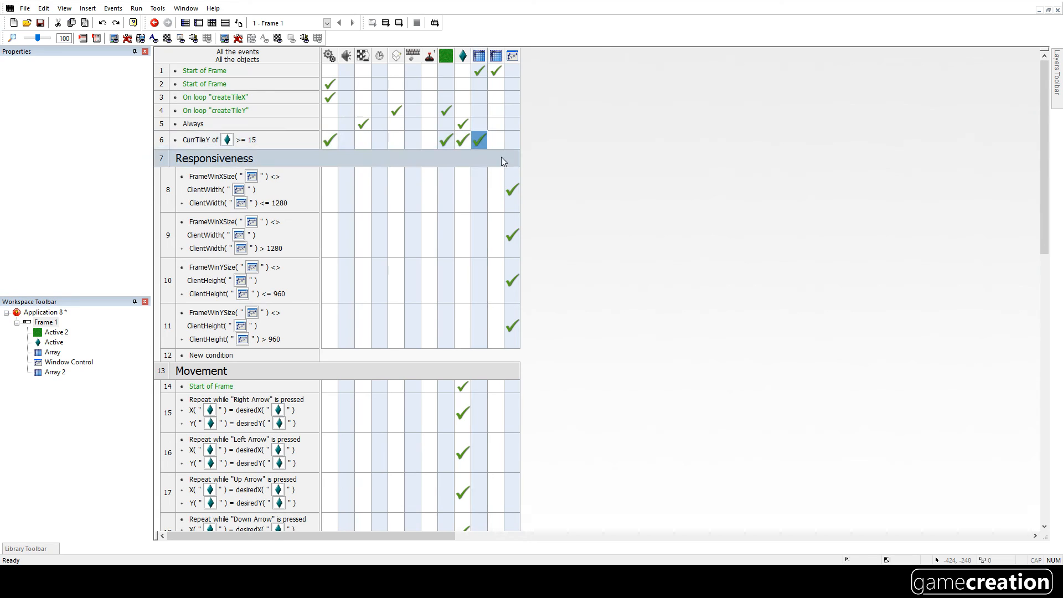
left_click(478, 139)
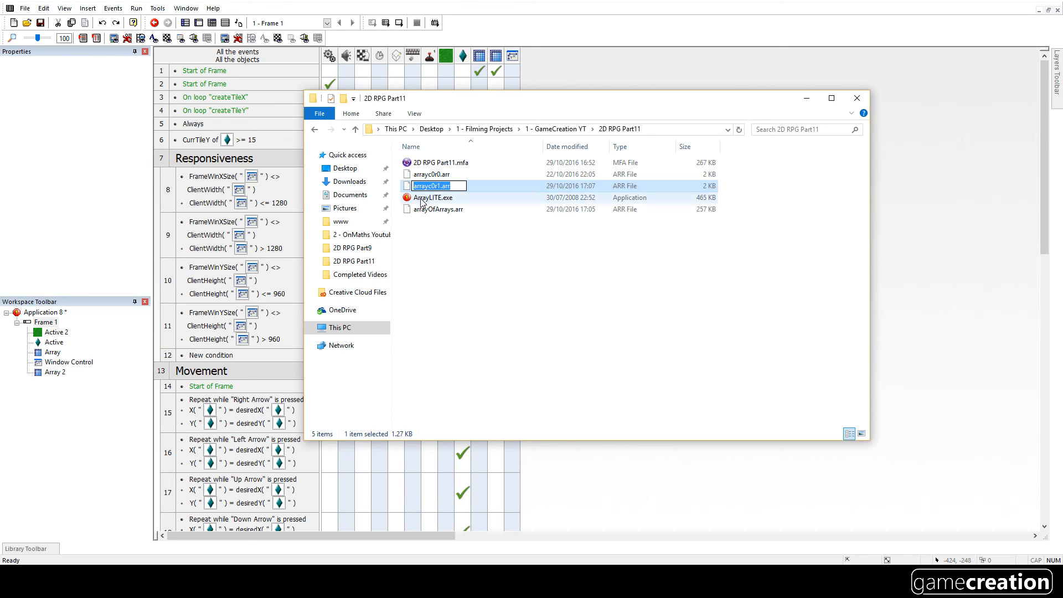
- Launch ArrayLITE.exe and begin entering map file names in the first column
left_click(432, 197)
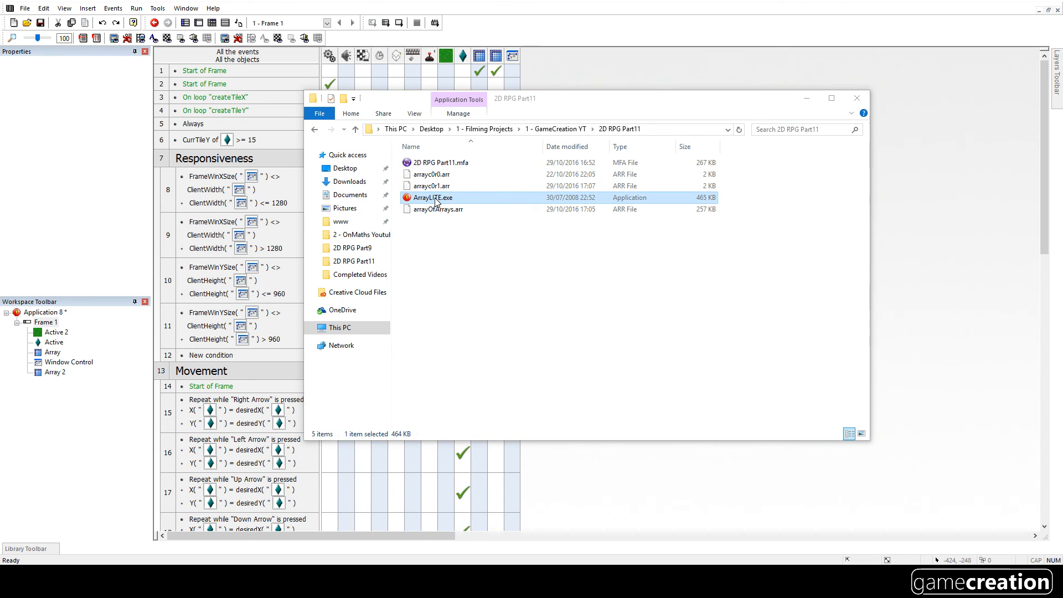
double_click(432, 197)
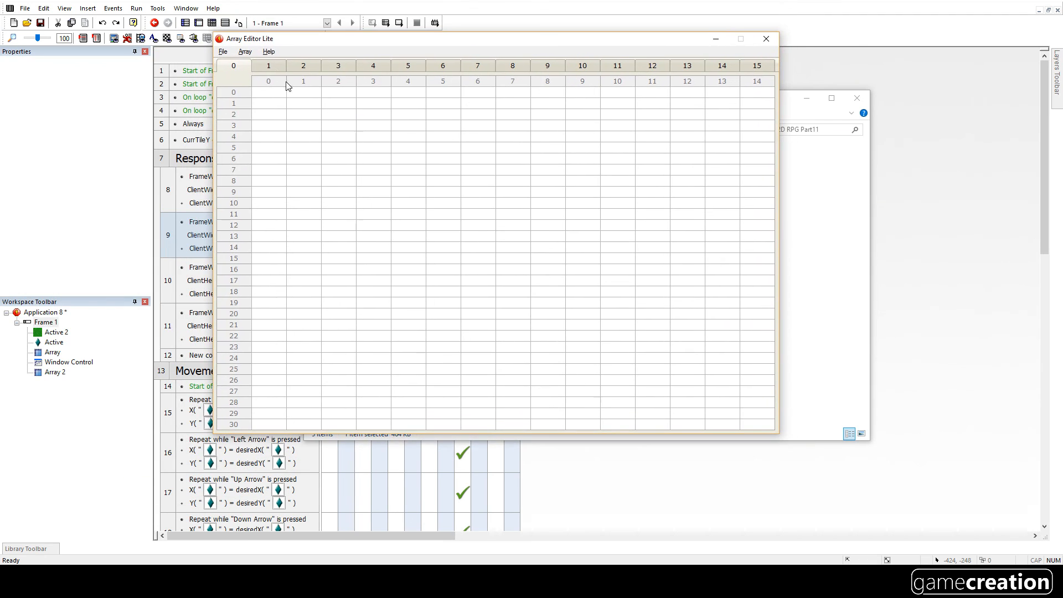
left_click(223, 51)
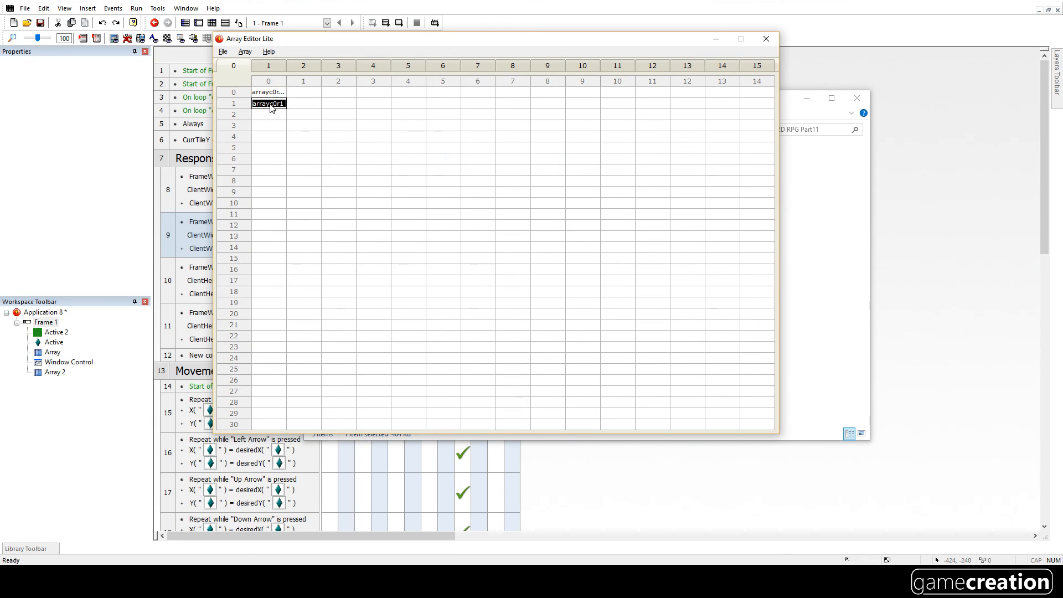
mouse_move(293, 124)
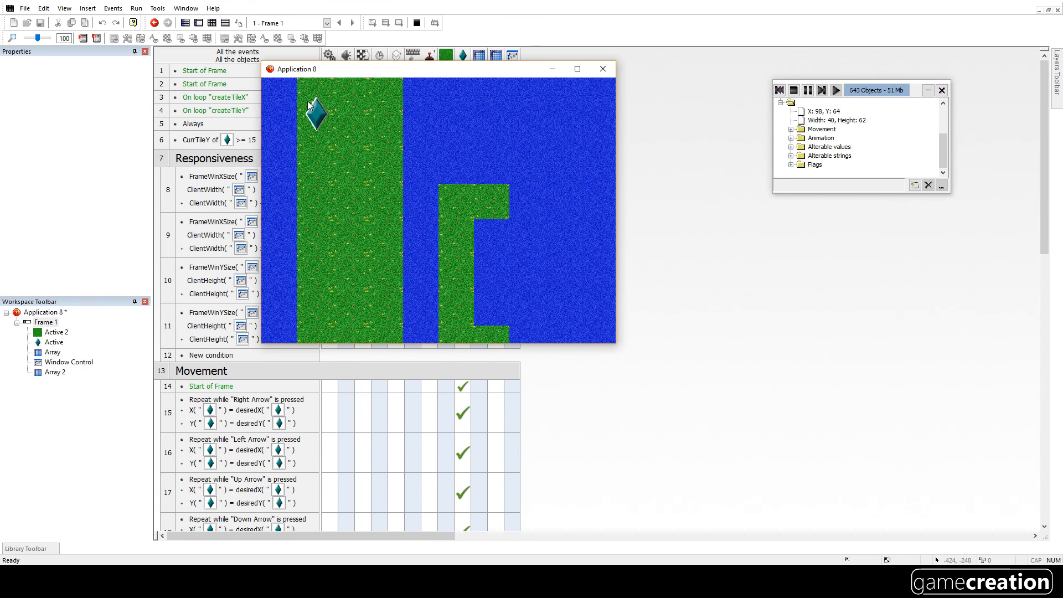
- Move the diamond player right across the grass-and-water map section
key("Right")
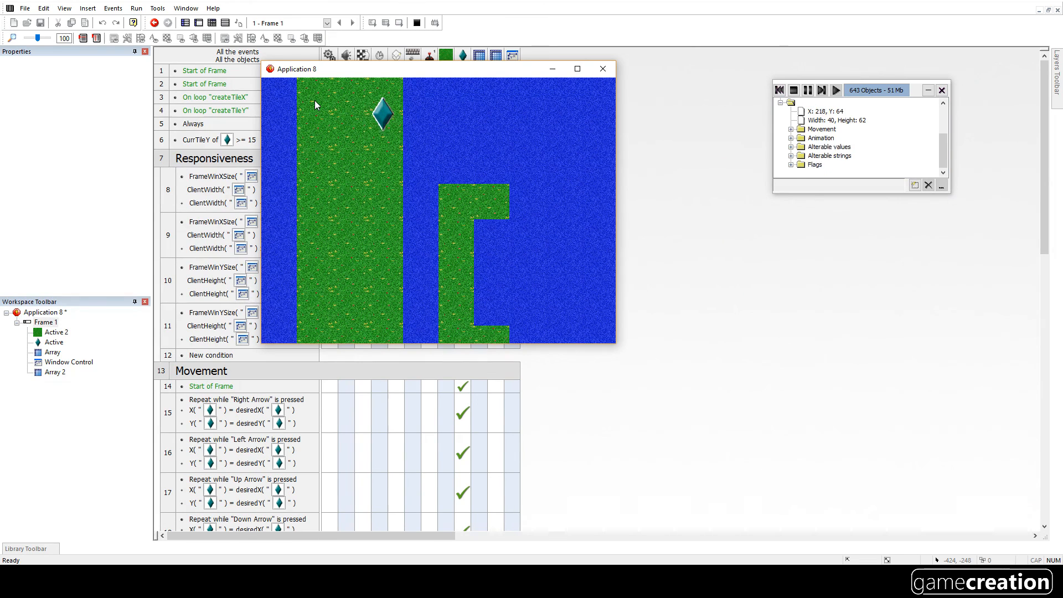